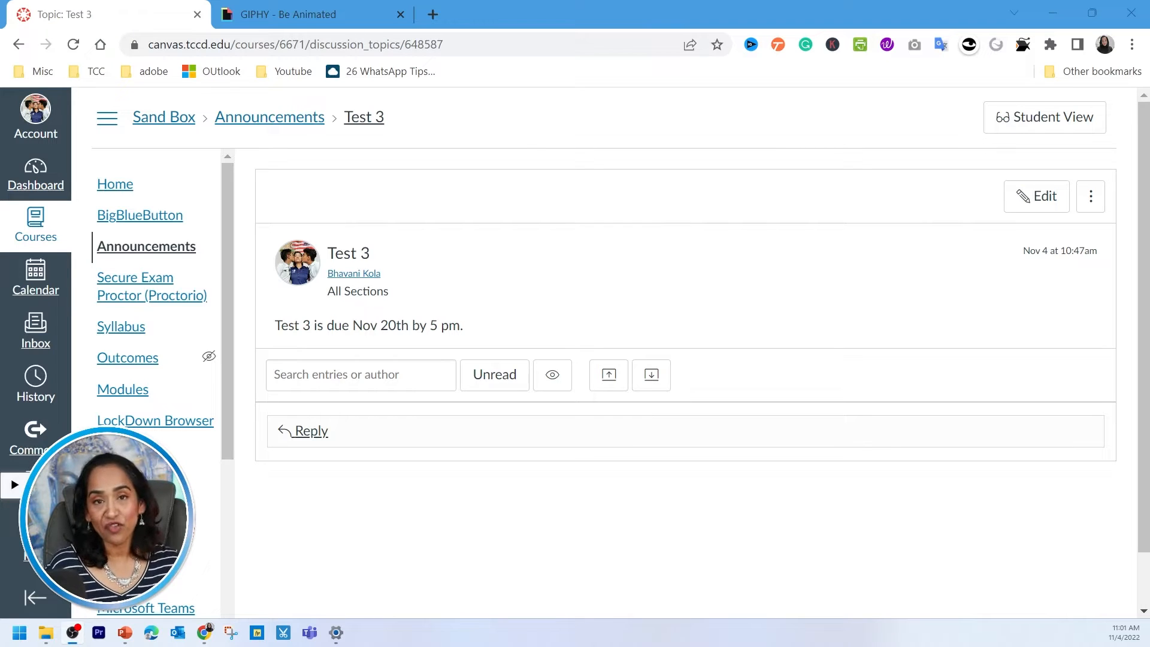
{"action": "mouse_move", "coordinate": [1036, 196]}
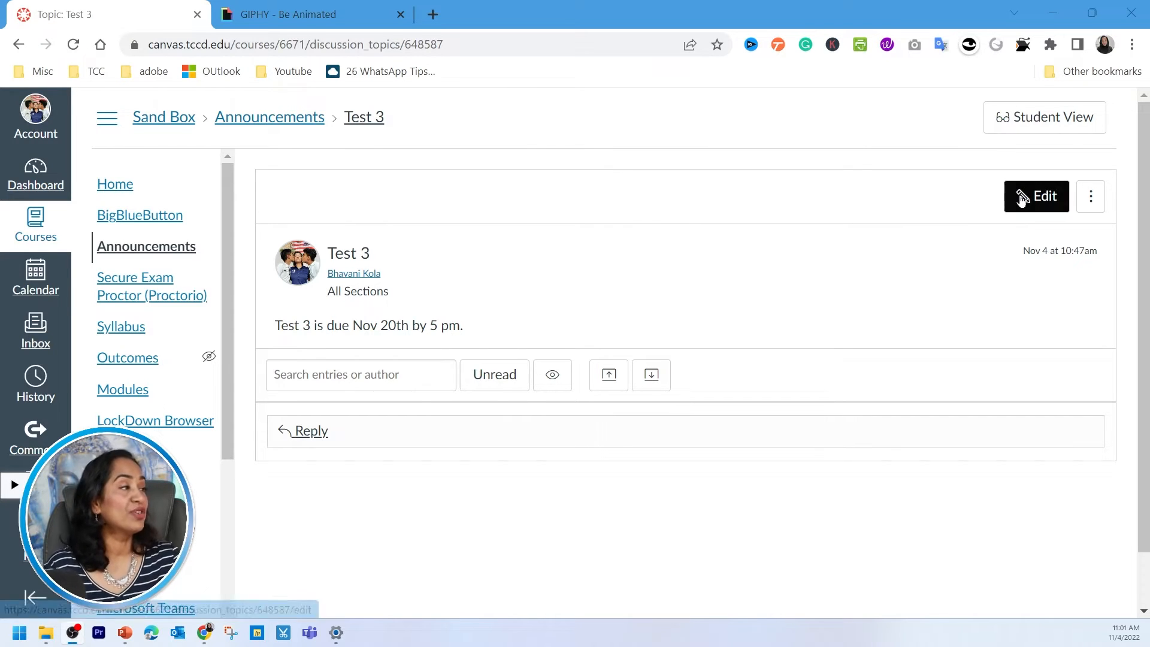
- Switch the Test 3 announcement into edit mode
{"action": "left_click", "coordinate": [1036, 196]}
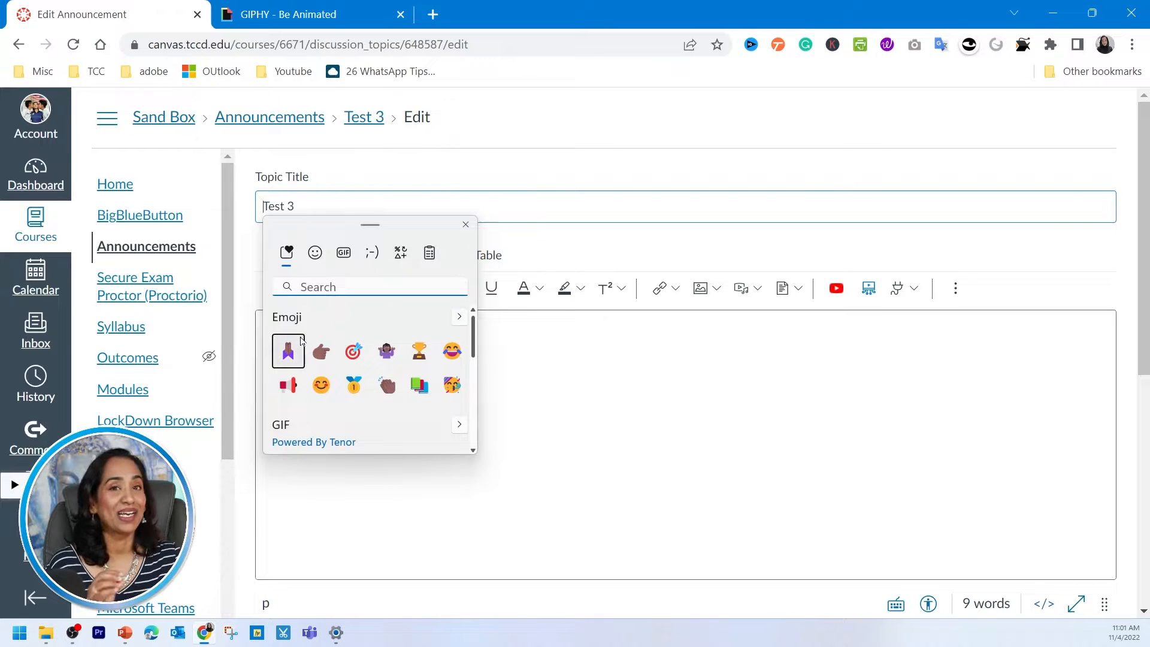
{"action": "mouse_move", "coordinate": [288, 385]}
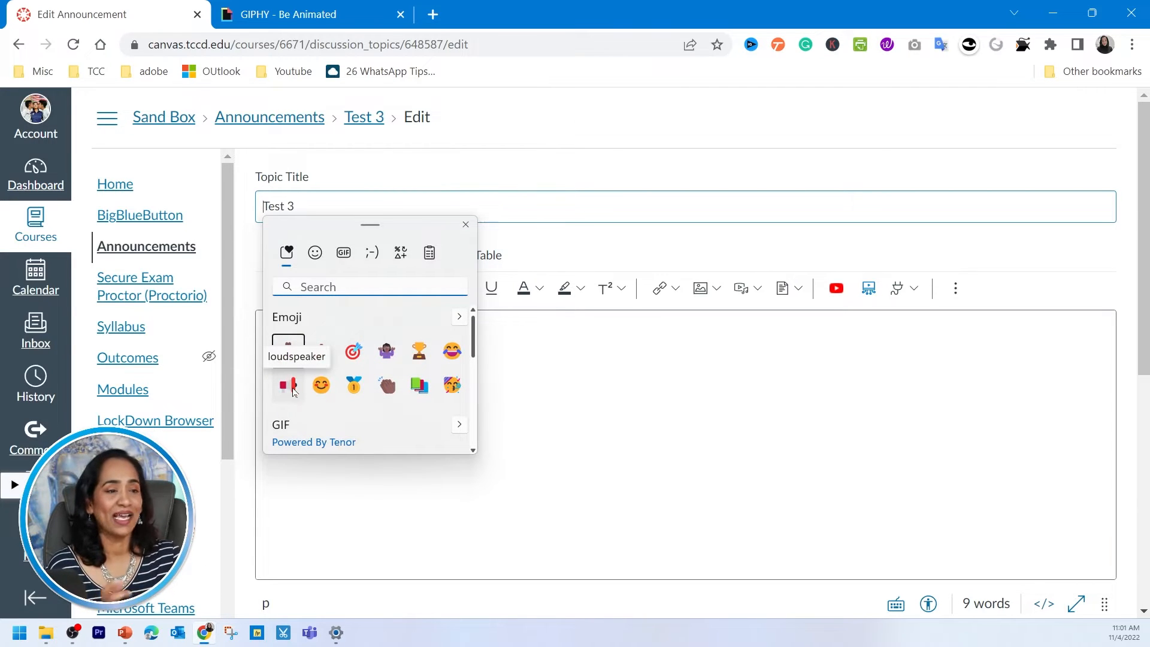
- Add the 📢 loudspeaker emoji before 'Test 3' in the title and close the emoji panel
{"action": "left_click", "coordinate": [287, 385]}
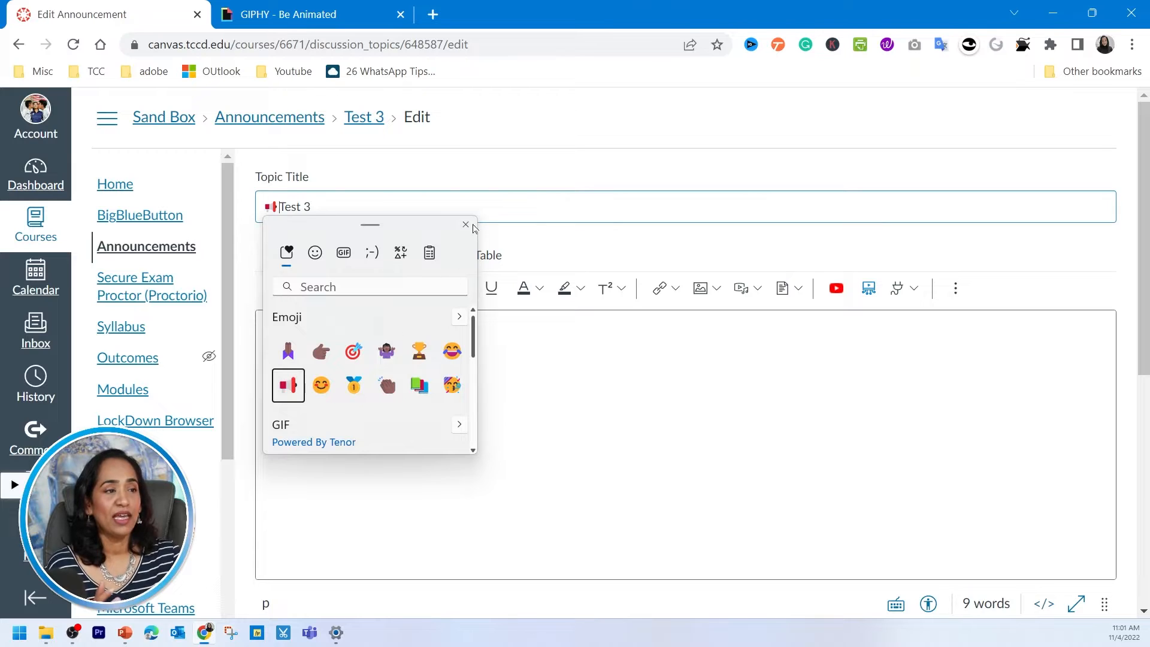
{"action": "left_click", "coordinate": [465, 224]}
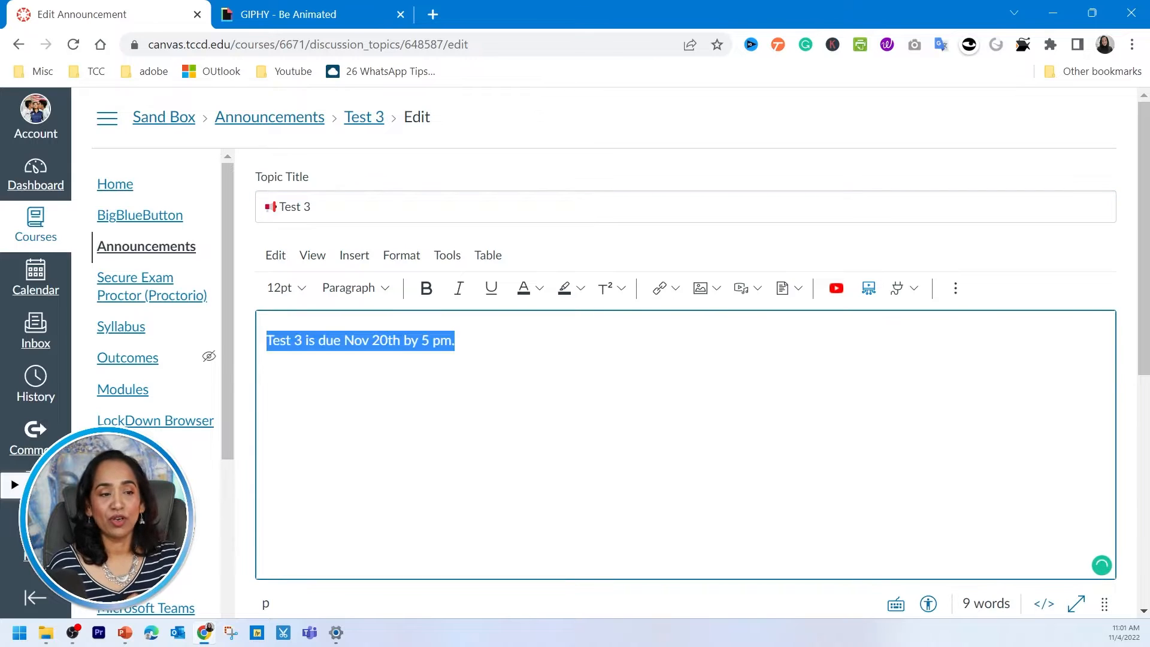
- Format 'Test 3 is due Nov 20th by 5 pm.' as bold 24pt text
{"action": "left_click", "coordinate": [281, 287]}
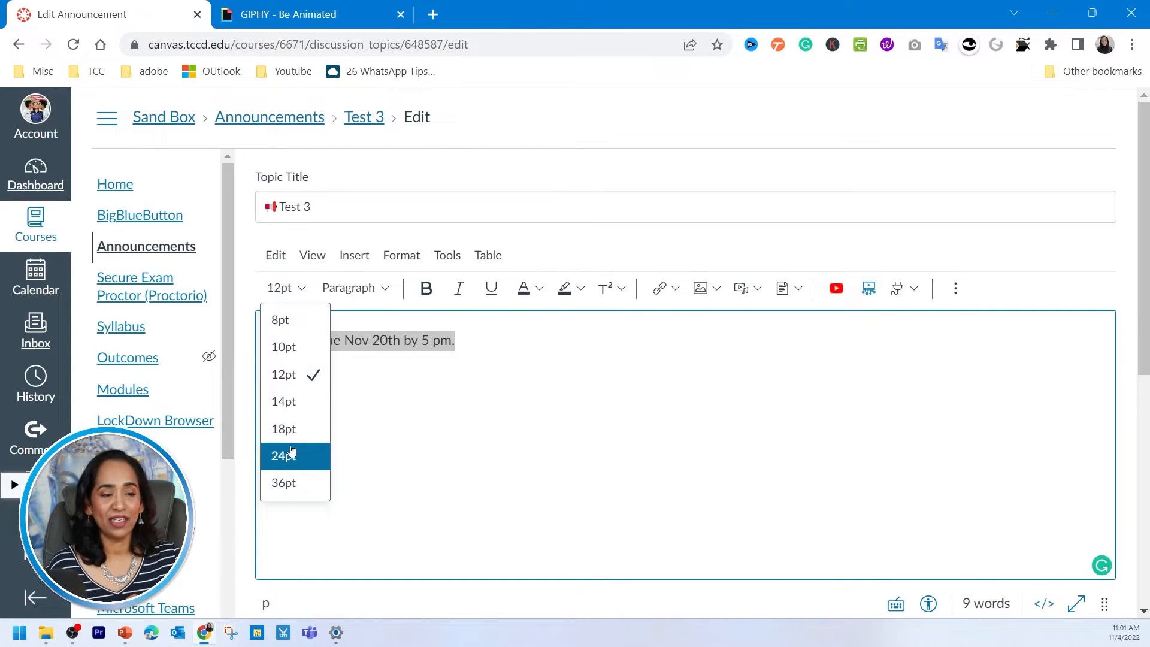
{"action": "left_click", "coordinate": [284, 455]}
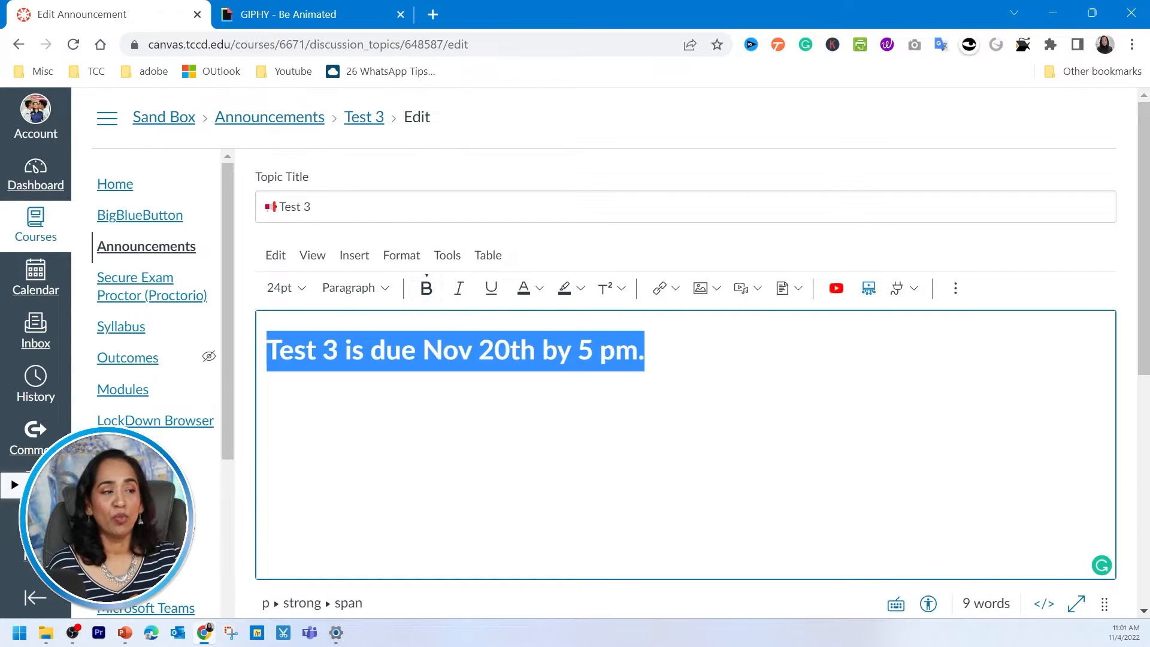
{"action": "left_click", "coordinate": [646, 350]}
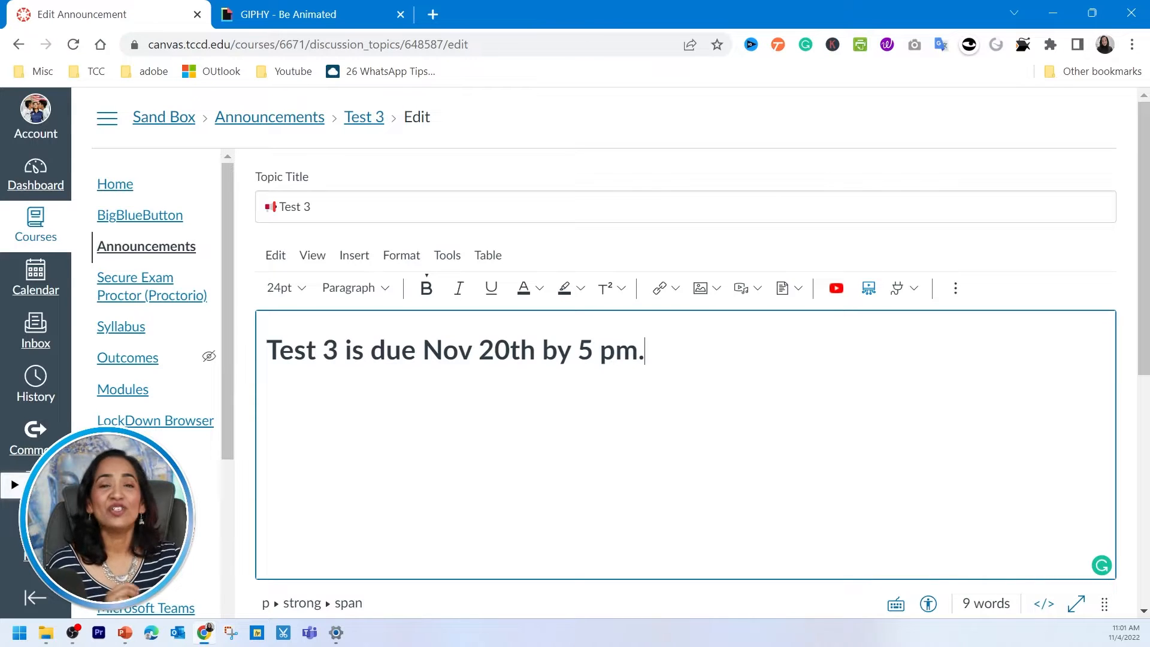
- Search GIPHY for 'Time' and browse the clock-themed GIF results
{"action": "left_click", "coordinate": [308, 14]}
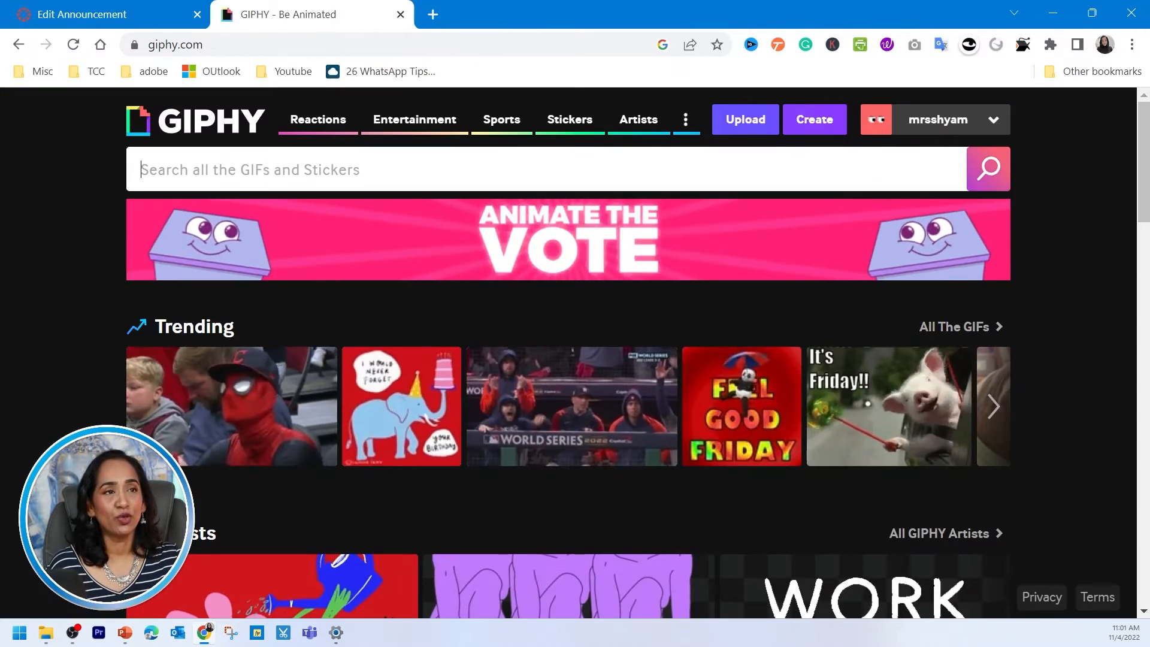
{"action": "mouse_move", "coordinate": [415, 119]}
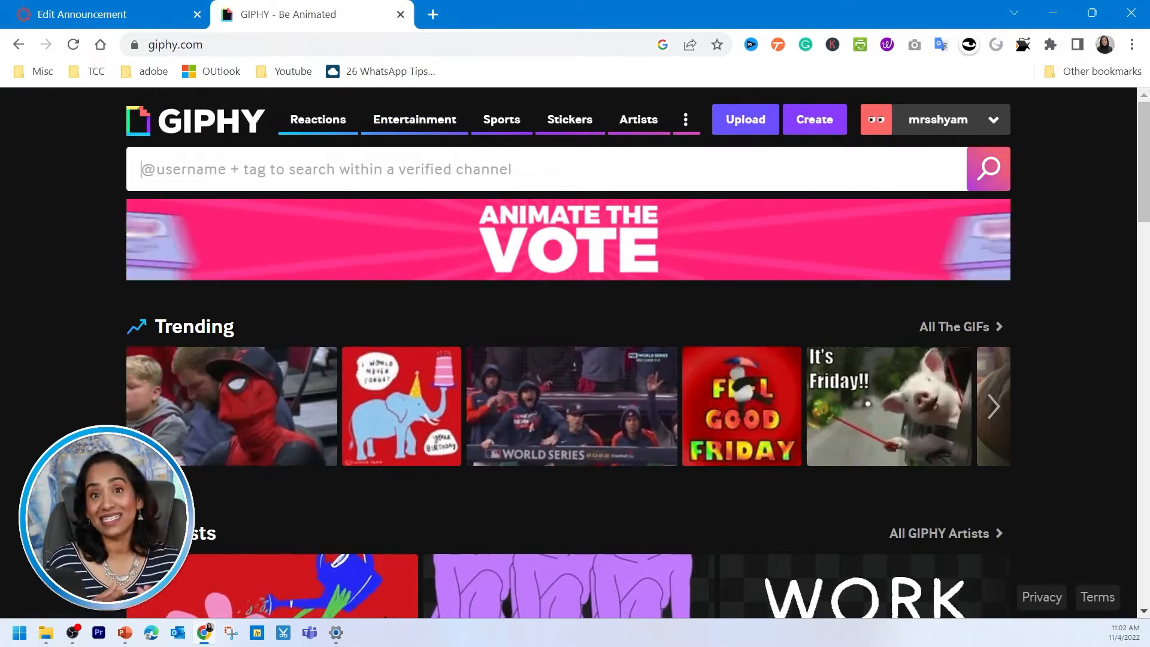
{"action": "type", "text": "Time"}
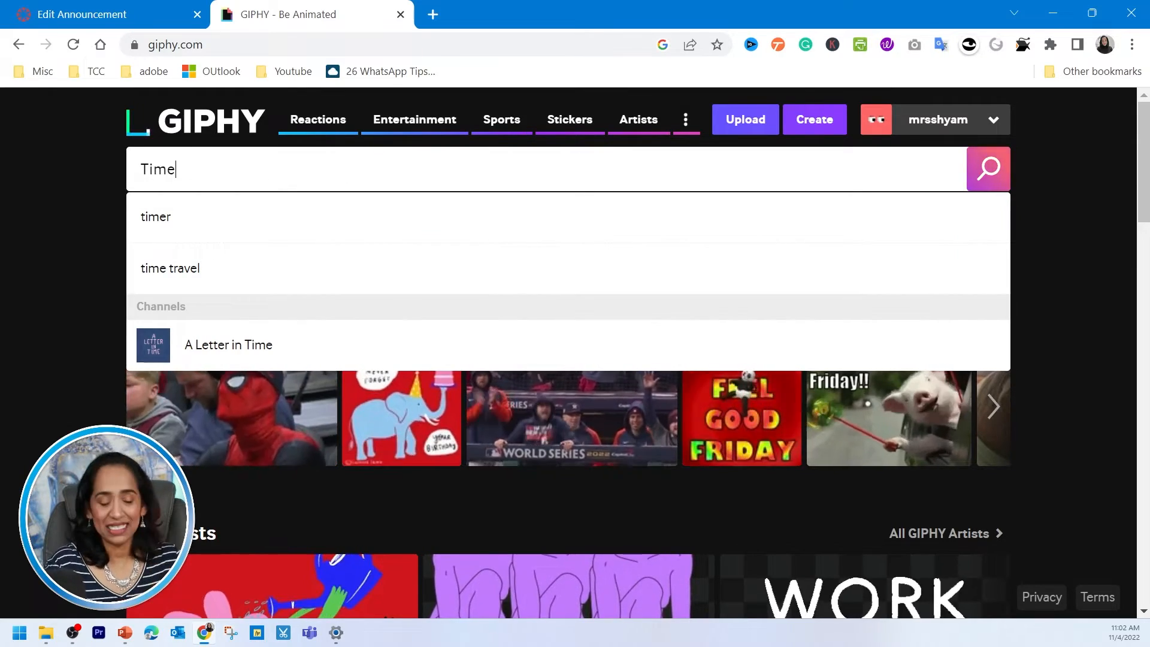
{"action": "left_click", "coordinate": [988, 169]}
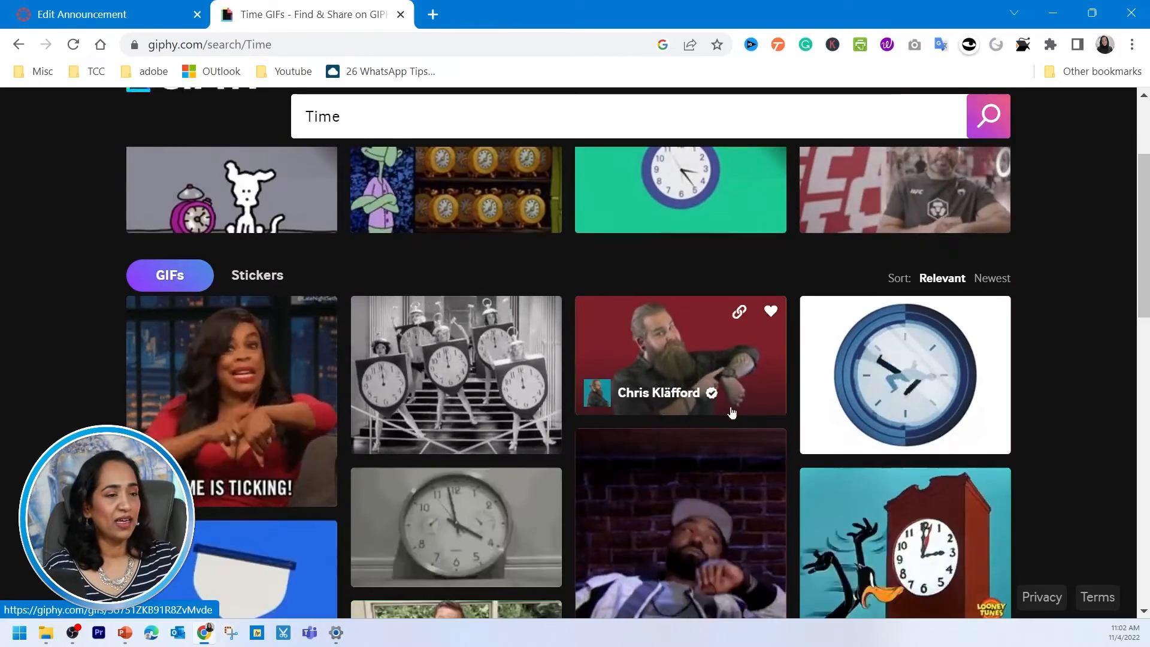
{"action": "scroll", "scroll_direction": "down", "scroll_amount": 3}
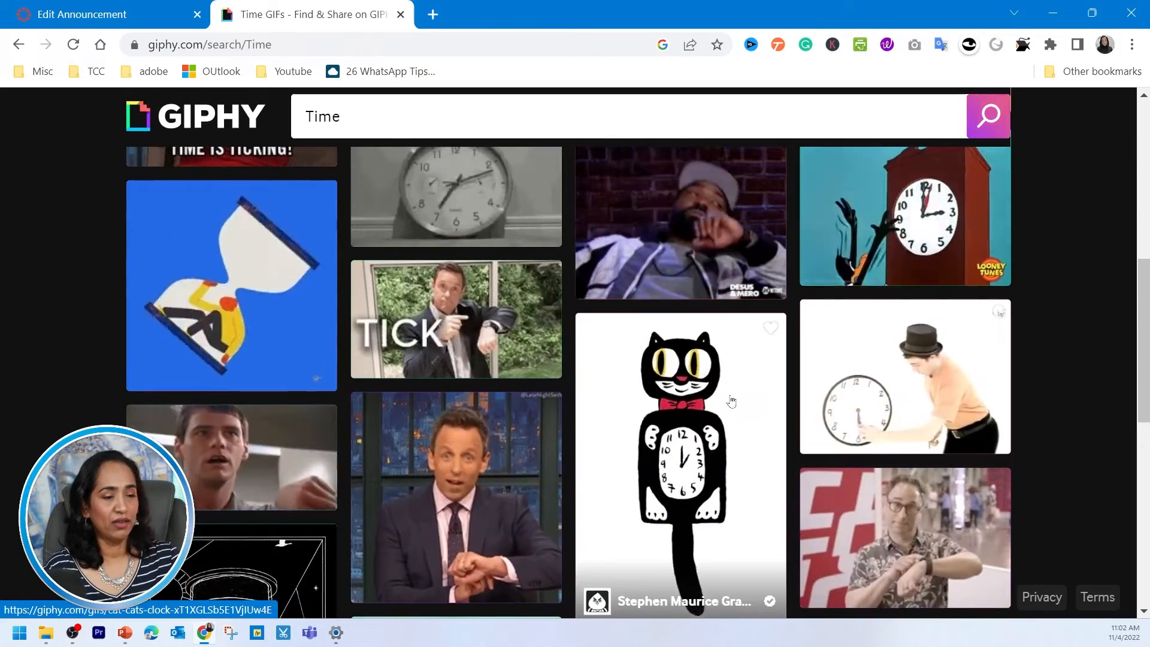
{"action": "scroll", "scroll_direction": "down", "scroll_amount": 3}
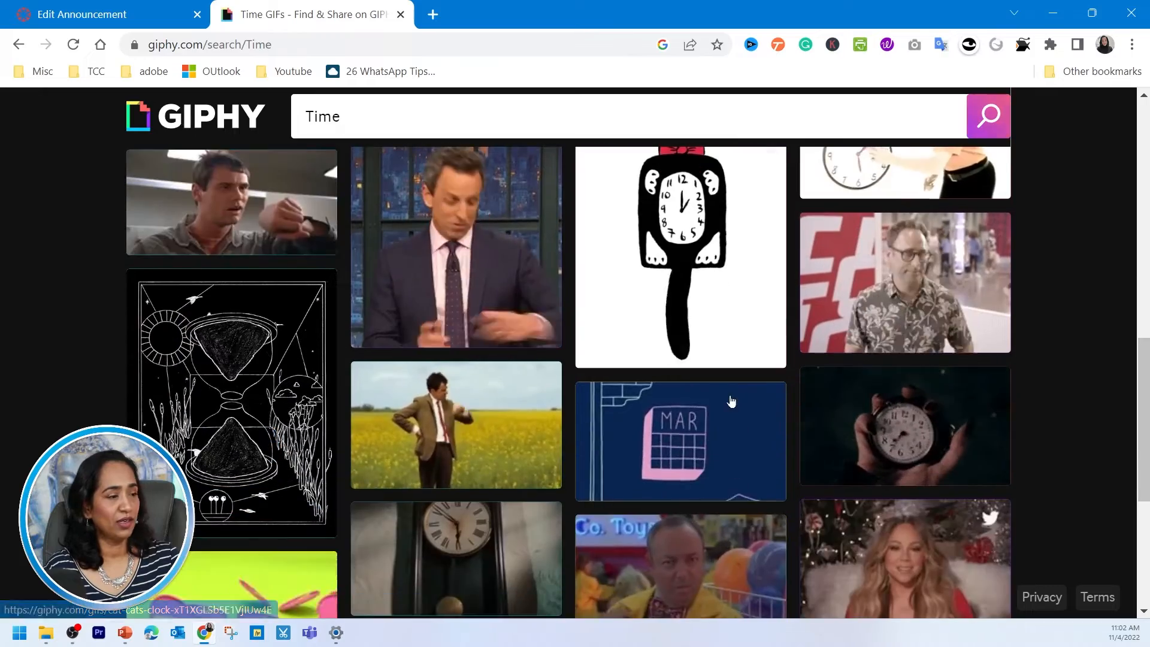
{"action": "scroll", "scroll_direction": "up", "scroll_amount": 3}
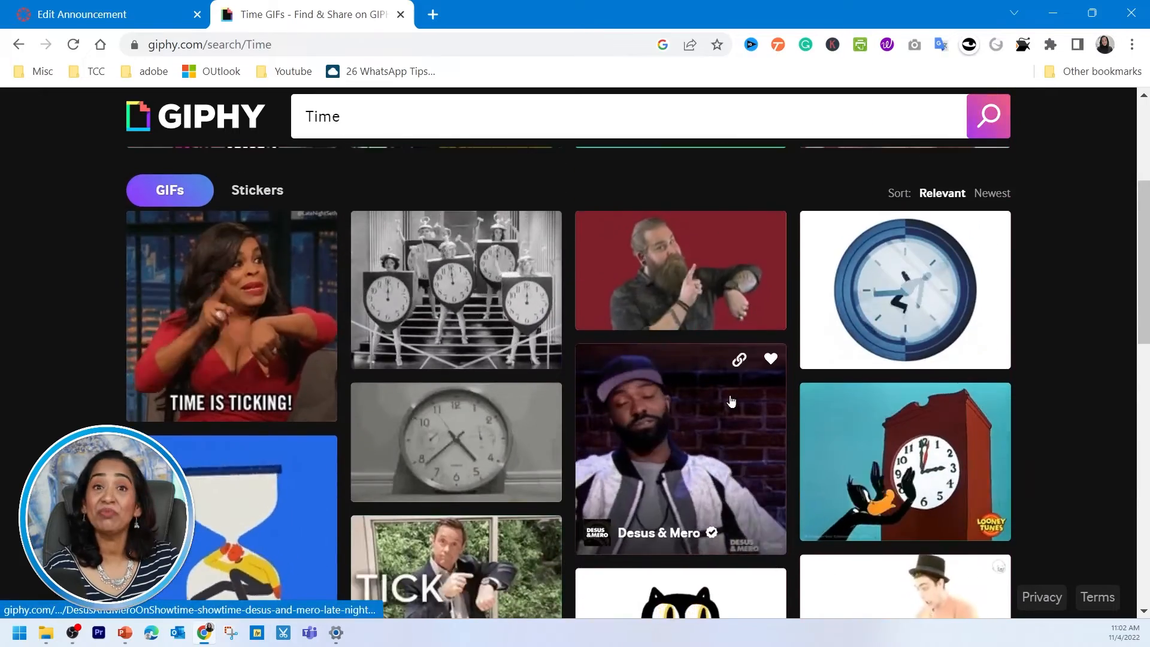
{"action": "scroll", "scroll_direction": "up", "scroll_amount": 3}
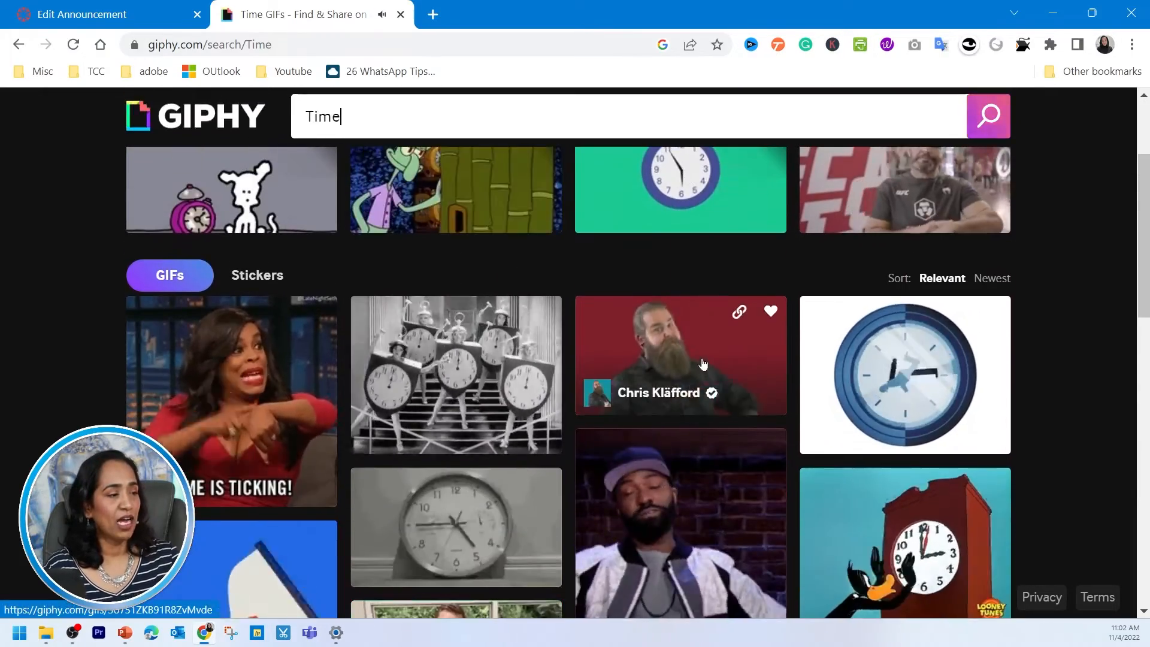
- Copy the GIF link of the bearded man pointing at his watch
{"action": "left_click", "coordinate": [680, 354]}
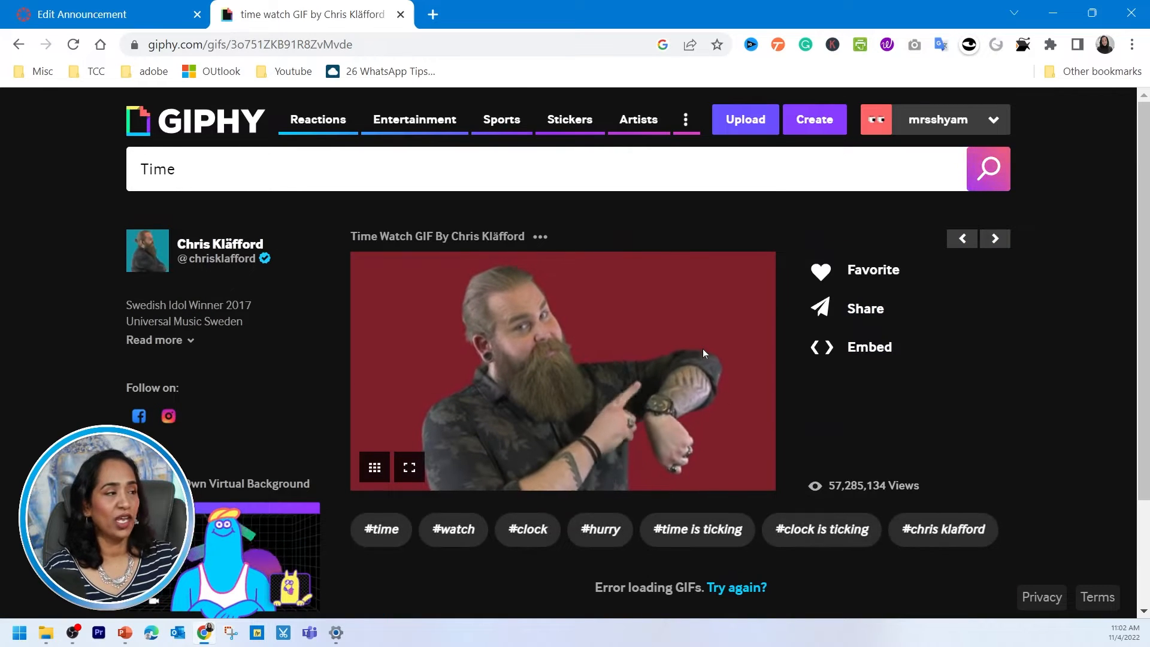
{"action": "left_click", "coordinate": [249, 44]}
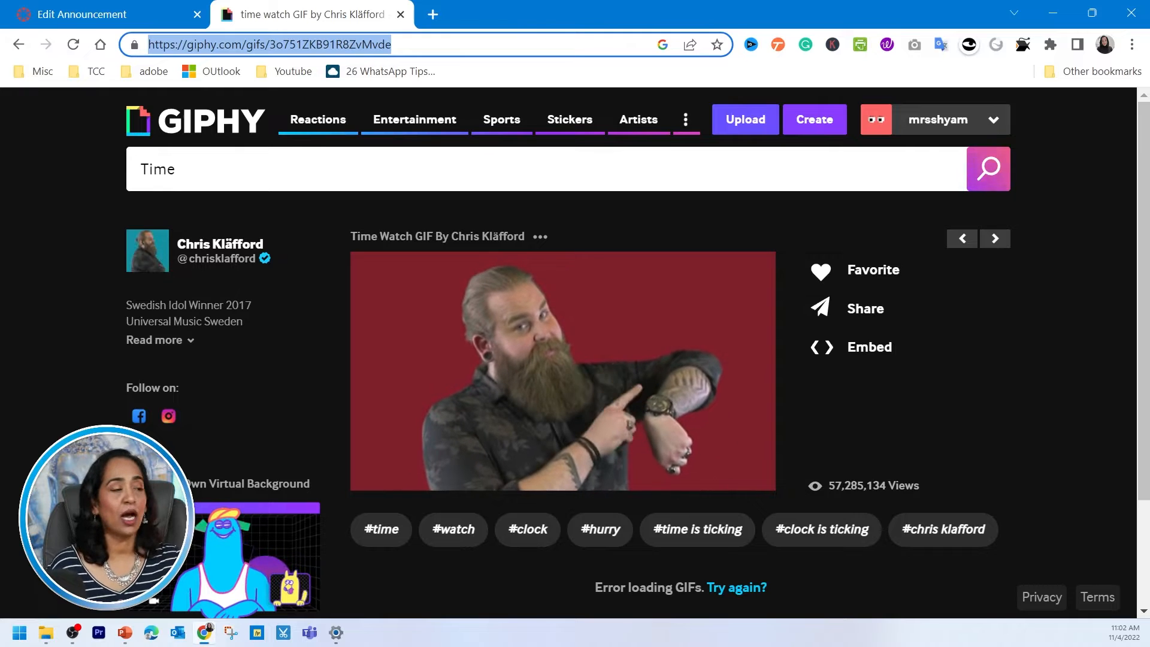
{"action": "left_click", "coordinate": [864, 308]}
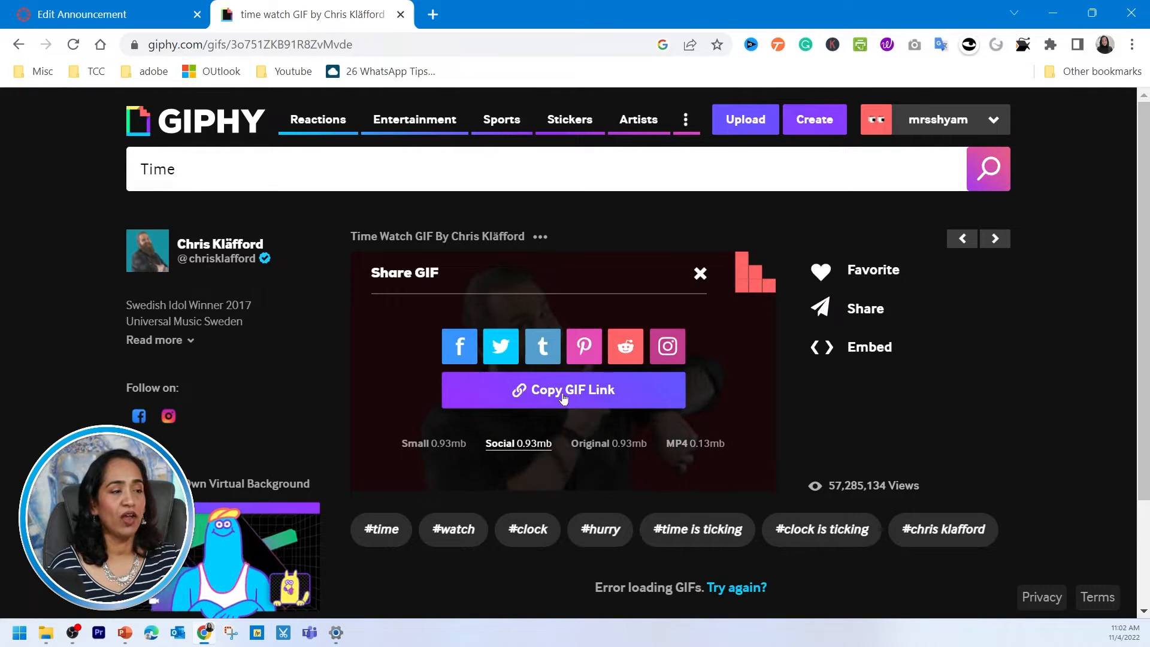
{"action": "left_click", "coordinate": [562, 390]}
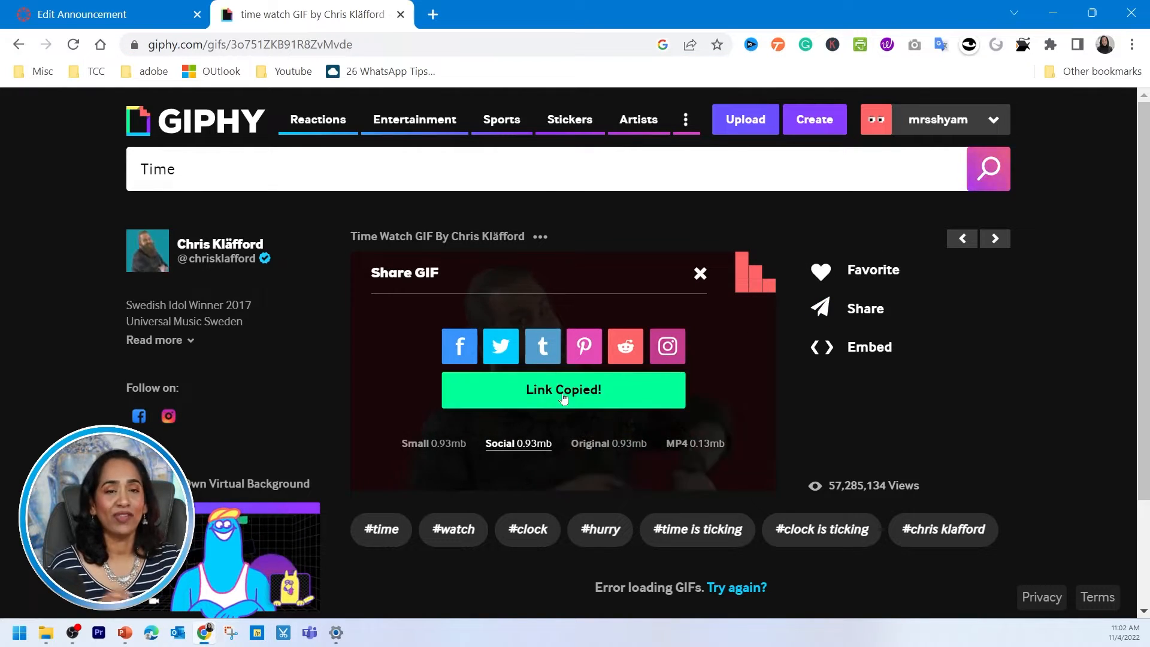
{"action": "left_click", "coordinate": [102, 14]}
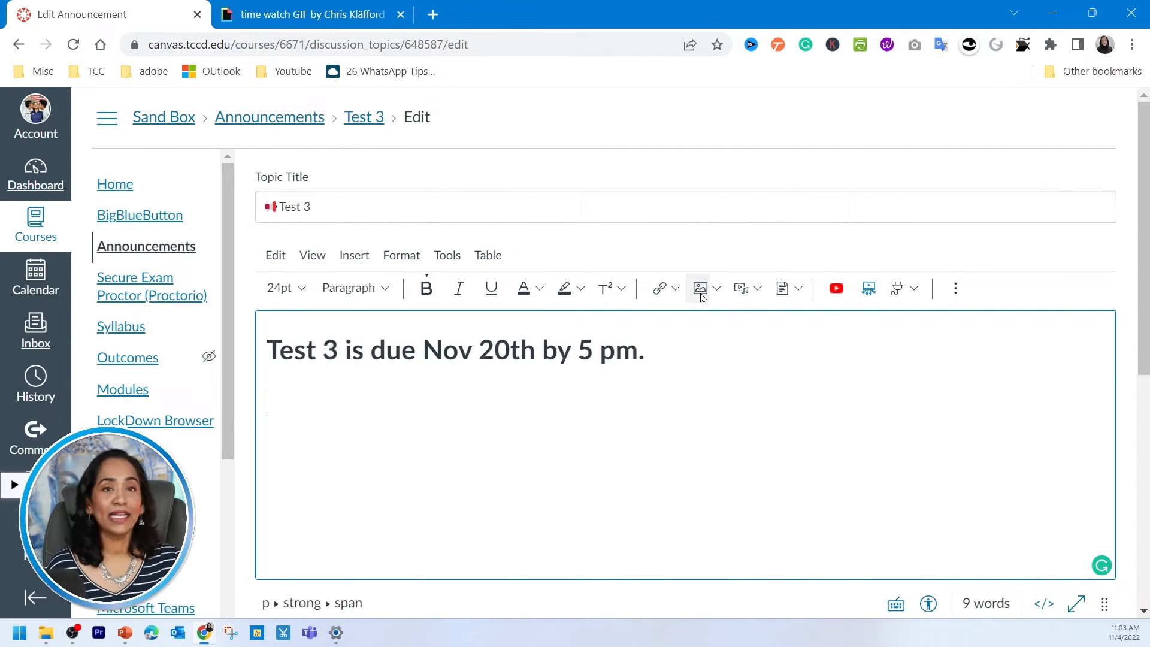
- Insert the copied GIPHY link as an image with alt text 'Person checking time'
{"action": "left_click", "coordinate": [699, 288]}
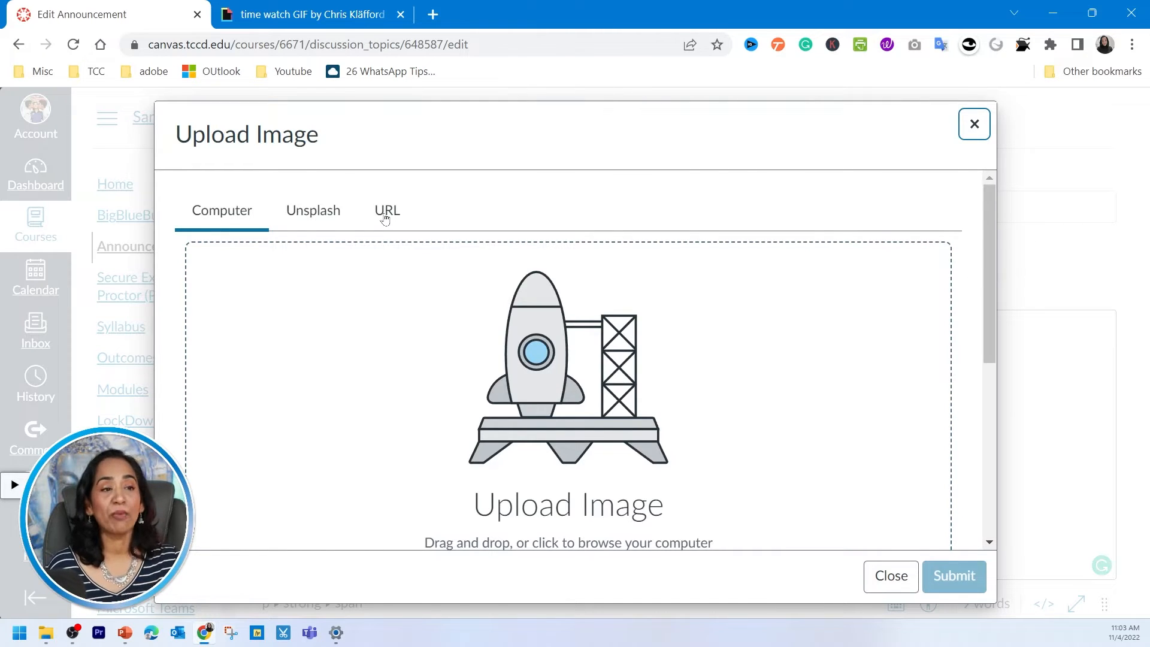
{"action": "left_click", "coordinate": [387, 211]}
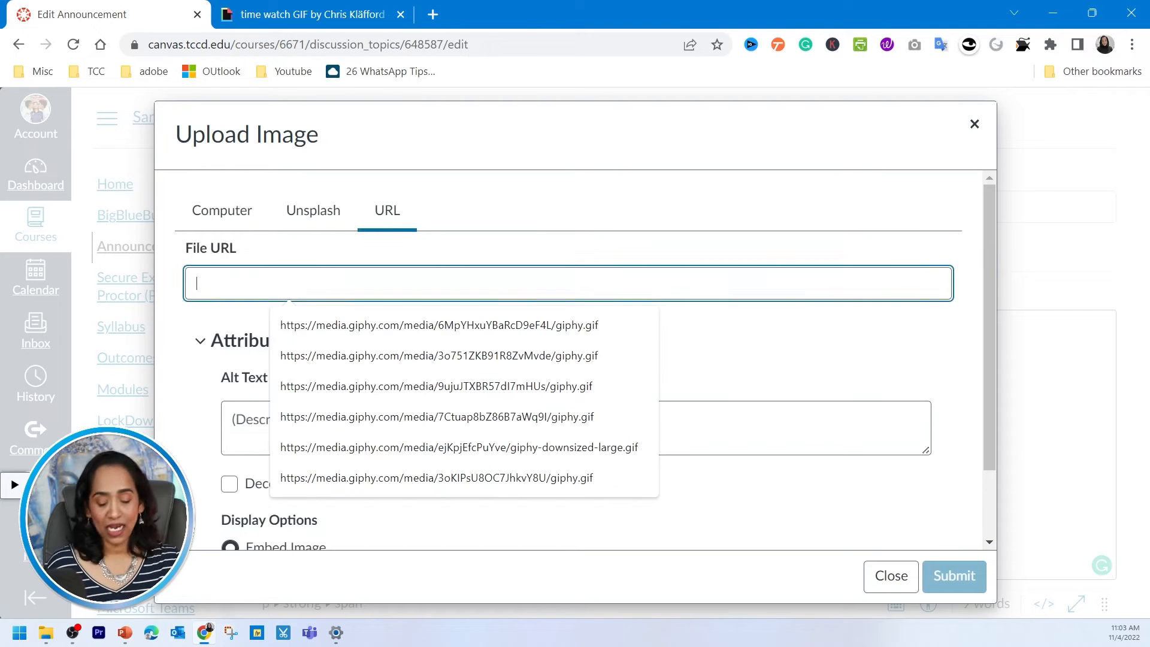
{"action": "left_click", "coordinate": [437, 355]}
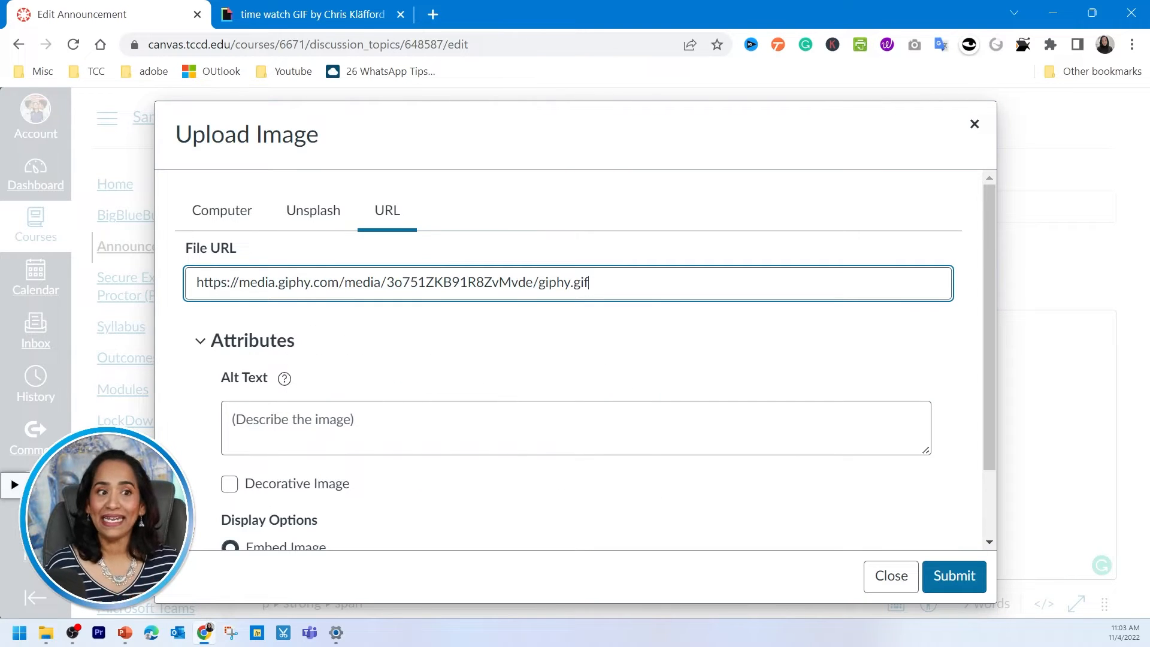
{"action": "mouse_move", "coordinate": [410, 405]}
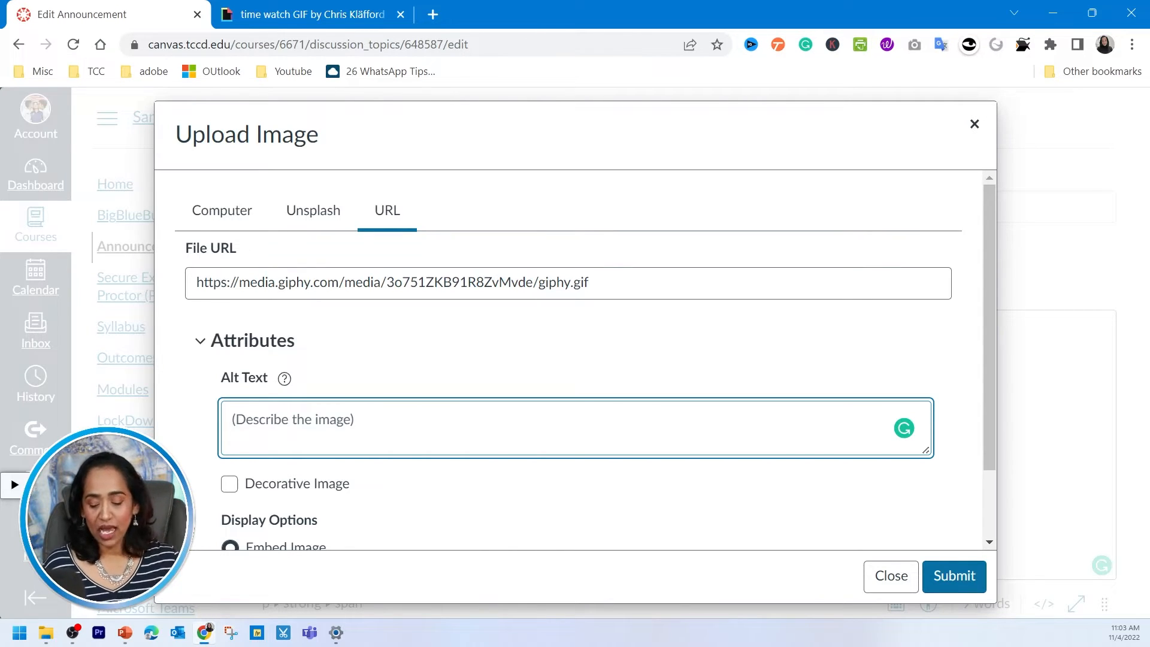
{"action": "type", "text": "Perso"}
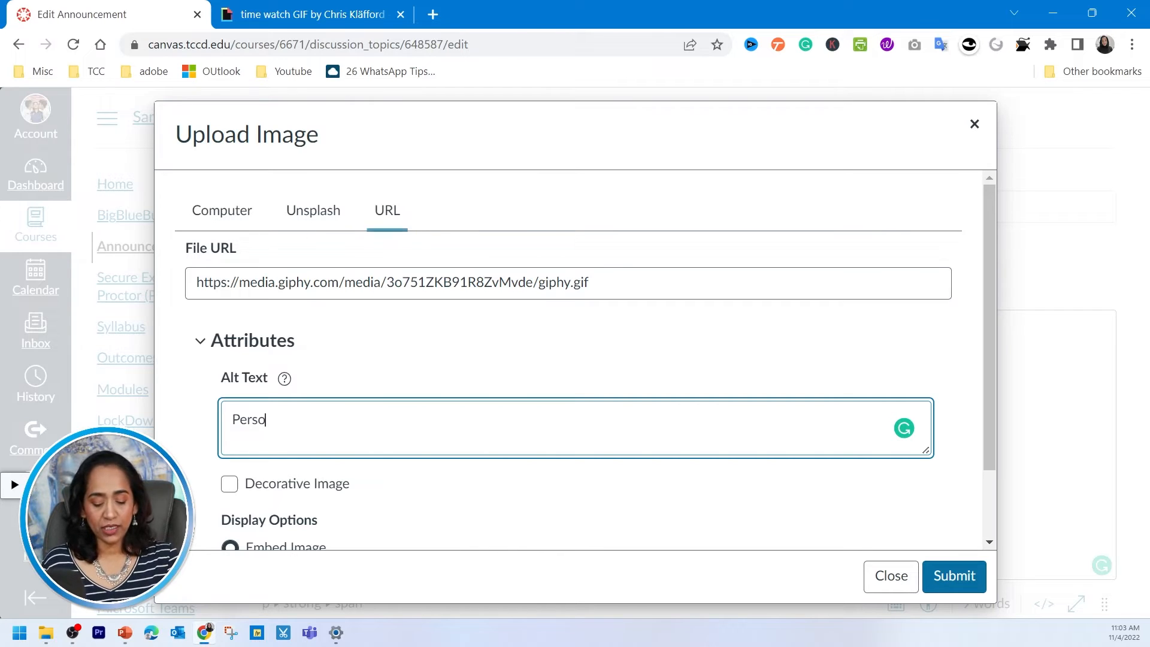
{"action": "type", "text": "n checking"}
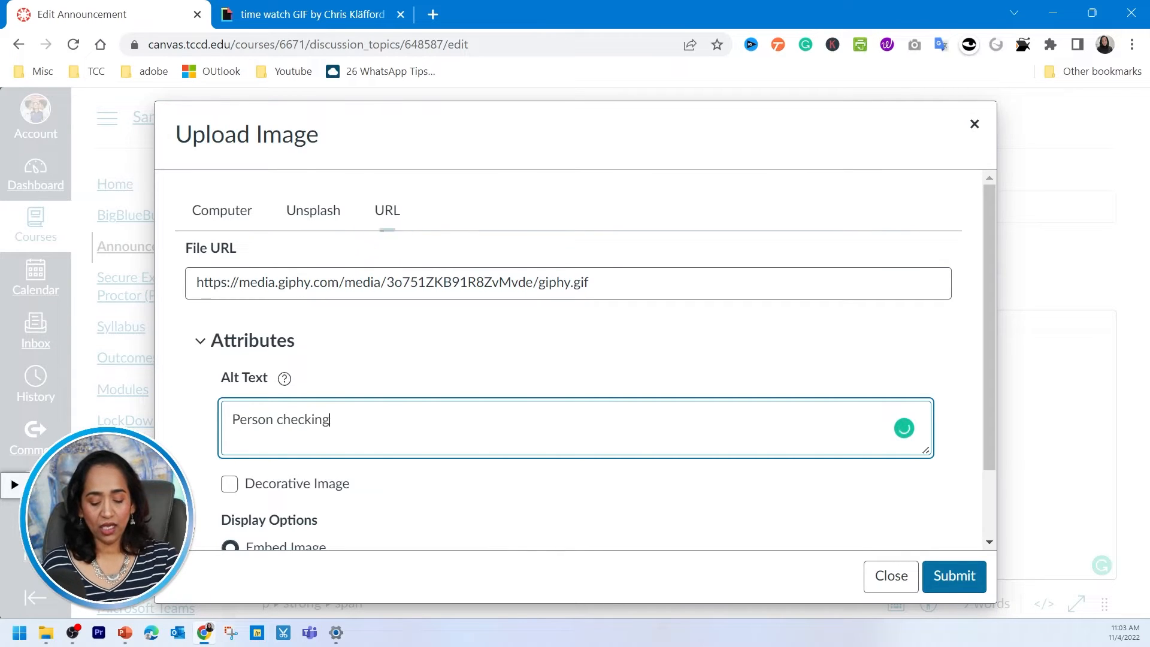
{"action": "type", "text": "time"}
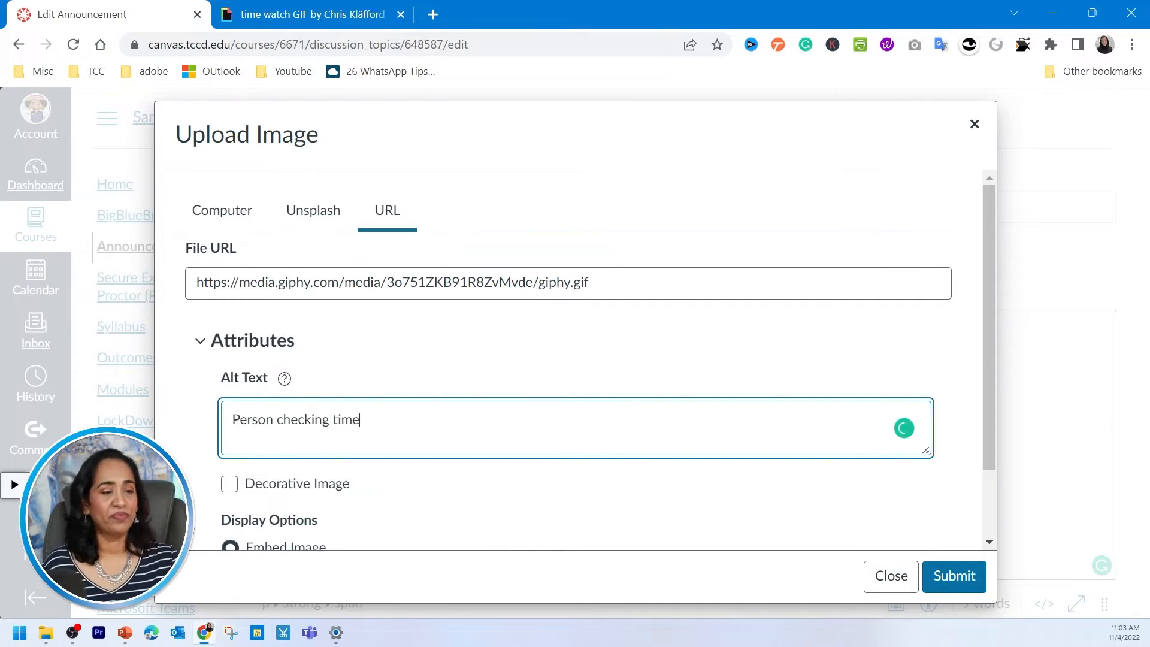
{"action": "left_click", "coordinate": [954, 575]}
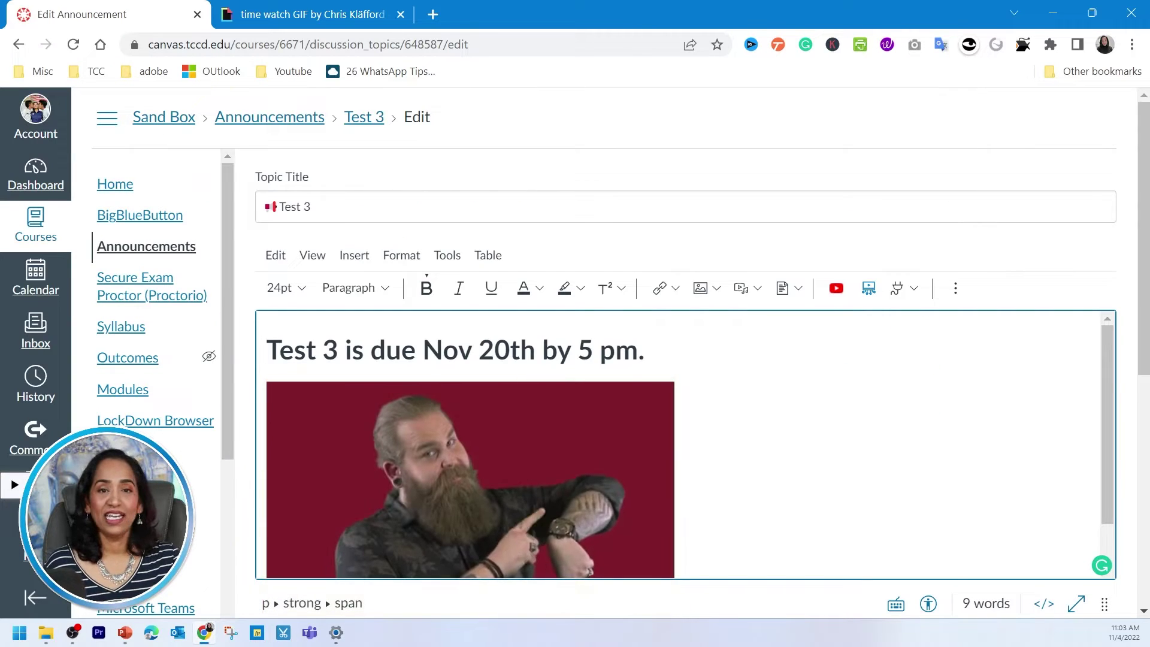
- Center-align the GIF and the due-date line
{"action": "scroll", "scroll_direction": "down", "scroll_amount": 3}
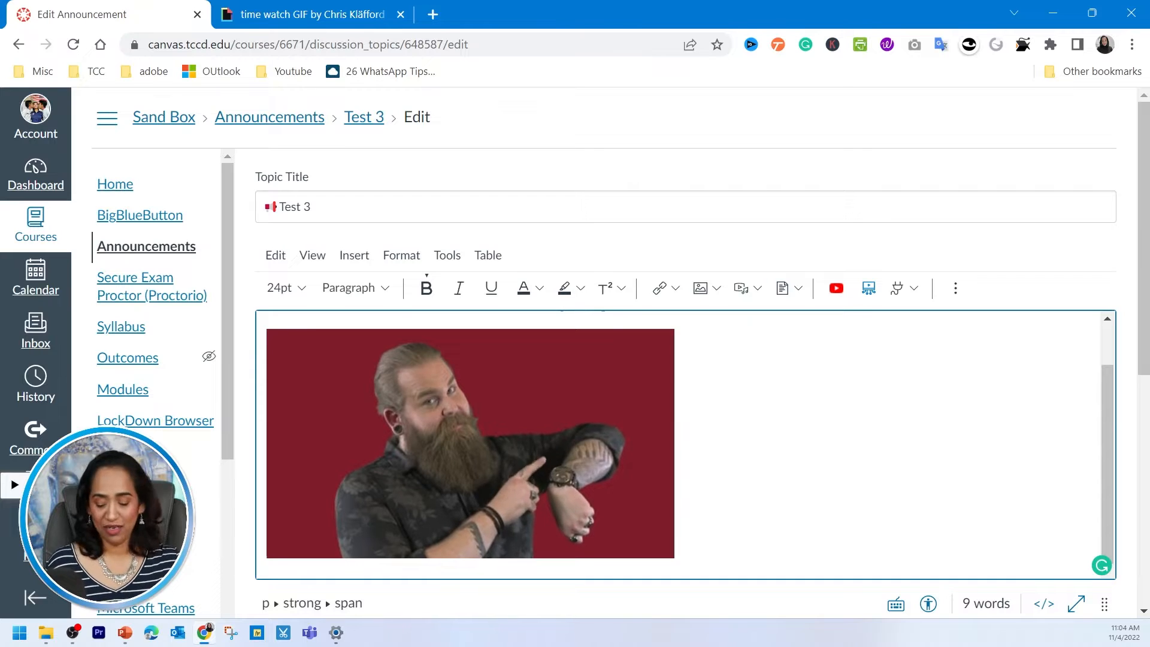
{"action": "key", "text": "ctrl+minus"}
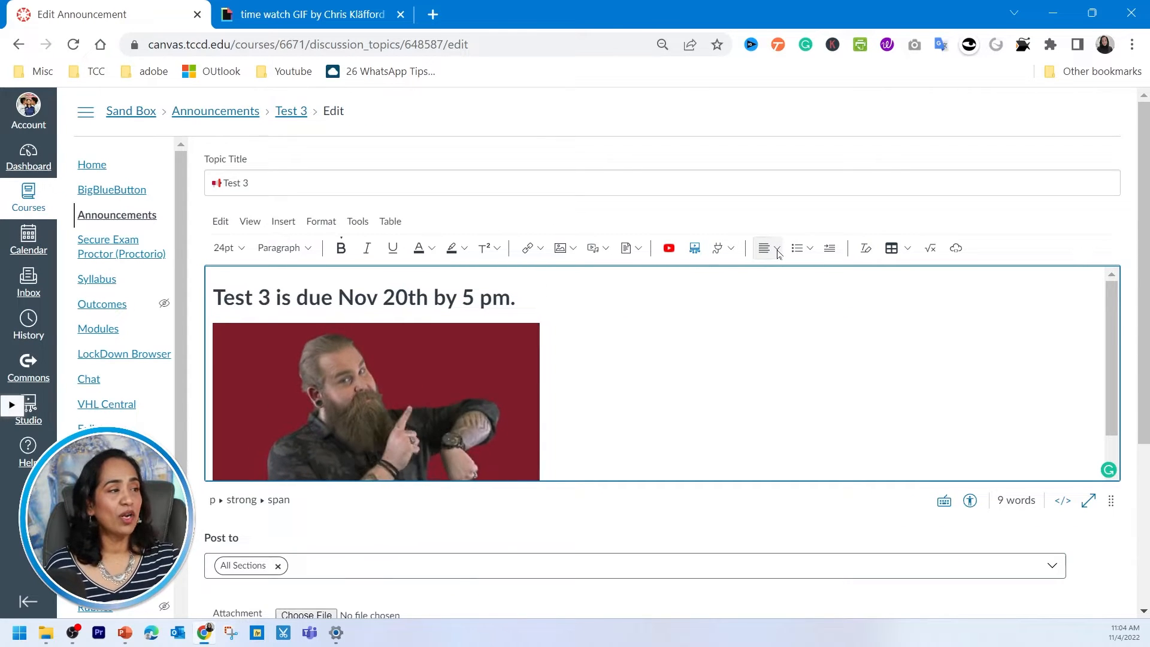
{"action": "left_click", "coordinate": [762, 248]}
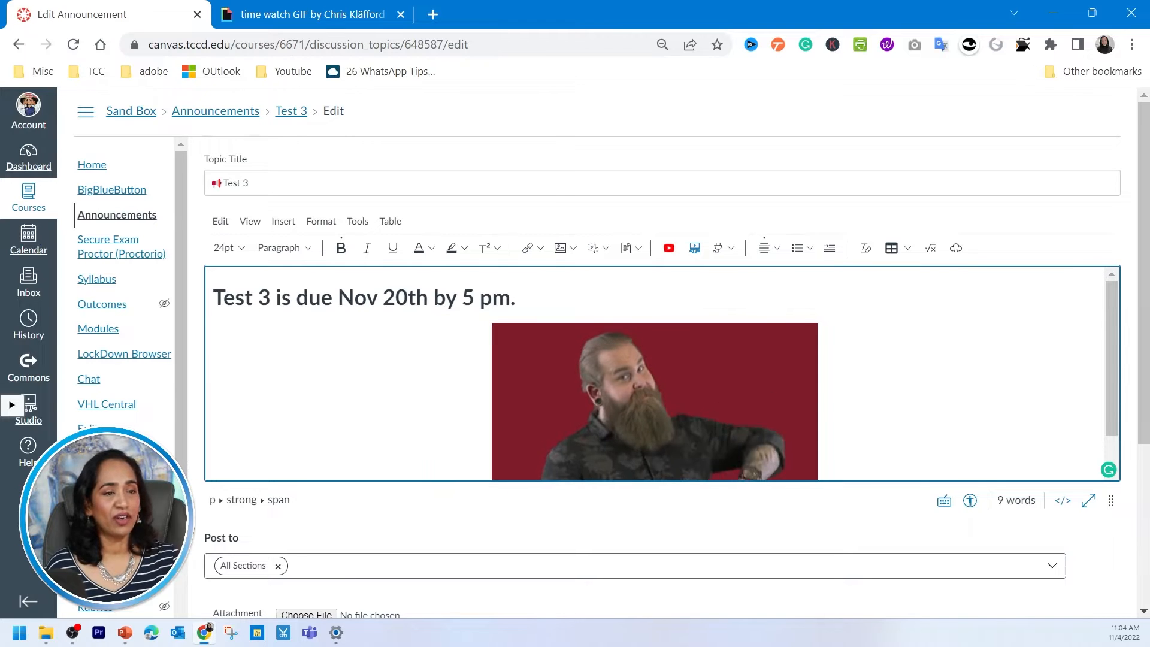
{"action": "triple_click", "coordinate": [363, 297]}
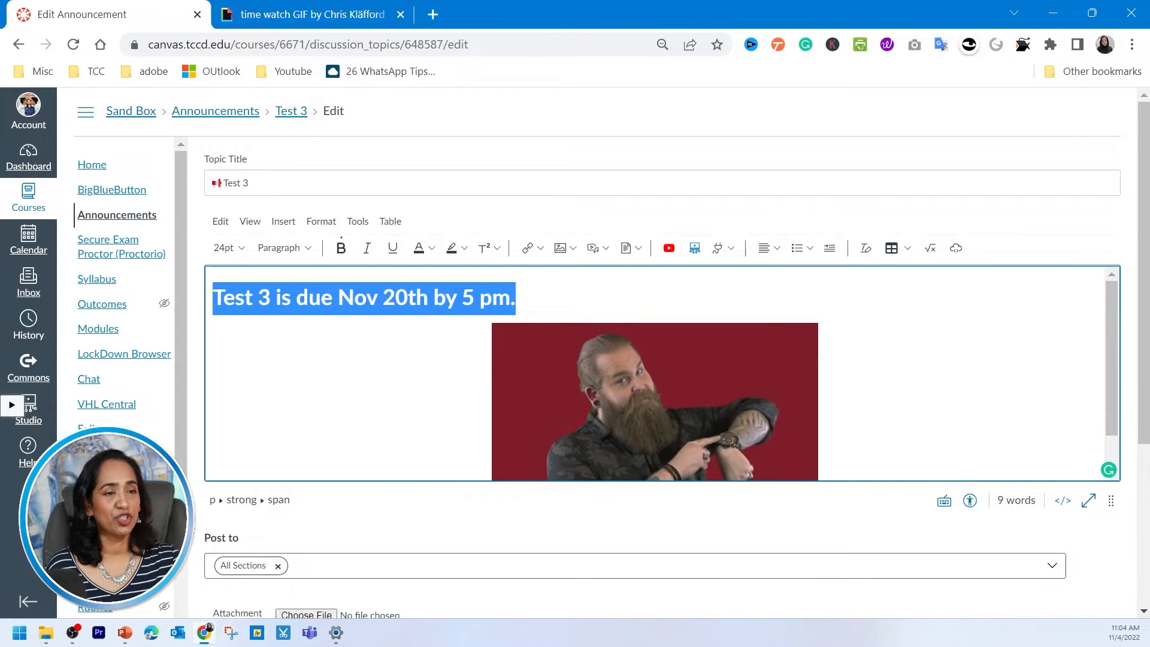
{"action": "left_click", "coordinate": [763, 248]}
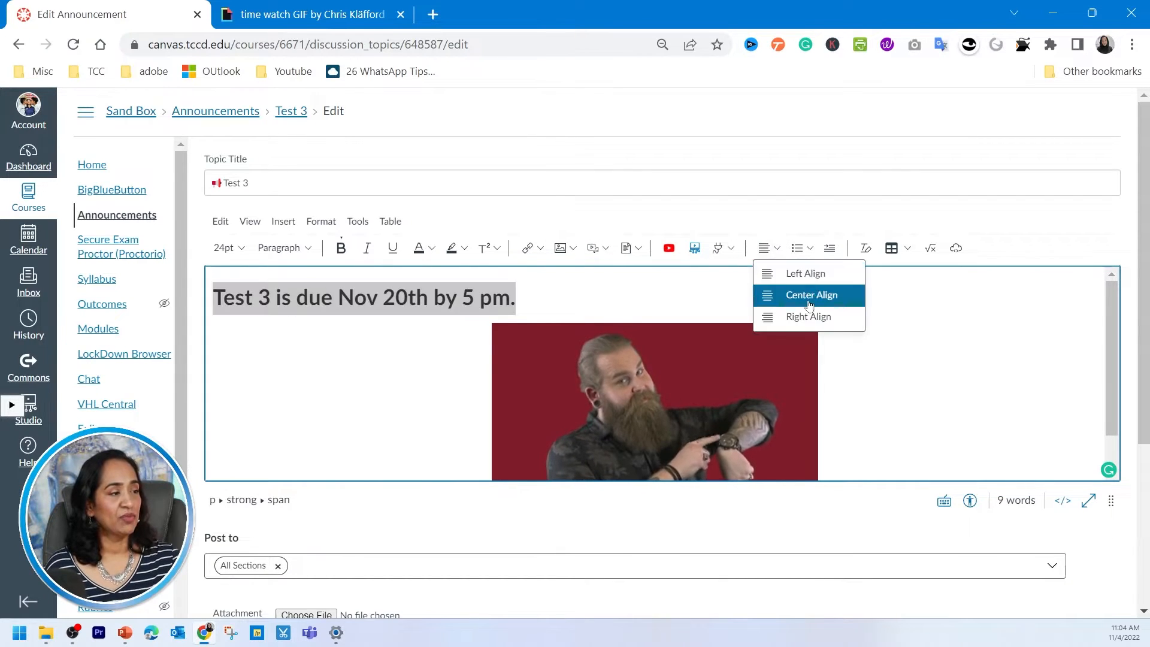
{"action": "left_click", "coordinate": [811, 294]}
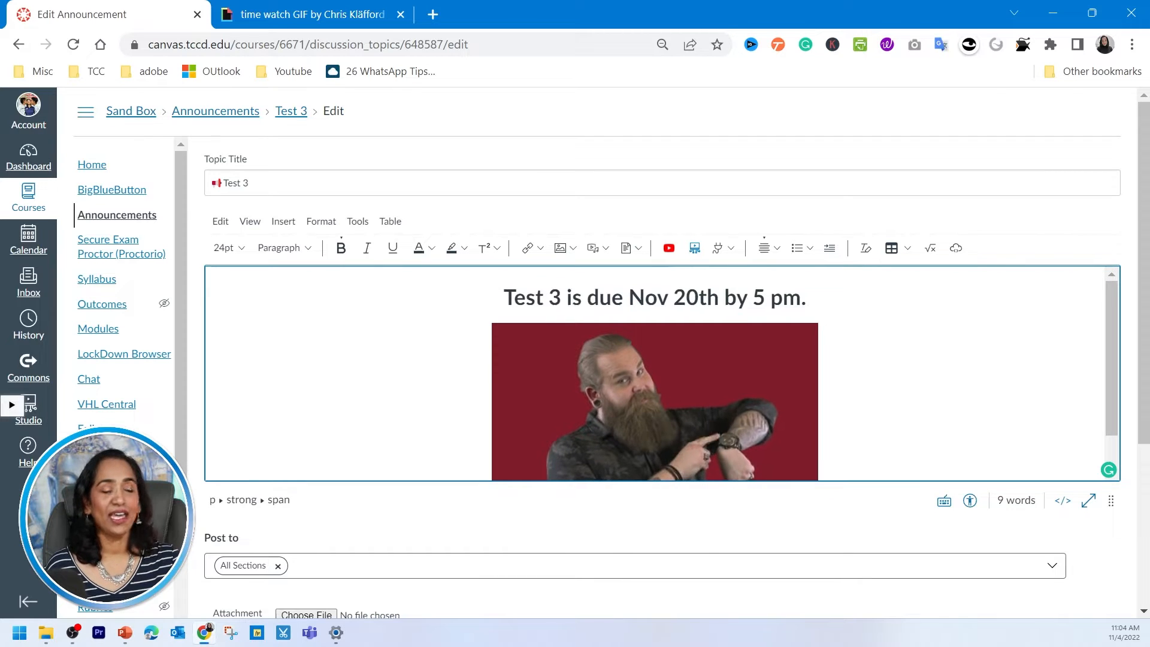
- Save the announcement and zoom out to view the published result
{"action": "scroll", "scroll_direction": "down", "scroll_amount": 3}
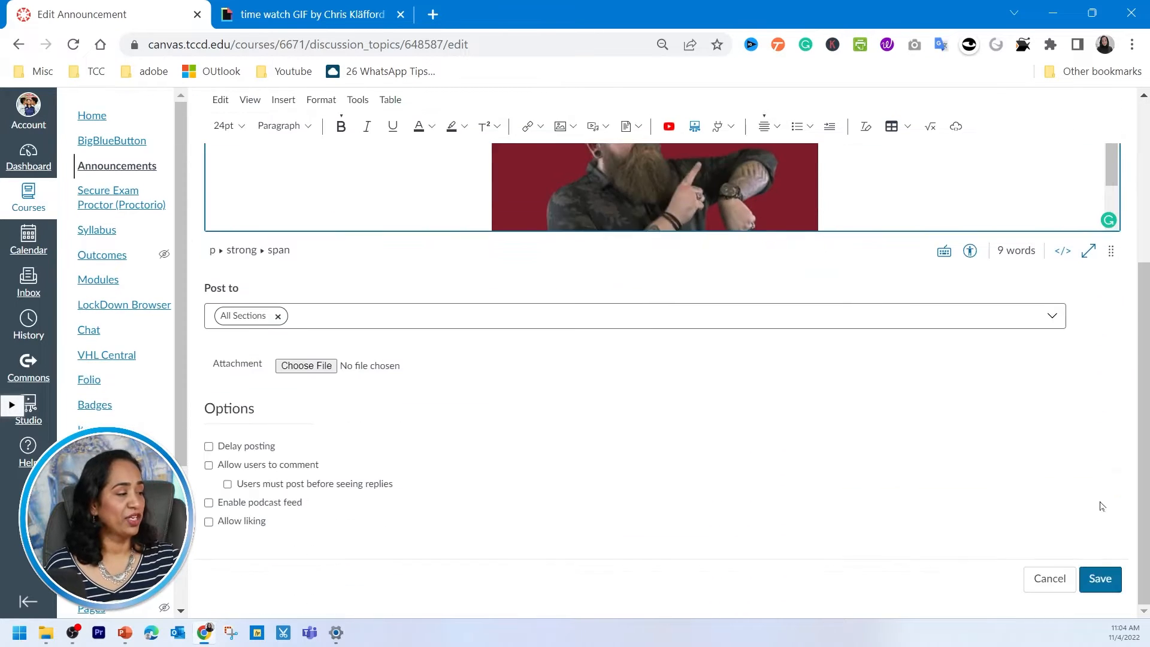
{"action": "left_click", "coordinate": [1100, 579]}
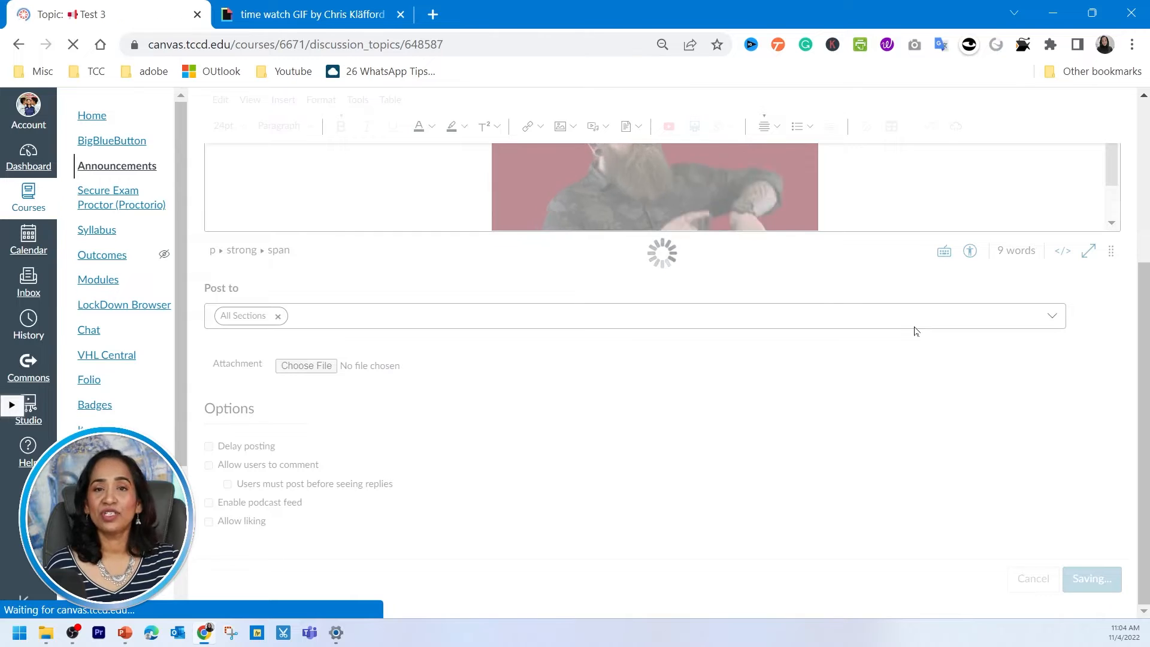
{"action": "left_click", "coordinate": [1091, 579]}
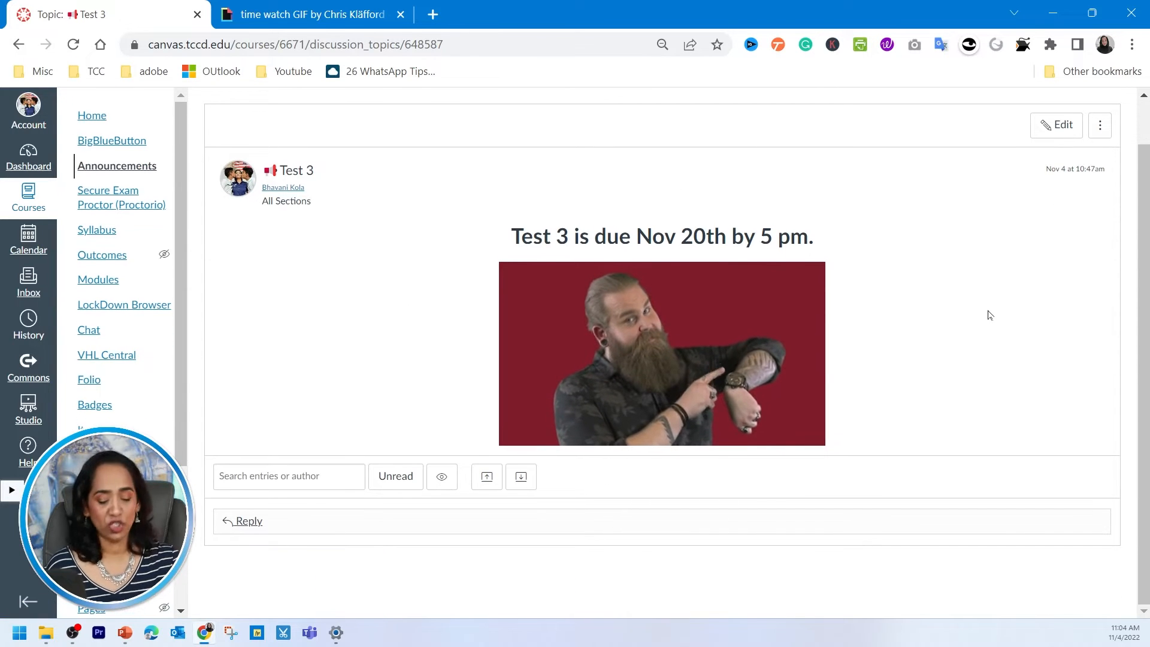
{"action": "key", "text": "ctrl+minus"}
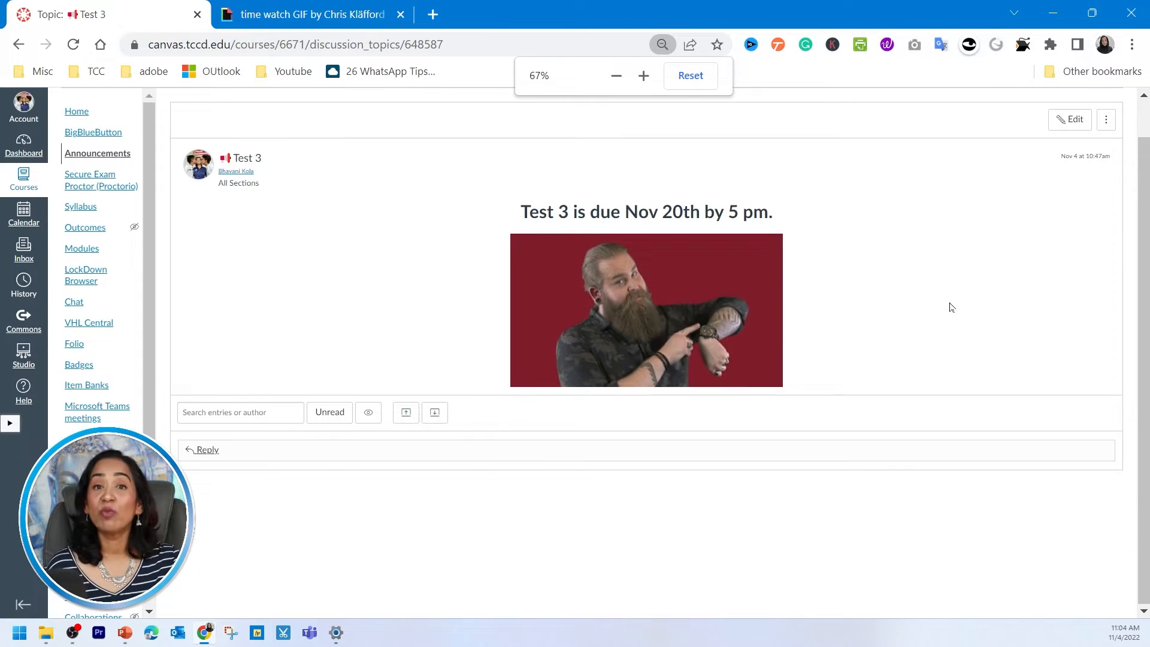
{"action": "mouse_move", "coordinate": [1071, 120]}
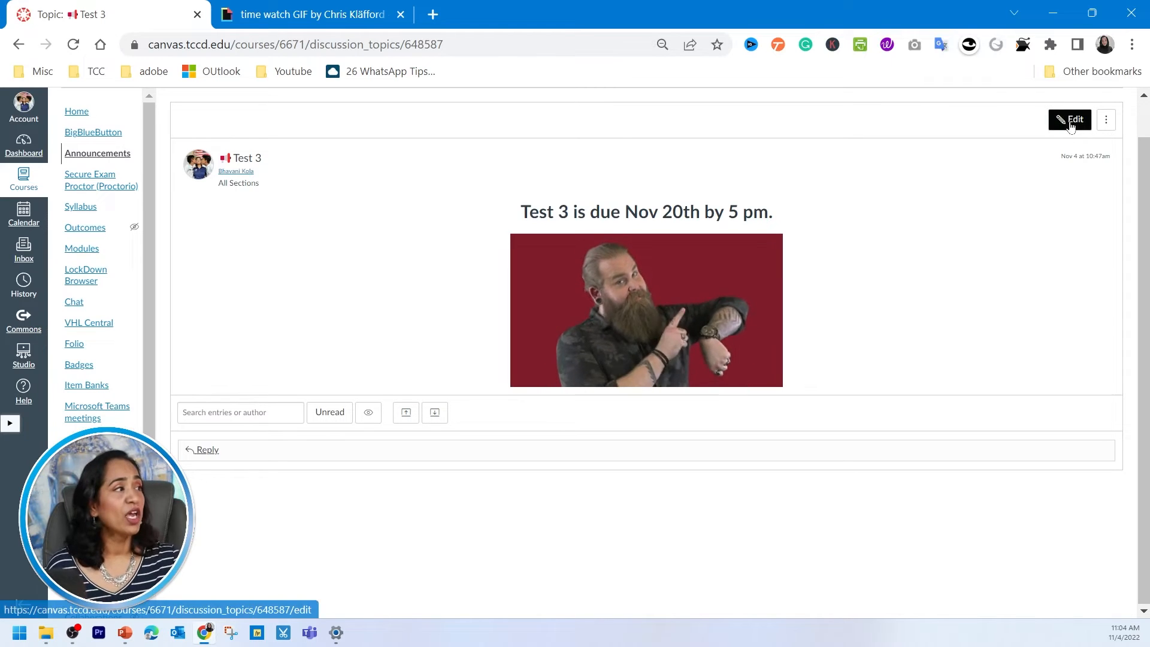
{"action": "left_click", "coordinate": [1069, 120]}
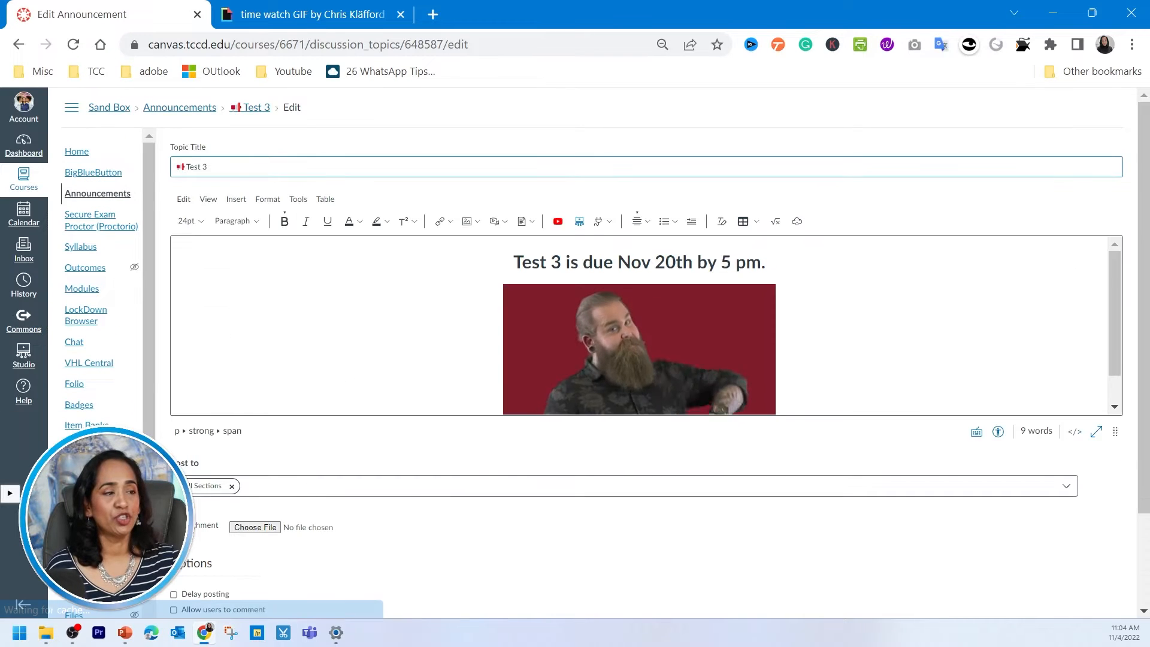
{"action": "left_click", "coordinate": [637, 349]}
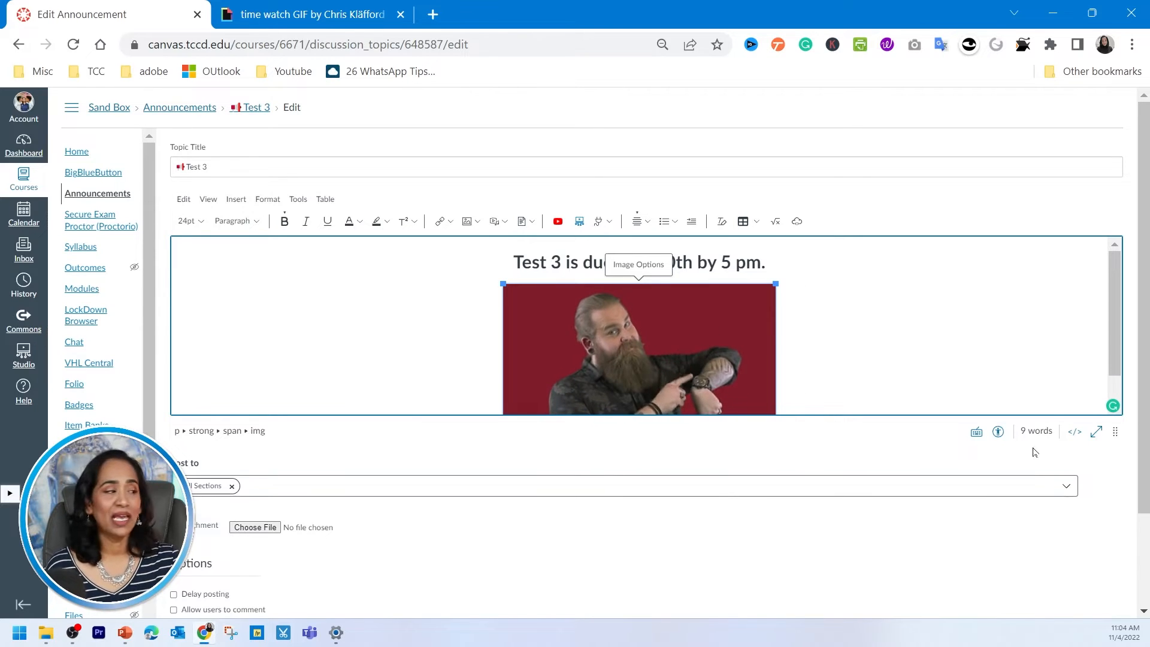
{"action": "left_click", "coordinate": [1098, 585]}
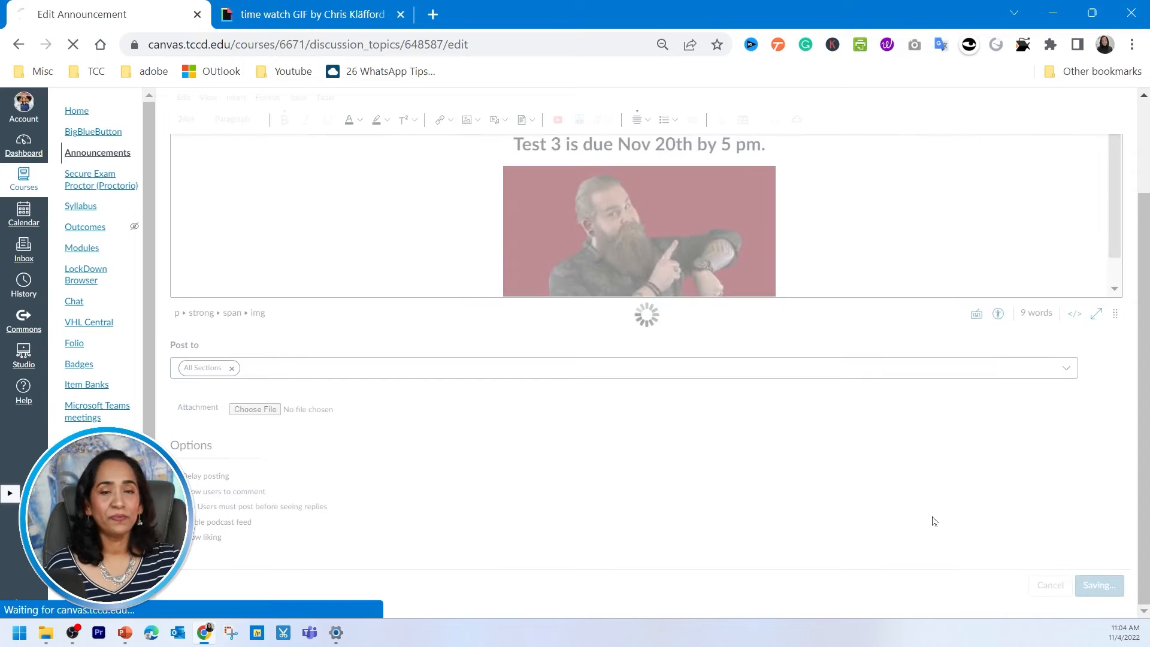
{"action": "left_click", "coordinate": [1098, 585]}
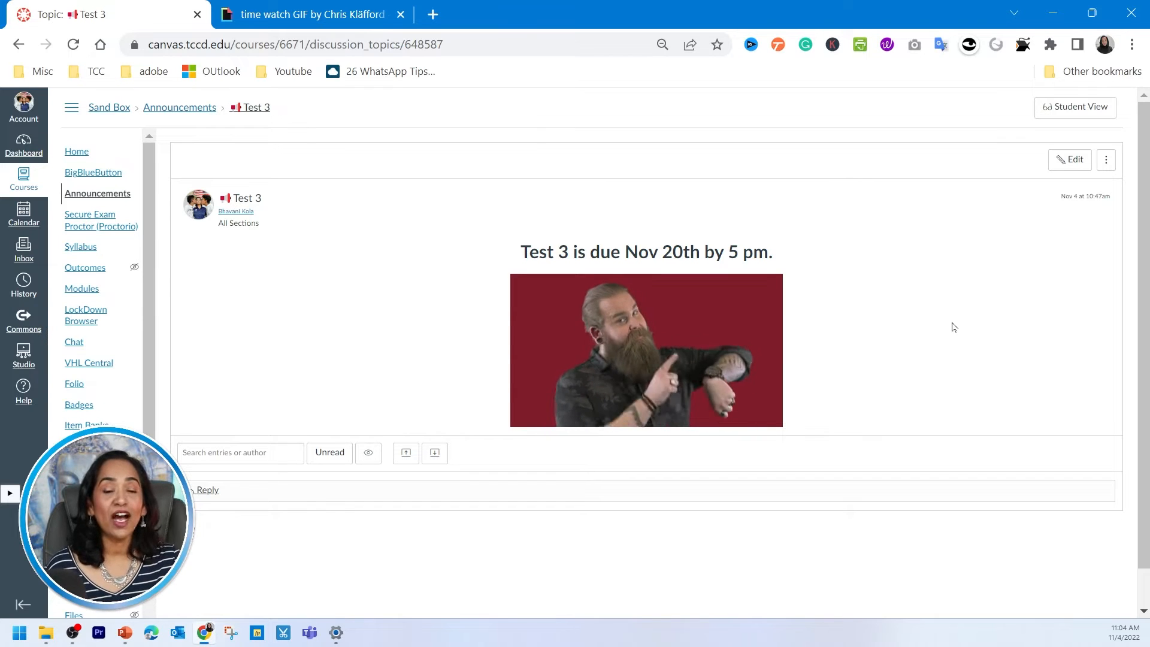
- Wrap the body HTML in a div with lightblue background and 10px solid black border
{"action": "left_click", "coordinate": [1069, 159]}
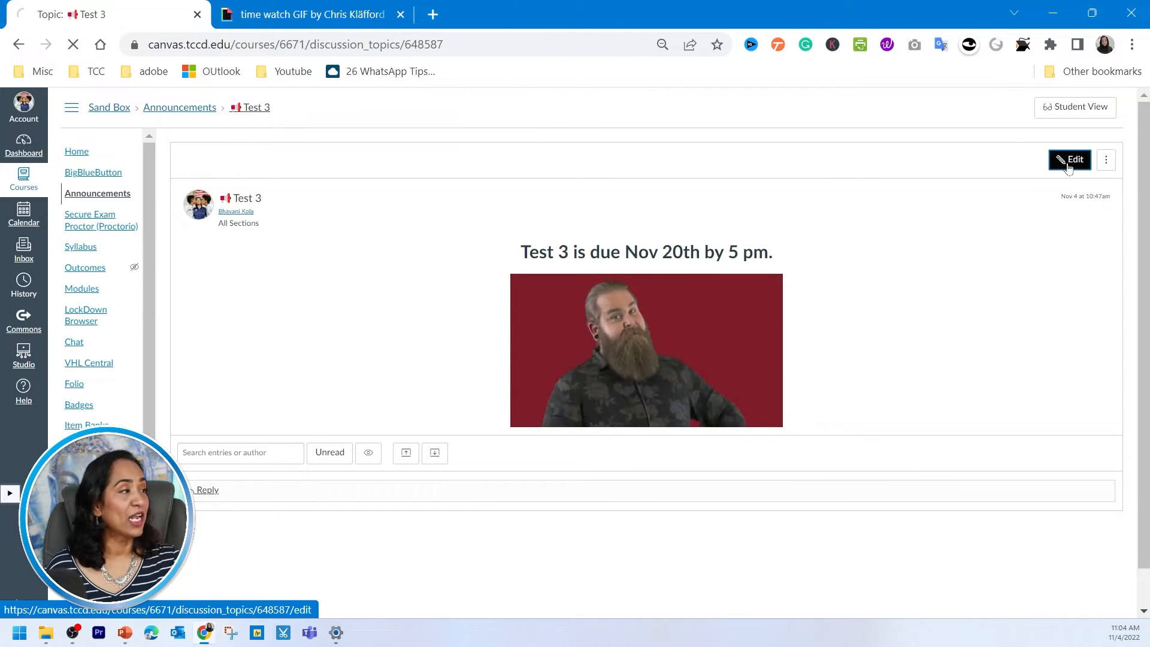
{"action": "left_click", "coordinate": [1068, 159]}
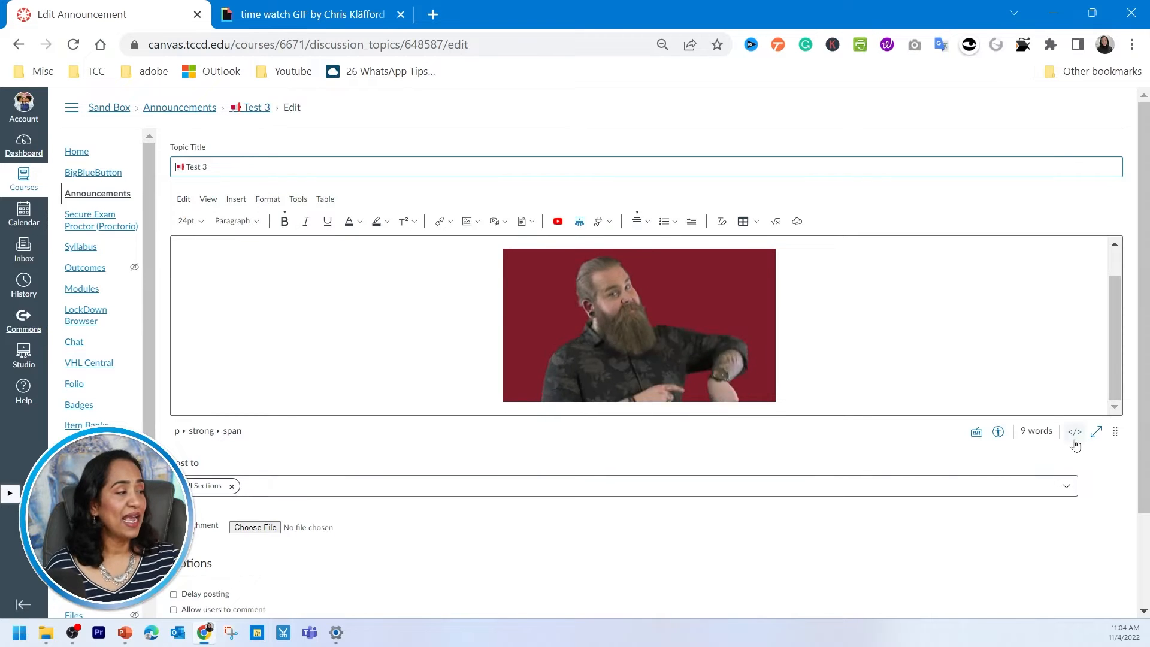
{"action": "mouse_move", "coordinate": [1075, 431]}
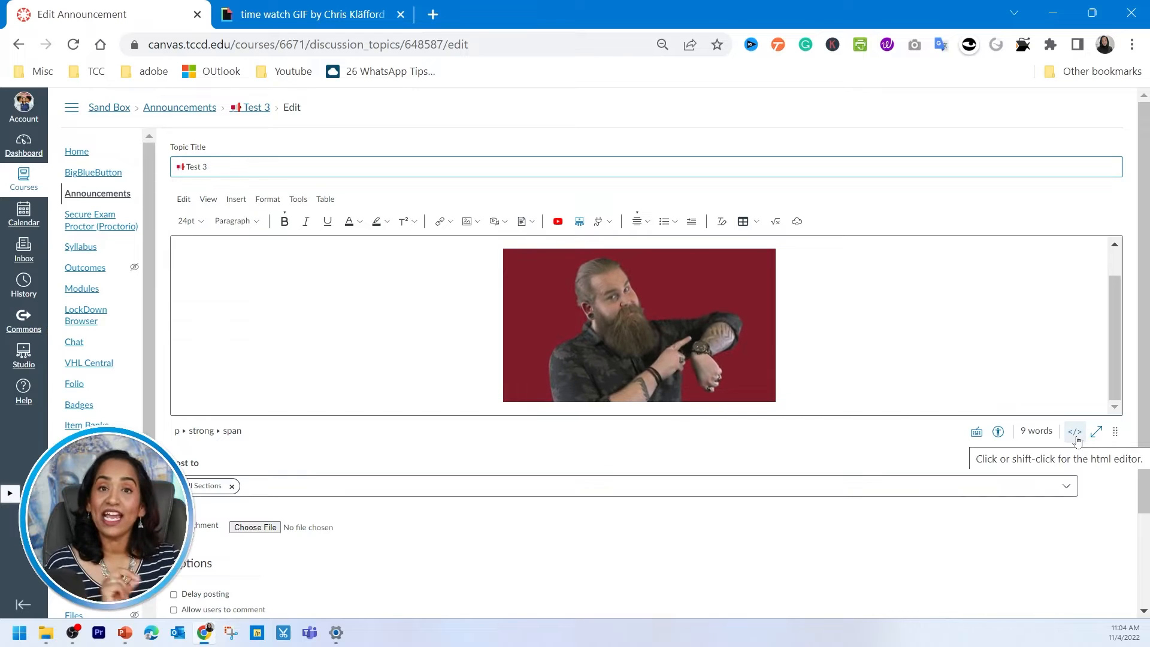
{"action": "left_click", "coordinate": [1075, 432]}
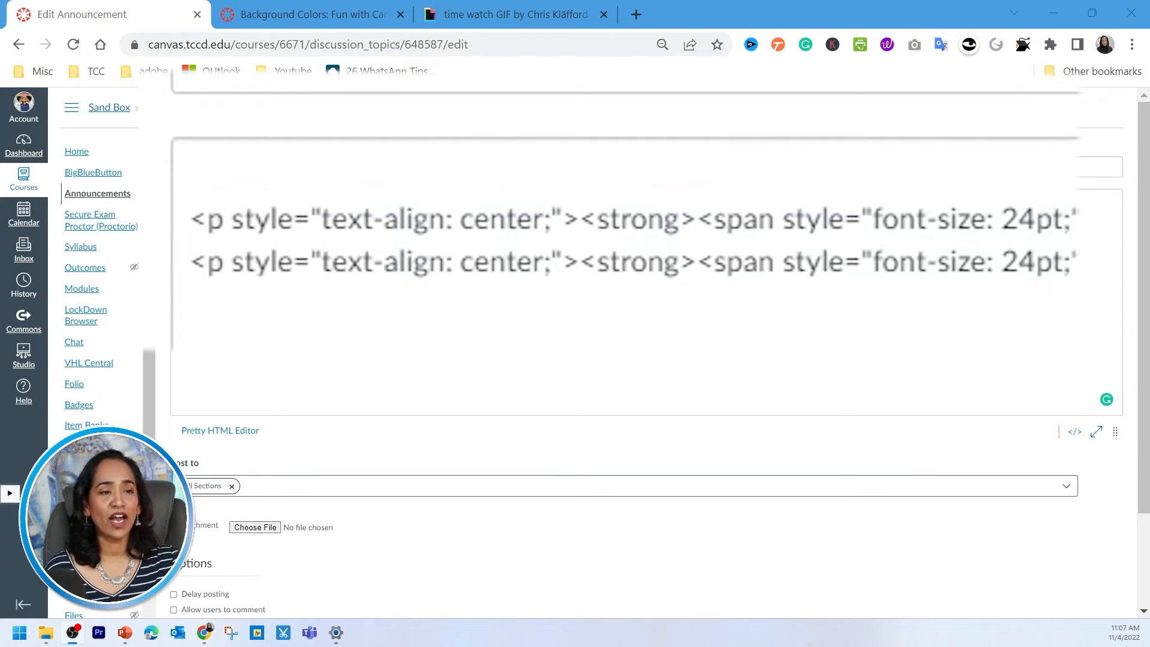
{"action": "type", "text": "<div style=\"background: lightblue; border: 10px solid black;\">"}
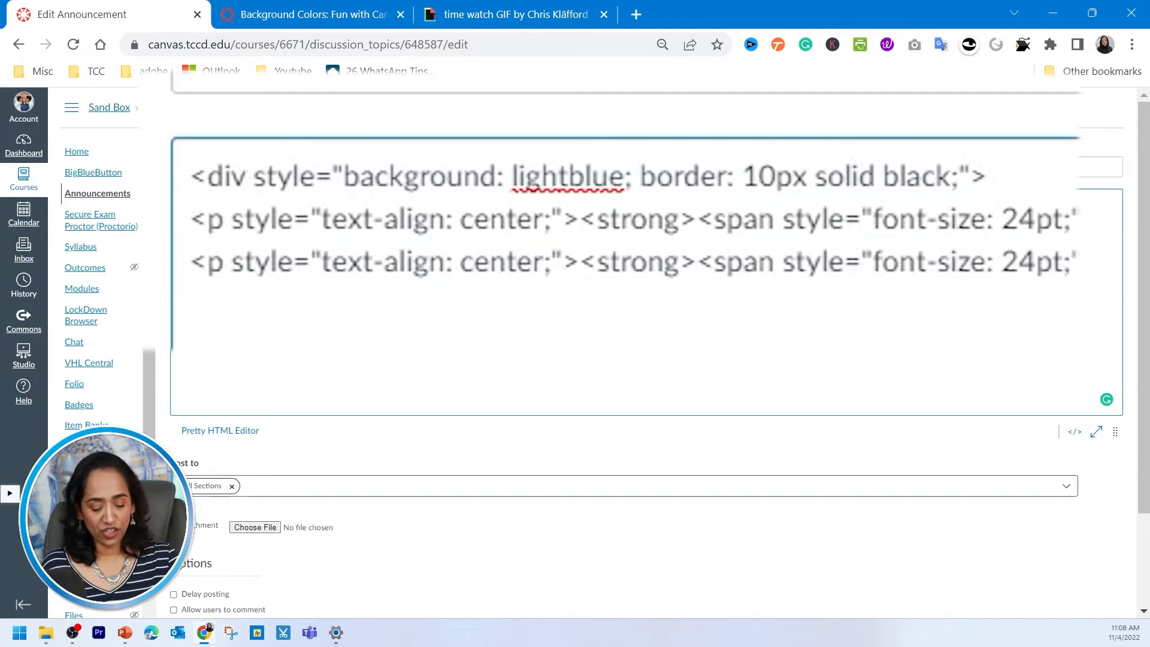
{"action": "type", "text": "</di"}
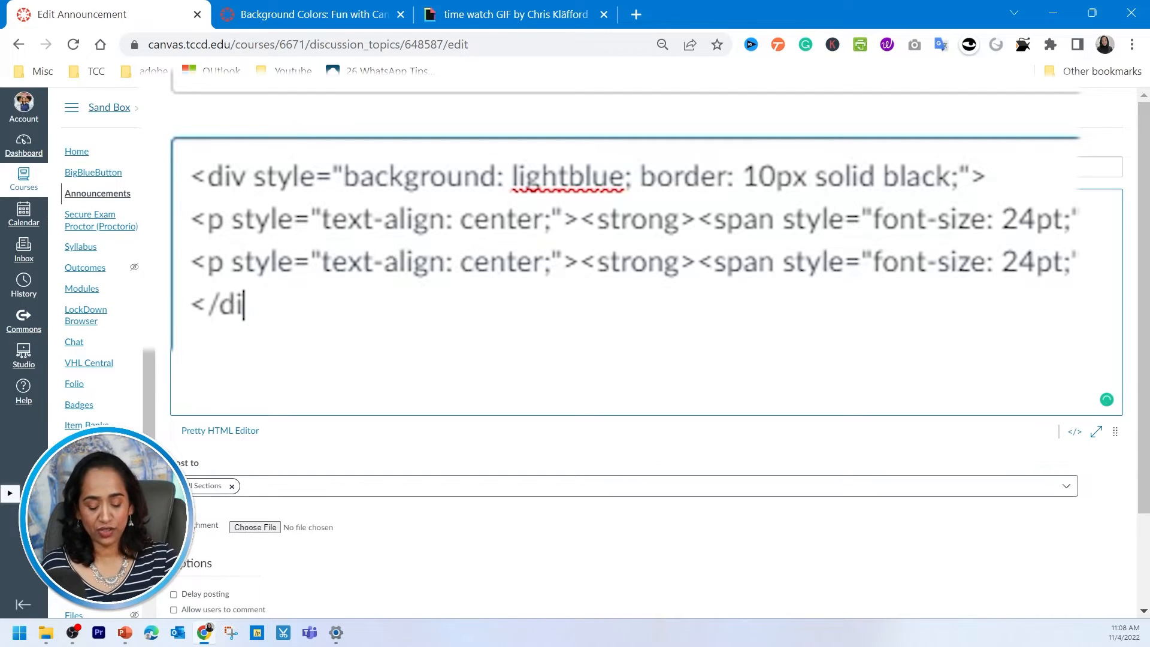
{"action": "type", "text": "v>"}
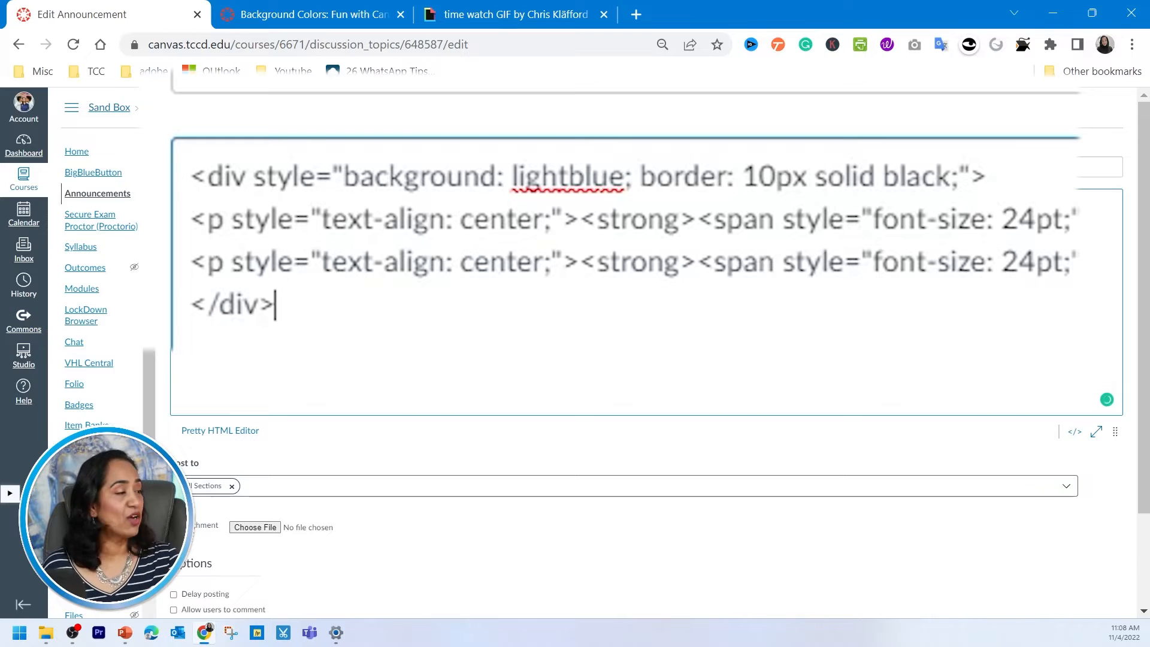
{"action": "mouse_move", "coordinate": [1074, 431]}
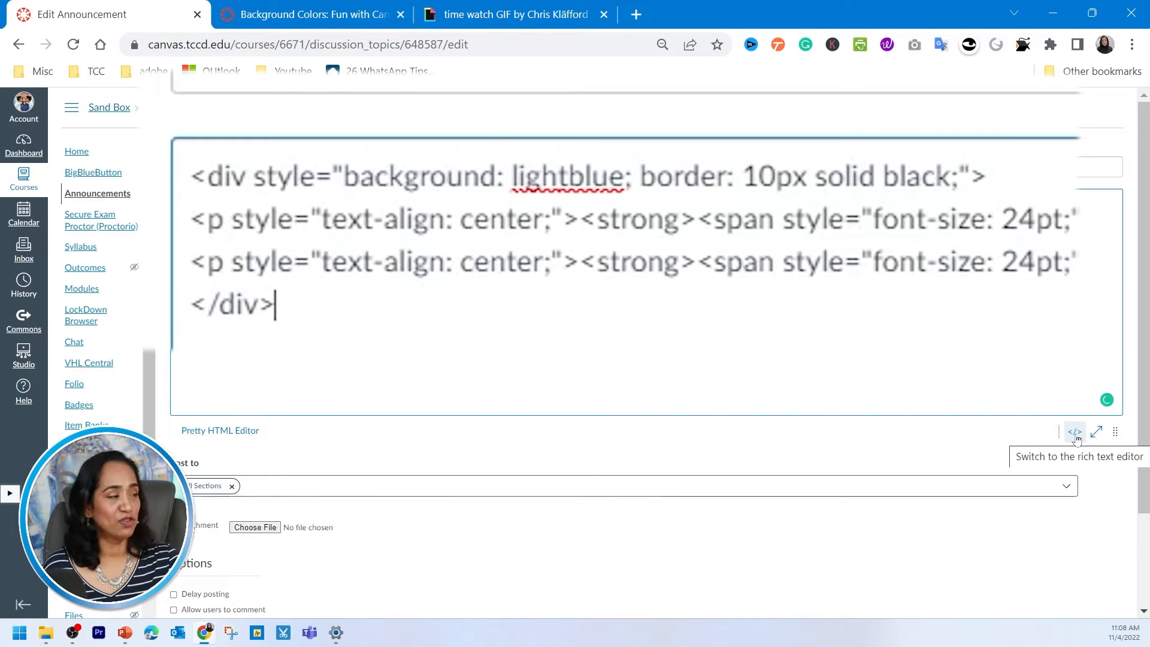
- Return to the rich editor and save, showing the light blue black-bordered box
{"action": "left_click", "coordinate": [1075, 432]}
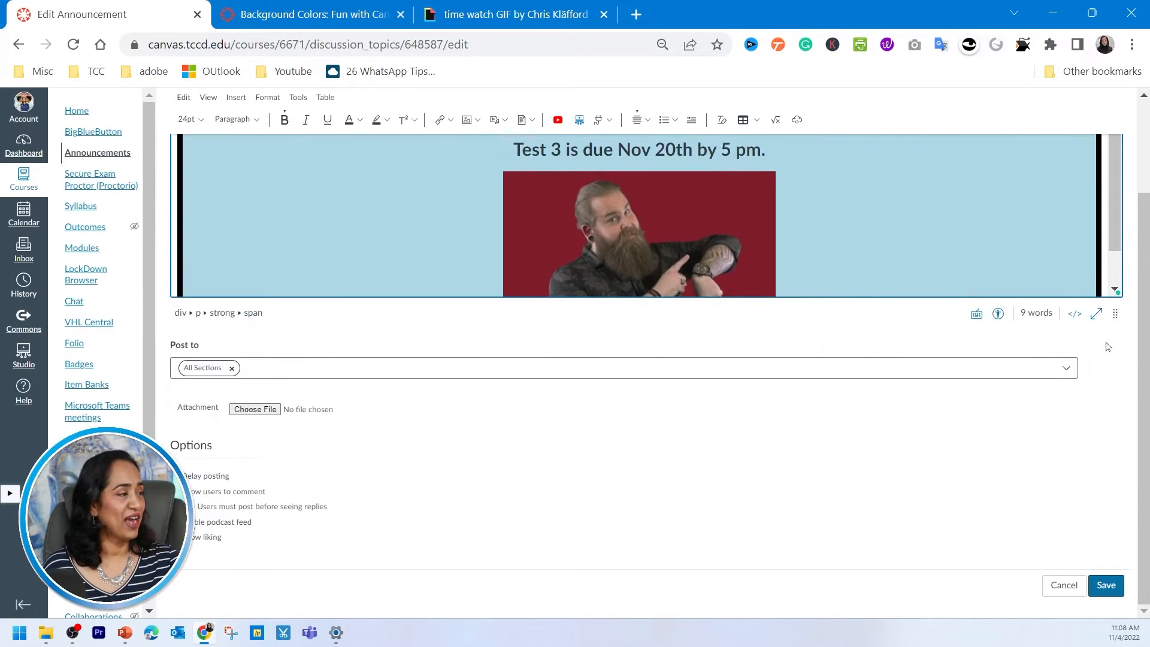
{"action": "left_click", "coordinate": [1097, 313]}
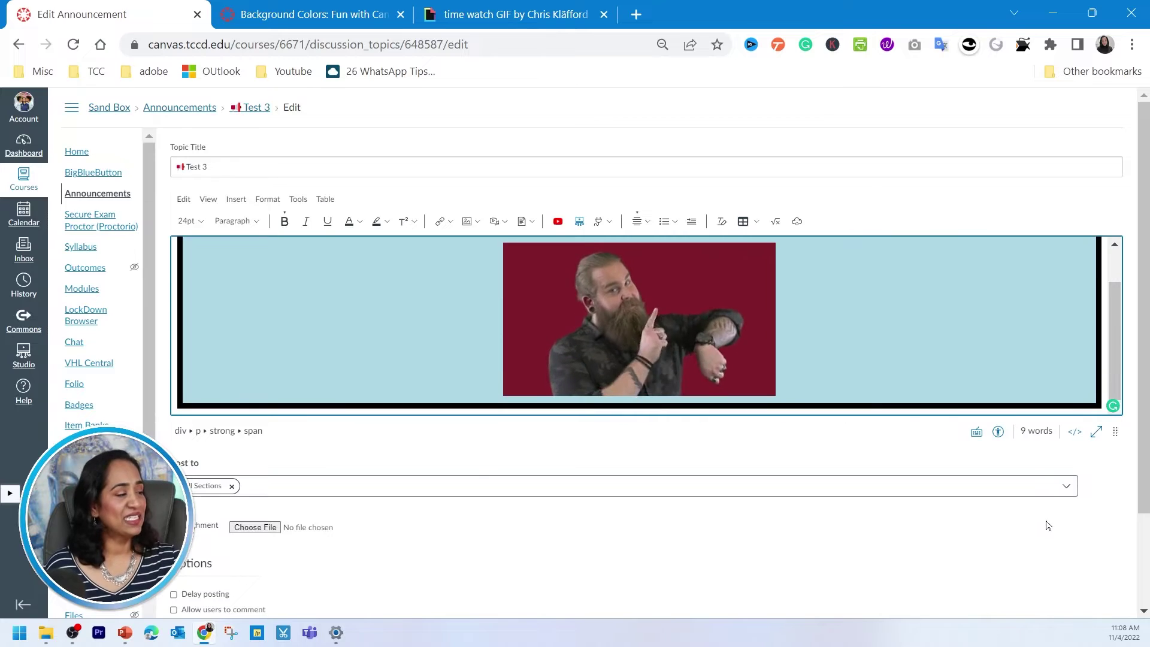
{"action": "left_click", "coordinate": [1098, 585]}
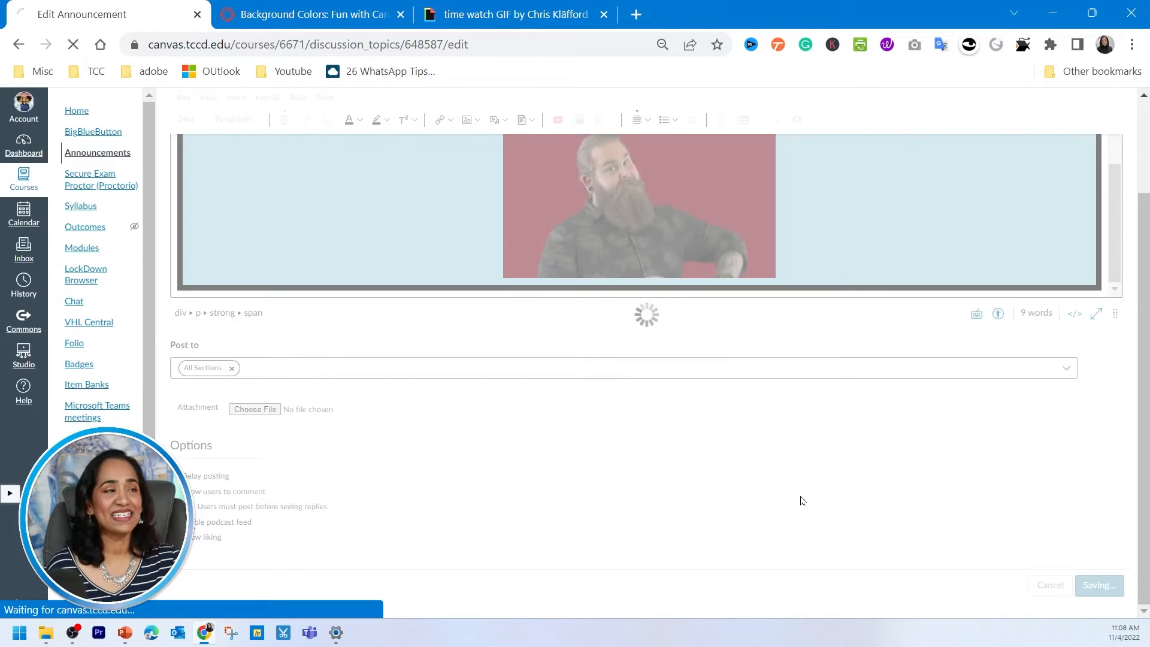
{"action": "left_click", "coordinate": [1098, 585]}
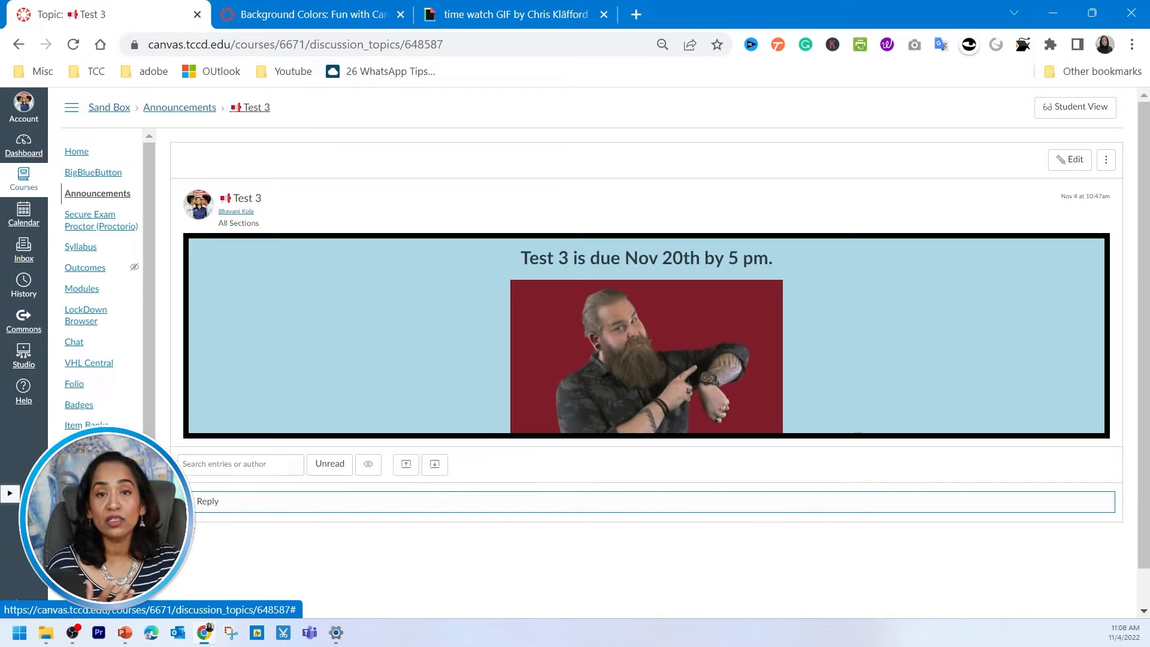
- In the HTML source, change lightblue to lightyellow and solid to double
{"action": "left_click", "coordinate": [1069, 159]}
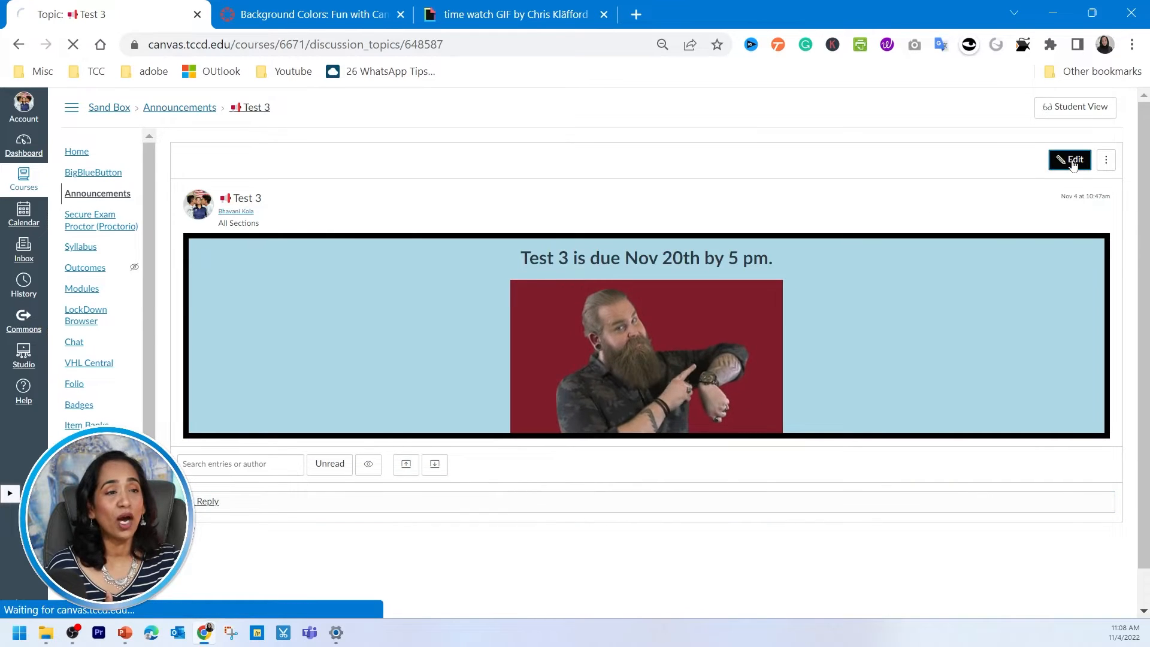
{"action": "left_click", "coordinate": [1069, 160]}
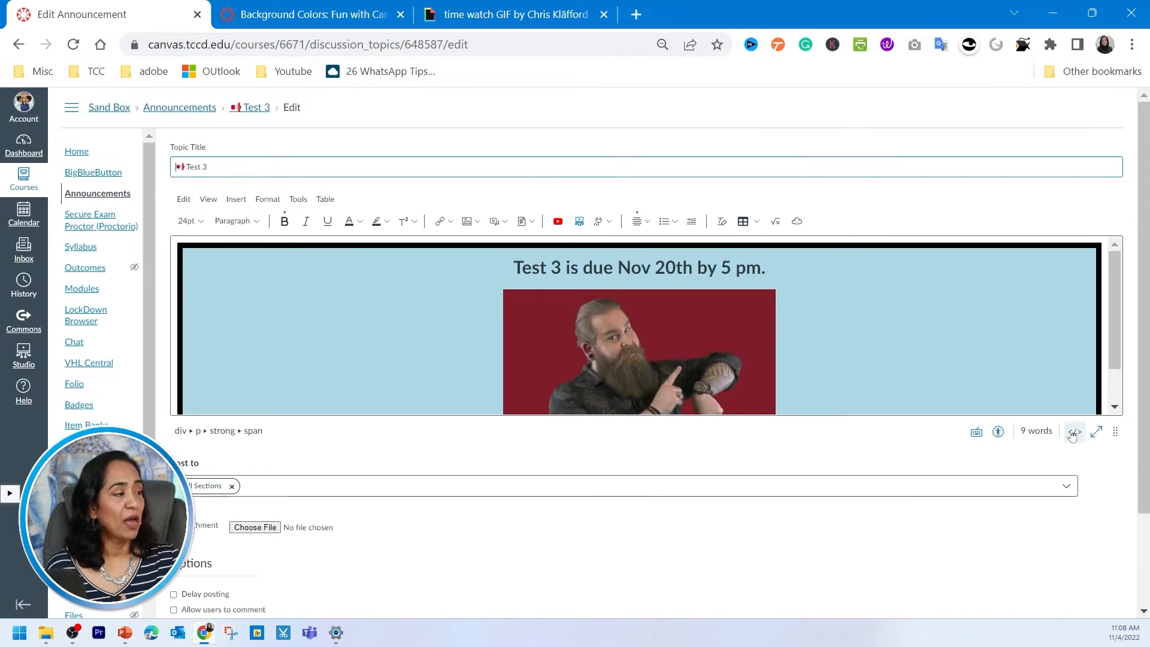
{"action": "left_click", "coordinate": [1074, 431]}
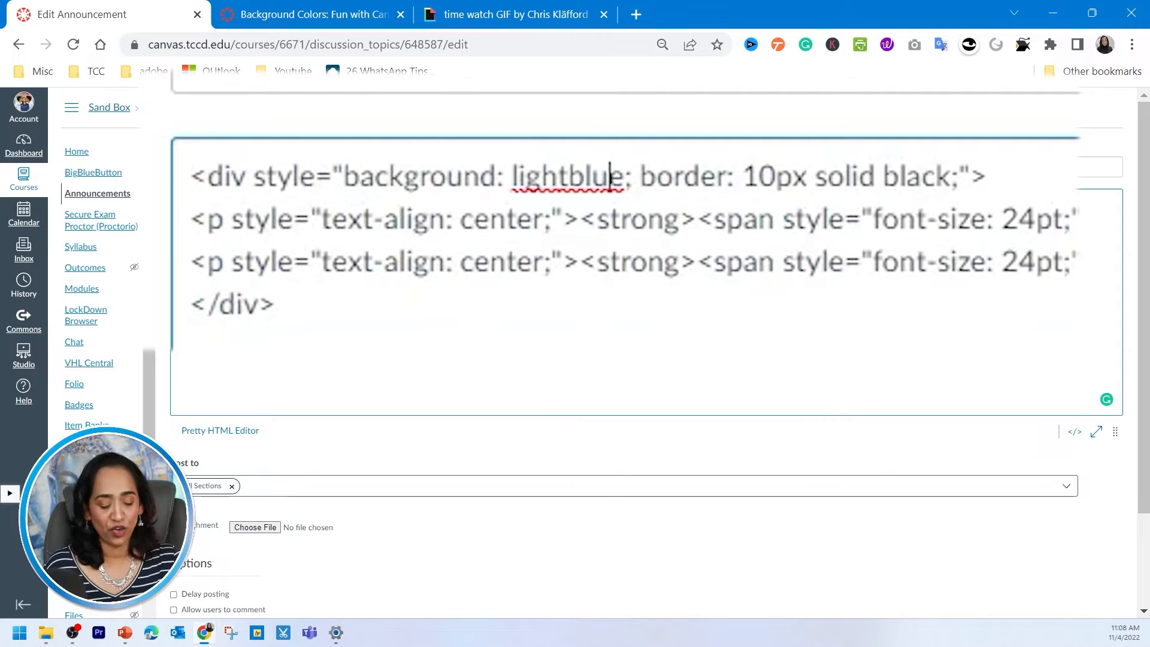
{"action": "key", "text": "Backspace"}
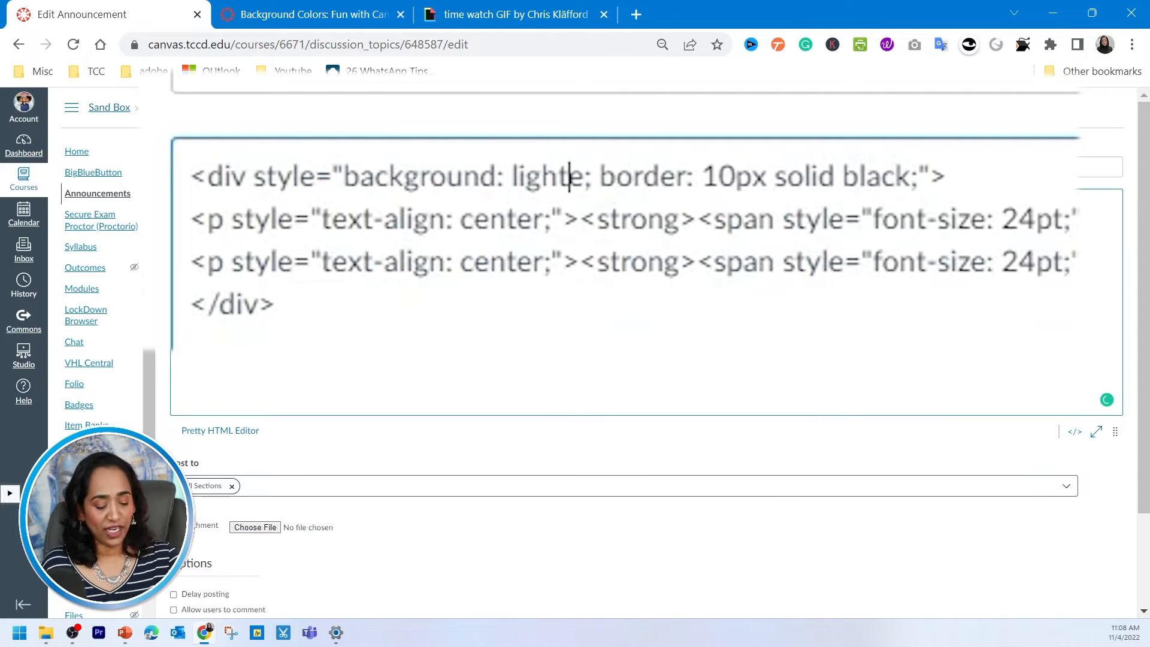
{"action": "type", "text": "yll"}
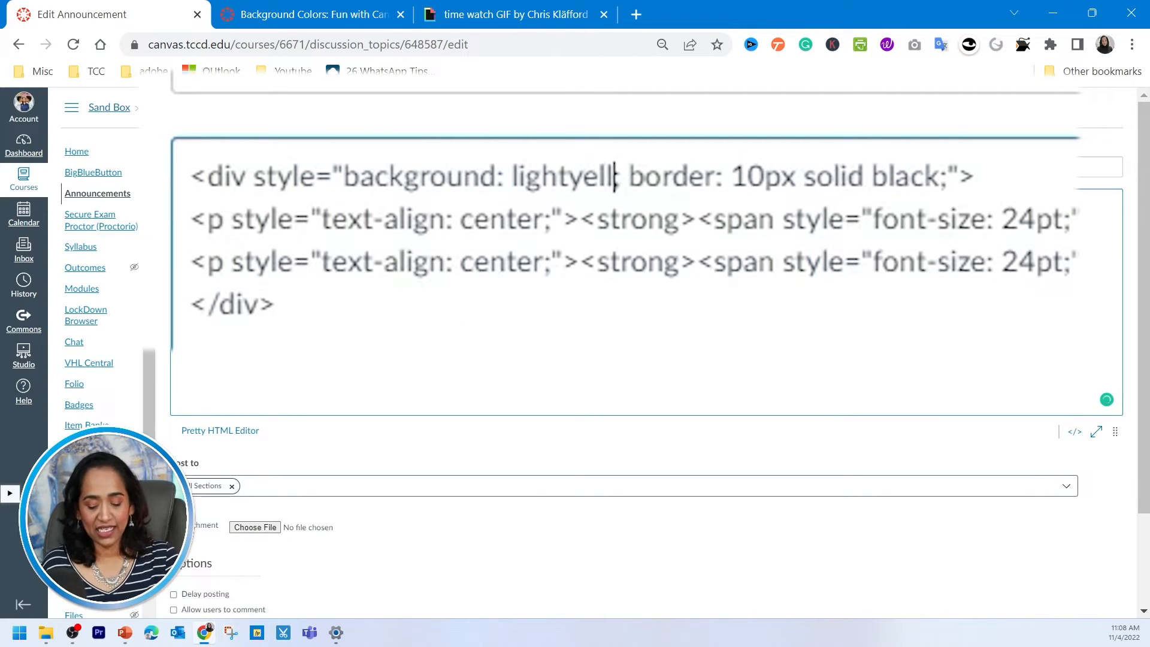
{"action": "type", "text": "ow"}
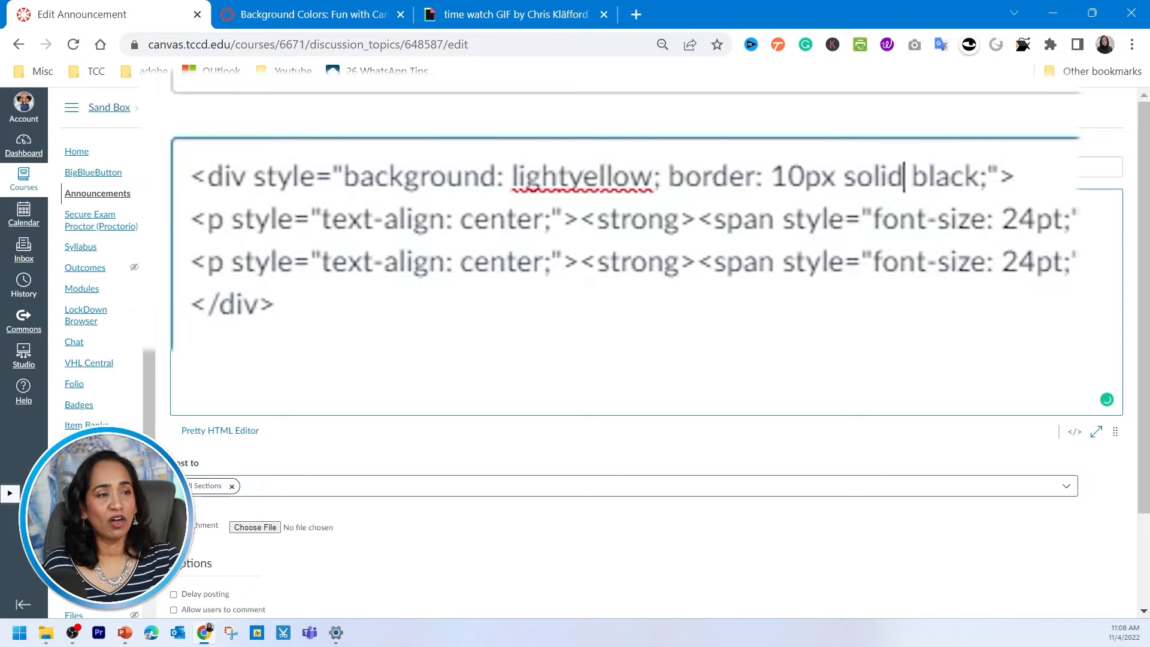
{"action": "key", "text": "Backspace"}
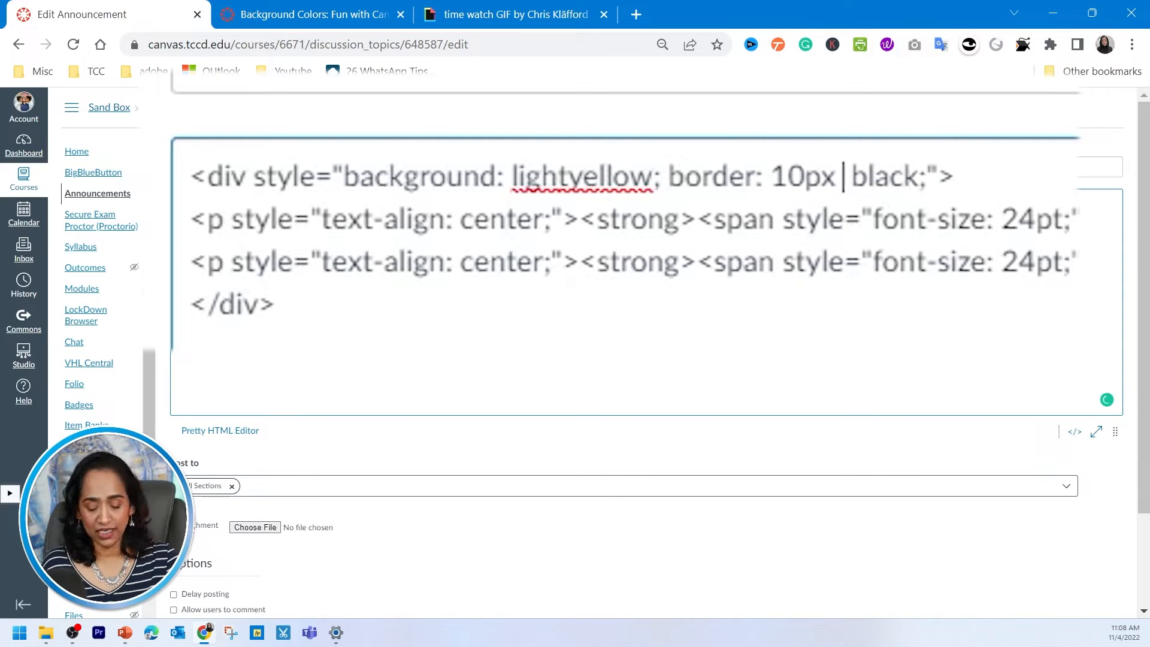
{"action": "type", "text": "double"}
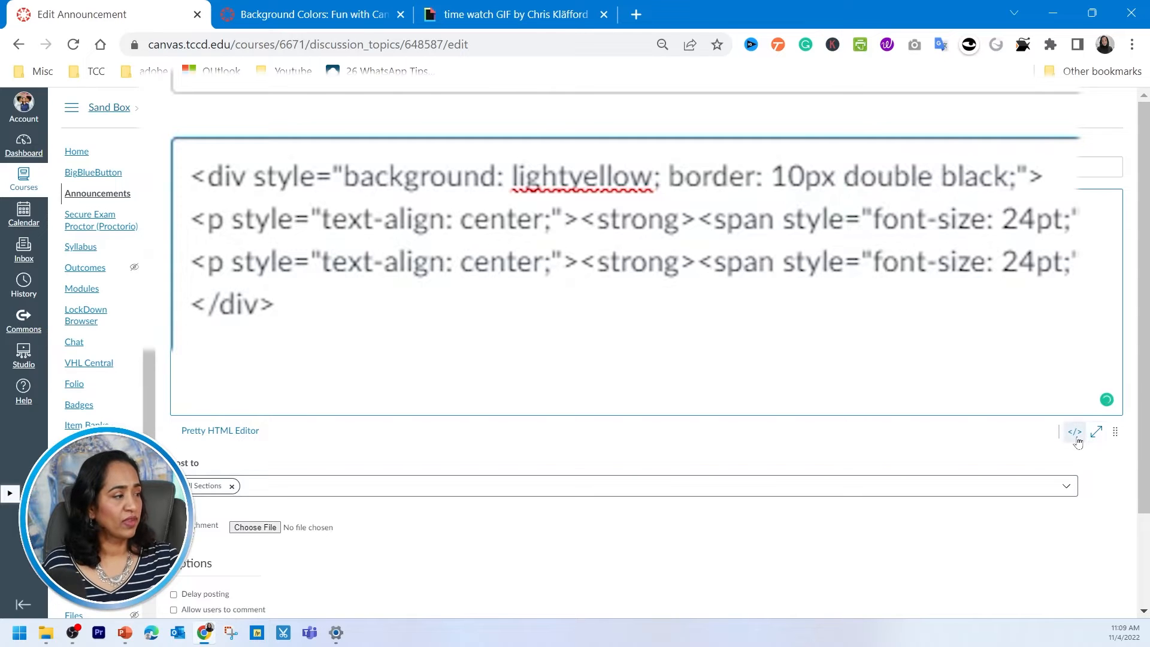
{"action": "left_click", "coordinate": [1074, 432]}
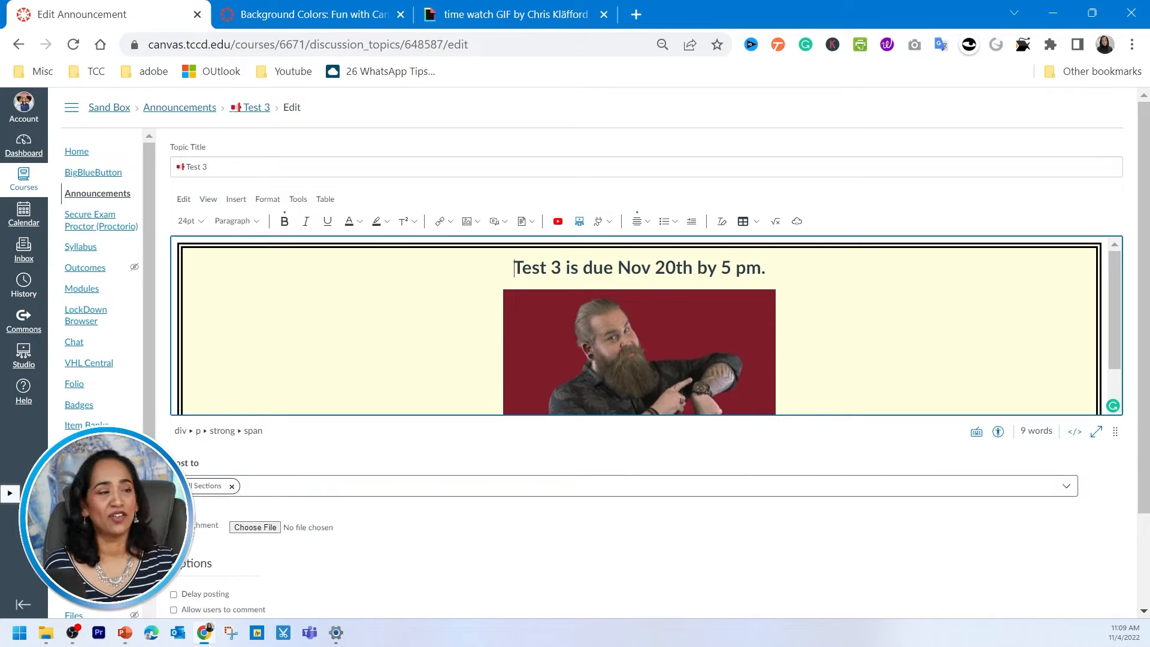
- Save Test 3 and view its light yellow, double-bordered box on the published page
{"action": "scroll", "scroll_direction": "down", "scroll_amount": 3}
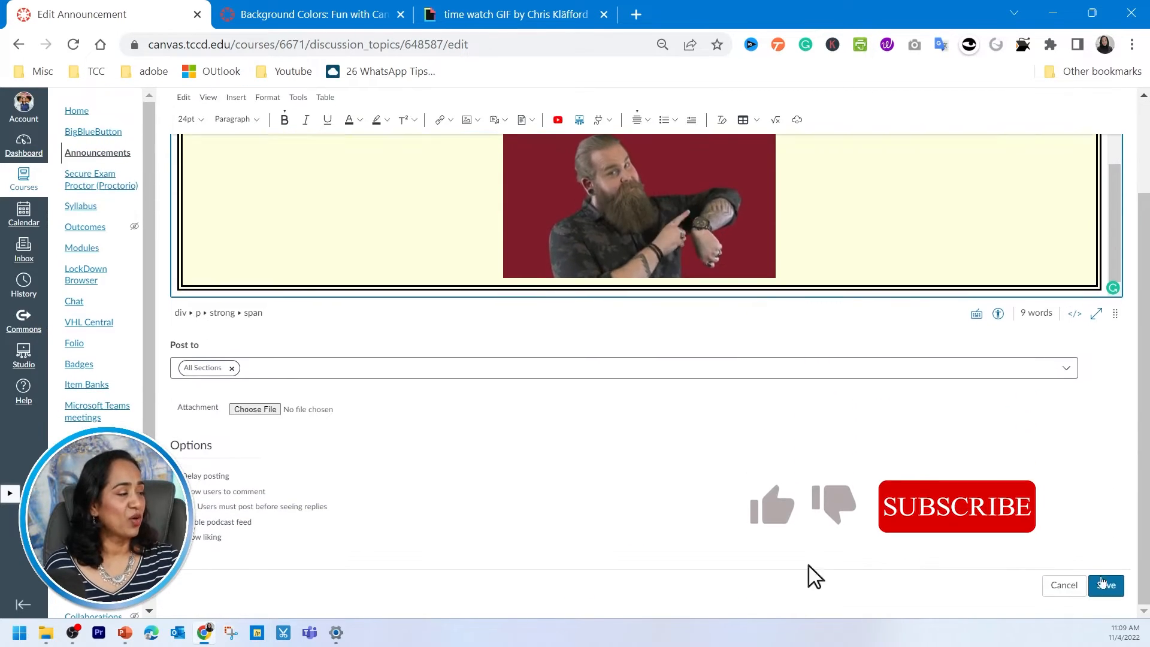
{"action": "left_click", "coordinate": [1106, 585]}
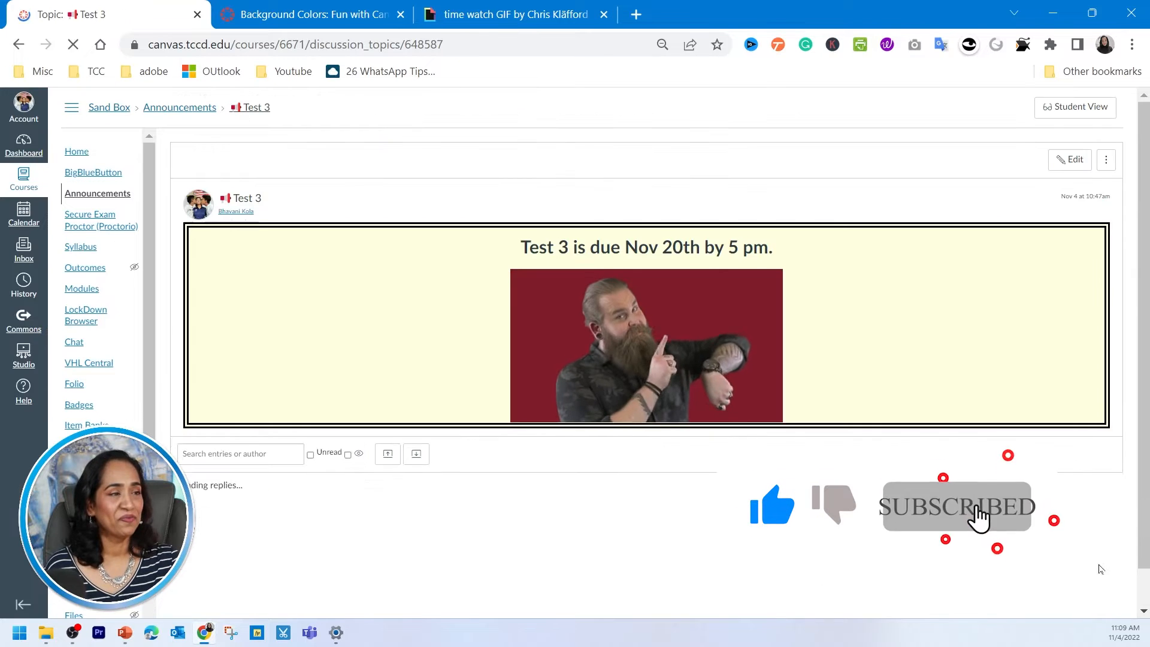
{"action": "scroll", "scroll_direction": "up", "scroll_amount": 3}
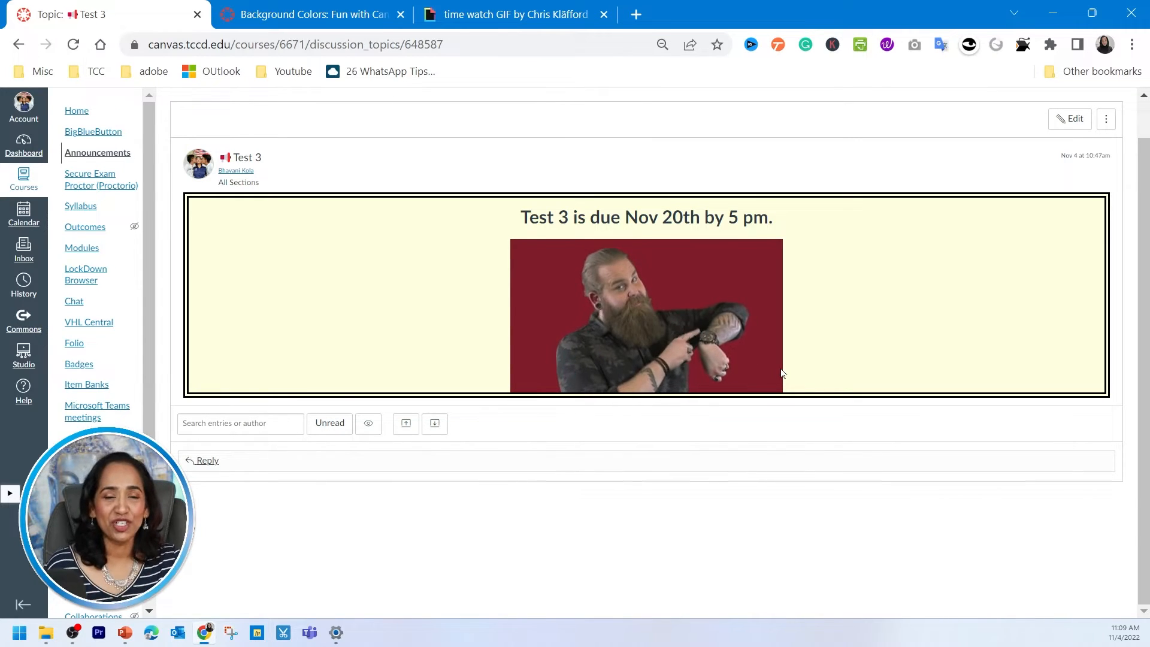
{"action": "mouse_move", "coordinate": [1065, 209]}
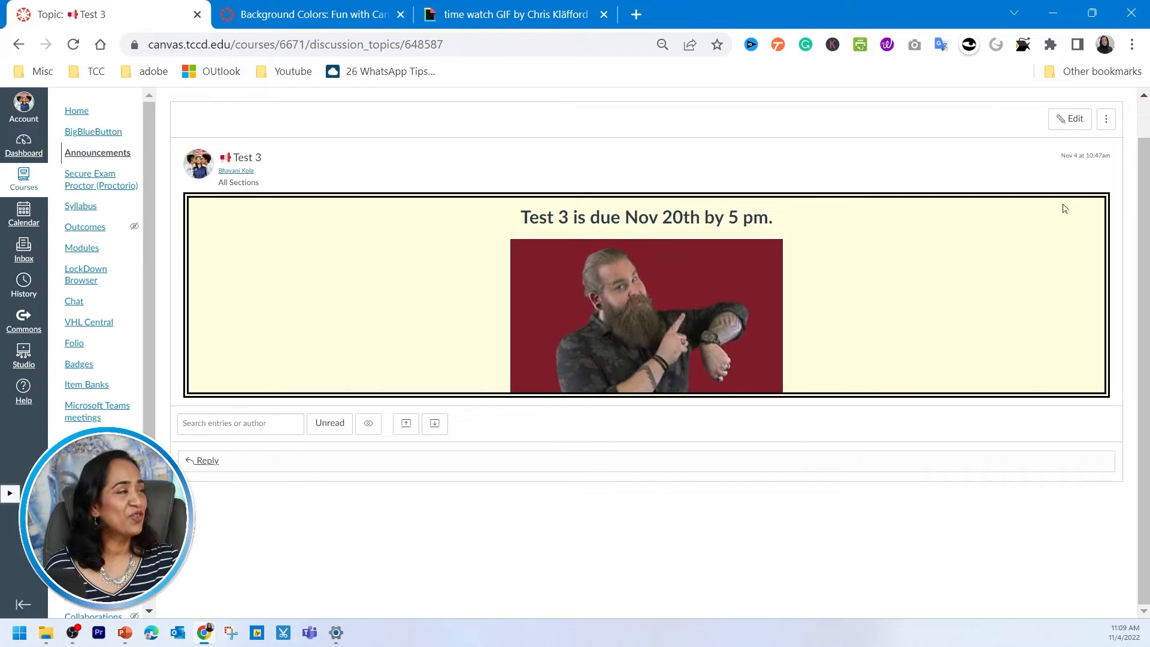
- Reopen Test 3 in its HTML view to set a lightblue-to-white gradient background
{"action": "left_click", "coordinate": [1069, 119]}
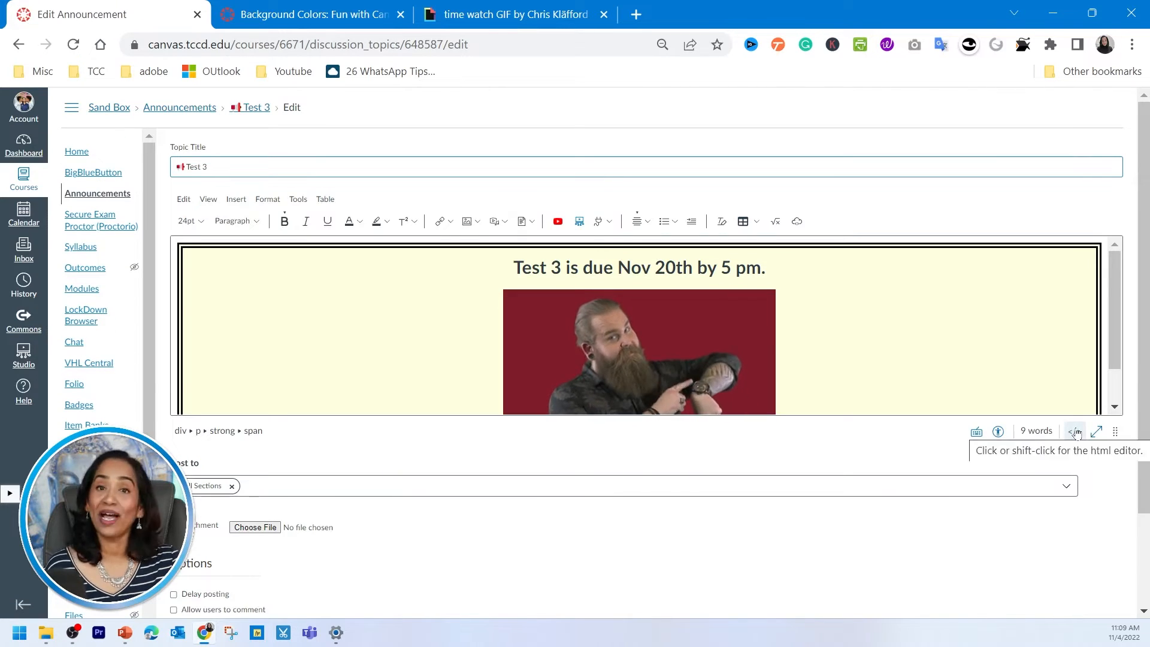
{"action": "left_click", "coordinate": [1074, 432]}
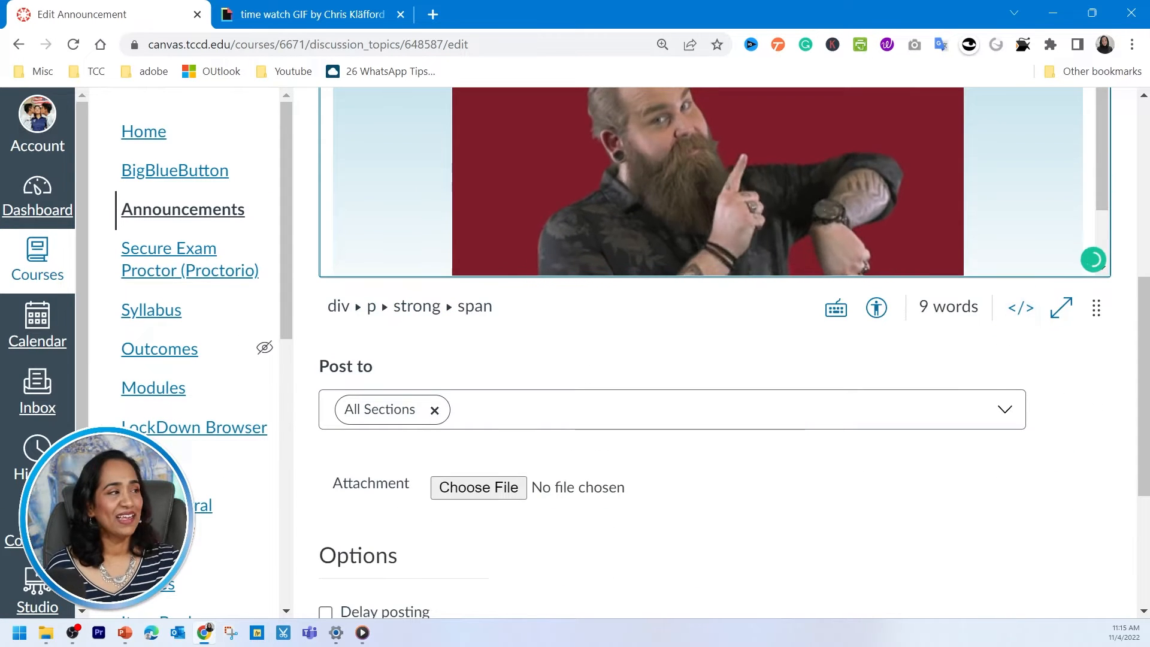
{"action": "scroll", "scroll_direction": "up", "scroll_amount": 3}
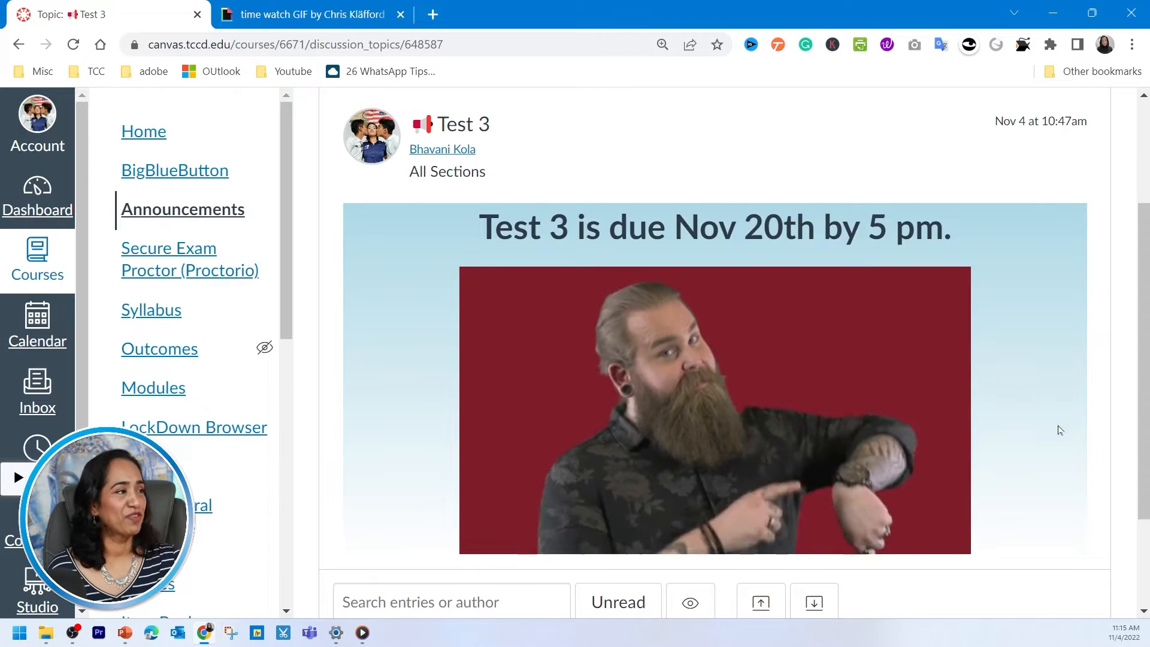
- Reopen the gradient announcement and toggle its HTML source view on, off, then on again
{"action": "scroll", "scroll_direction": "up", "scroll_amount": 3}
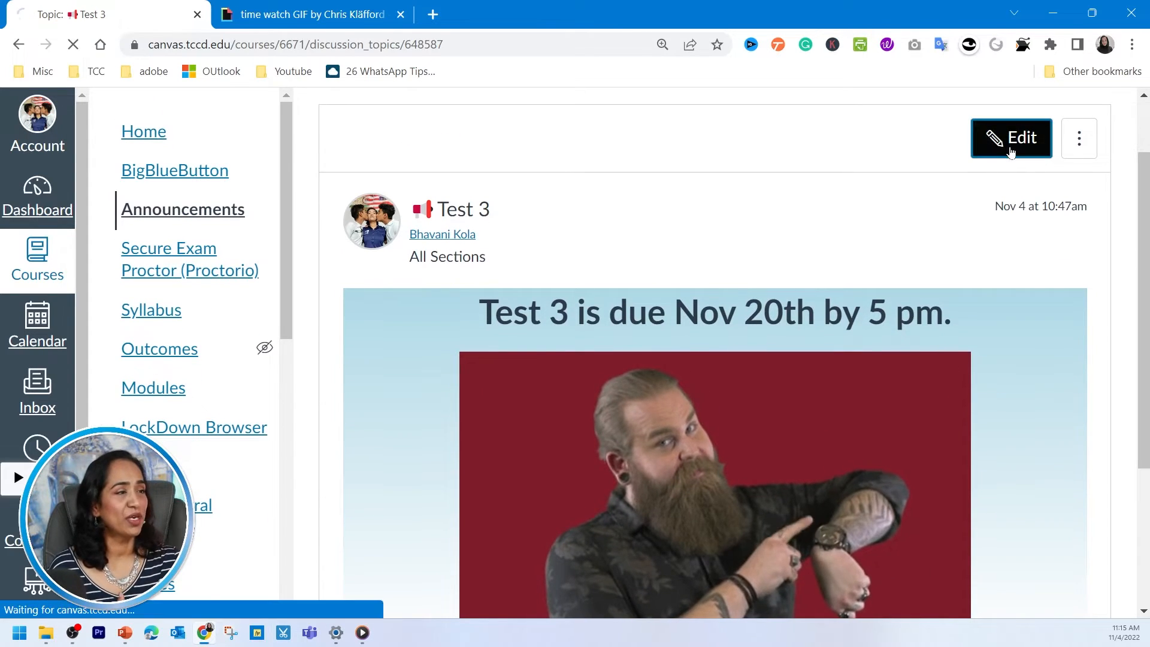
{"action": "left_click", "coordinate": [1010, 138]}
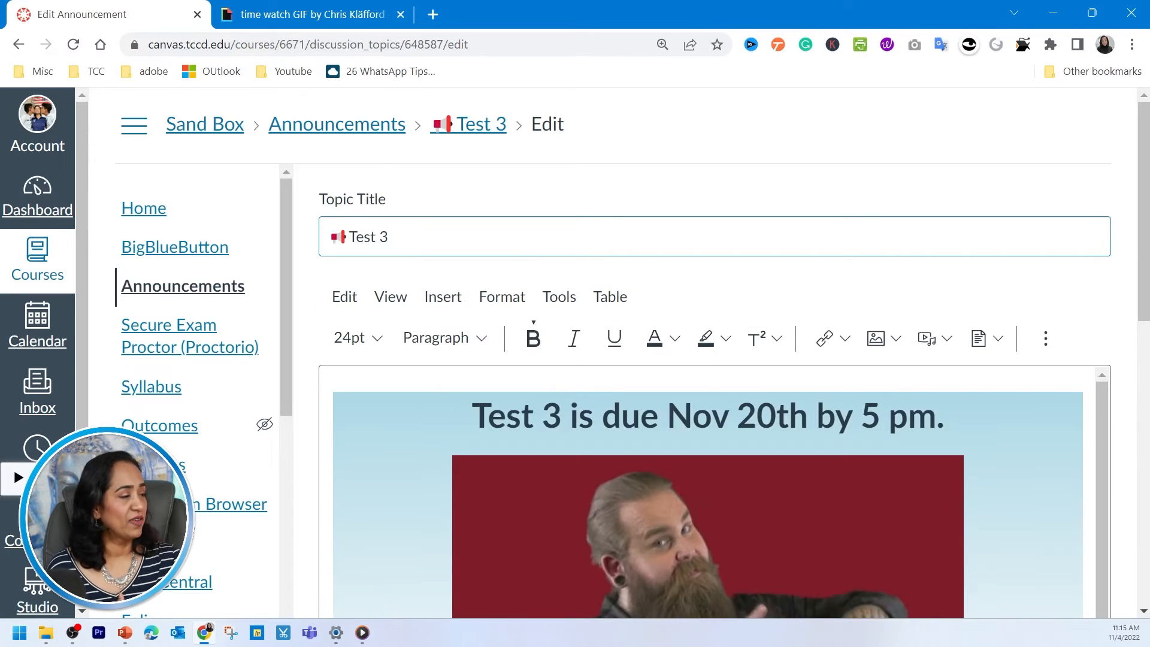
{"action": "scroll", "scroll_direction": "down", "scroll_amount": 3}
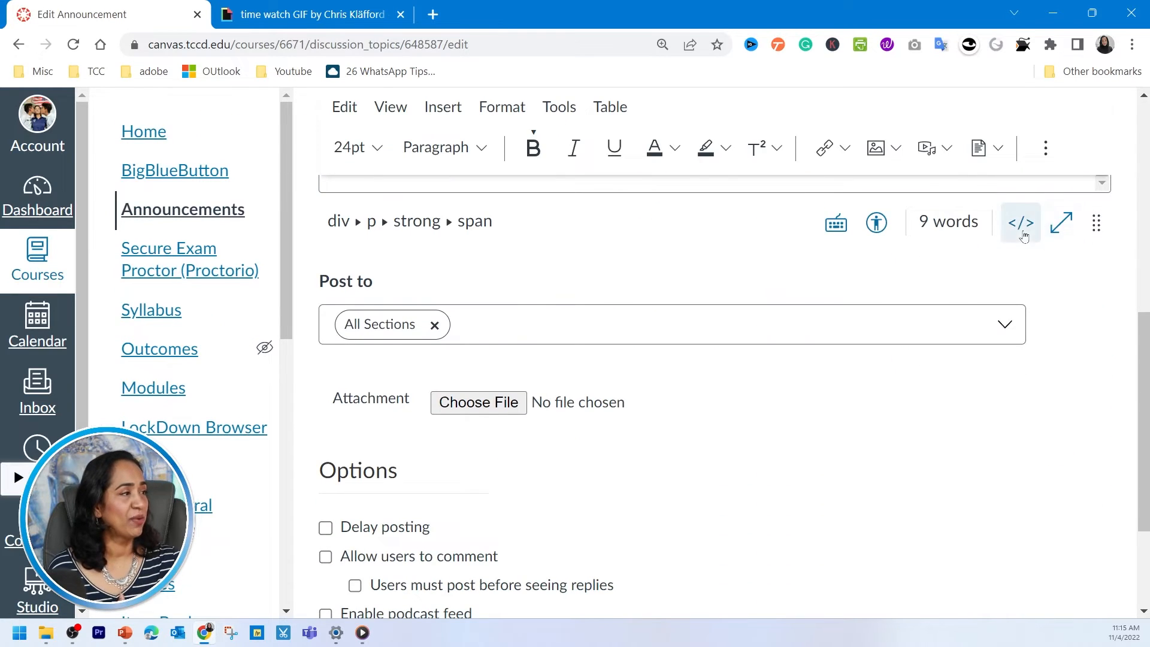
{"action": "left_click", "coordinate": [1020, 222]}
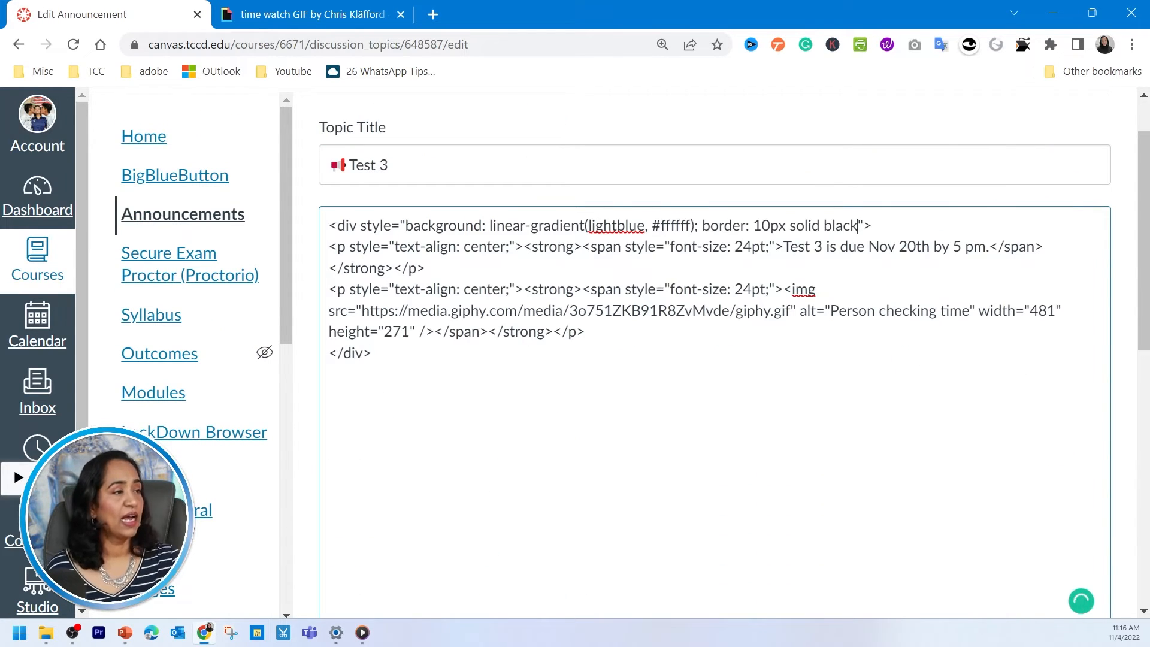
{"action": "scroll", "scroll_direction": "down", "scroll_amount": 3}
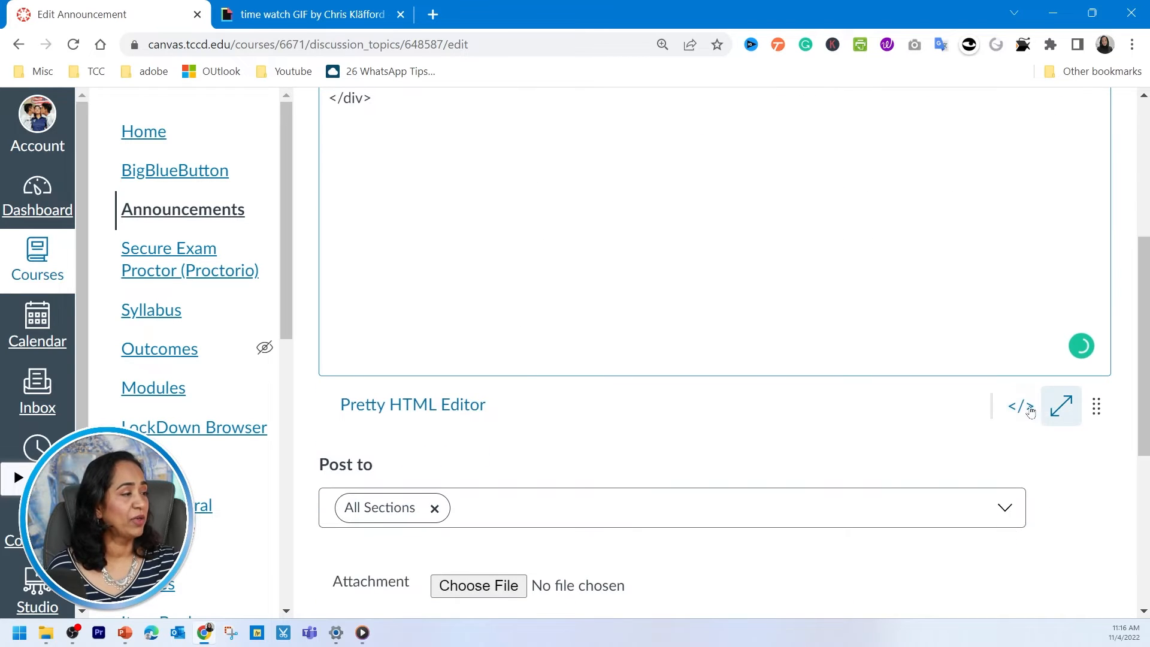
{"action": "left_click", "coordinate": [1019, 406]}
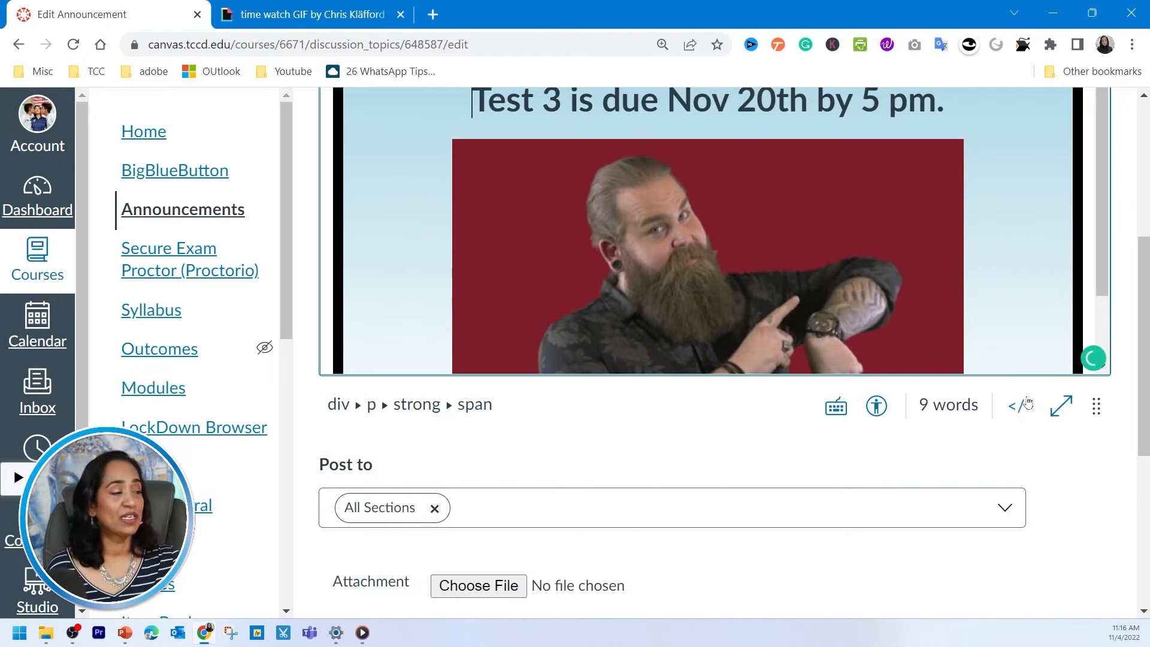
{"action": "left_click", "coordinate": [1018, 406]}
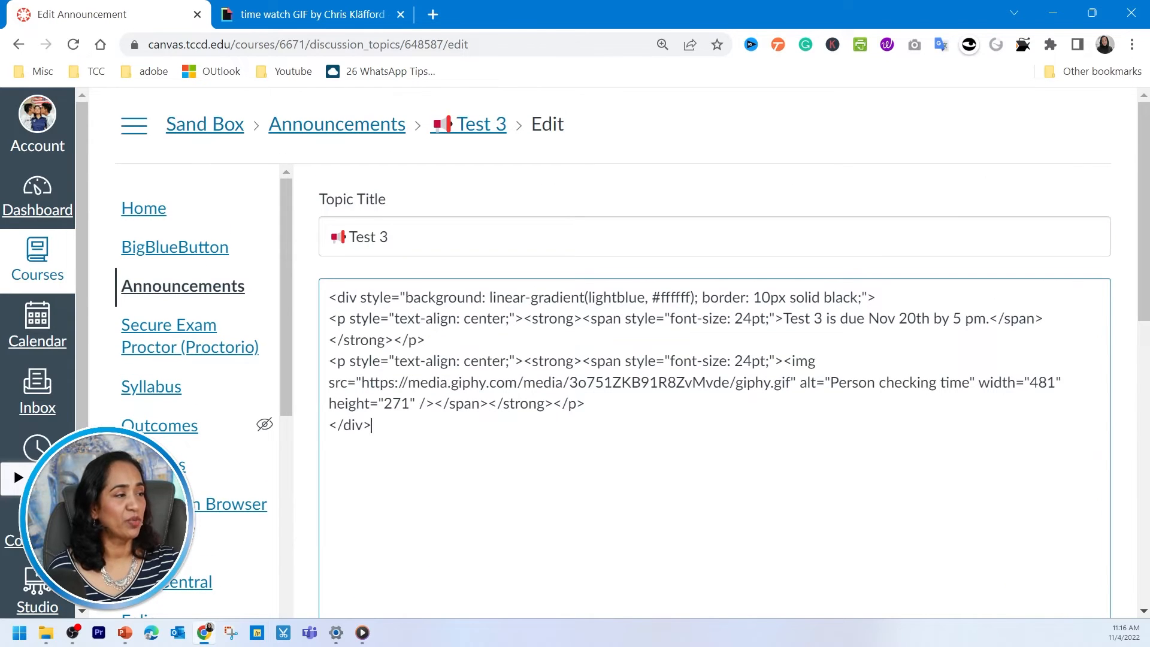
- Change the box's border style from solid to dotted and return to the formatted editor
{"action": "double_click", "coordinate": [804, 297]}
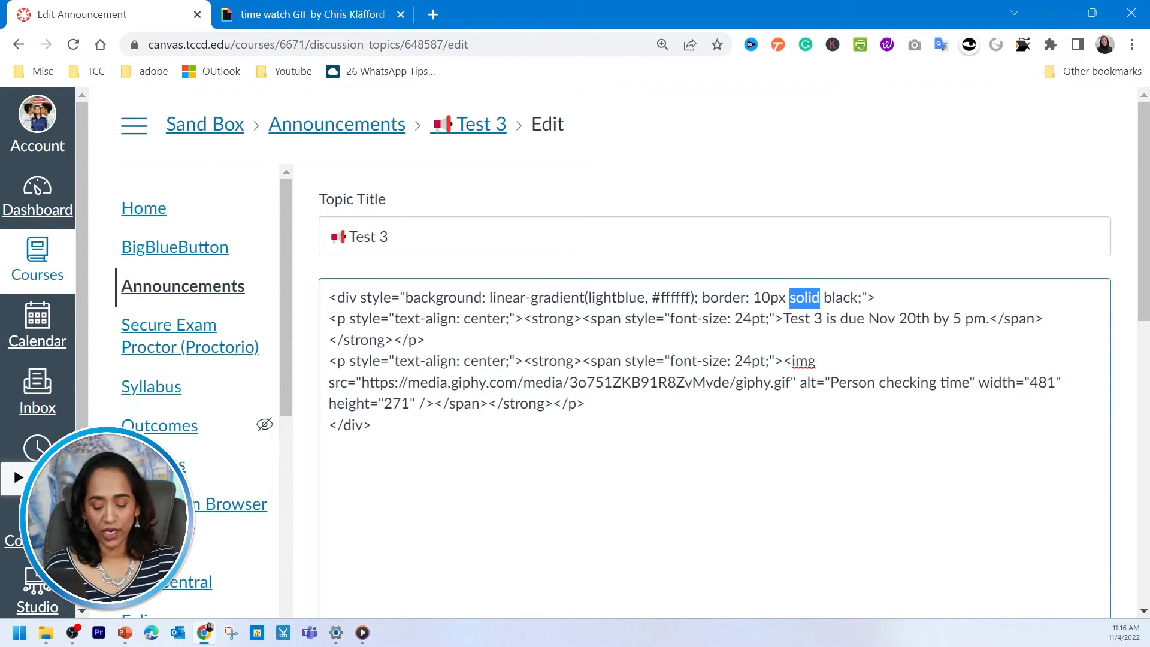
{"action": "type", "text": "dotted"}
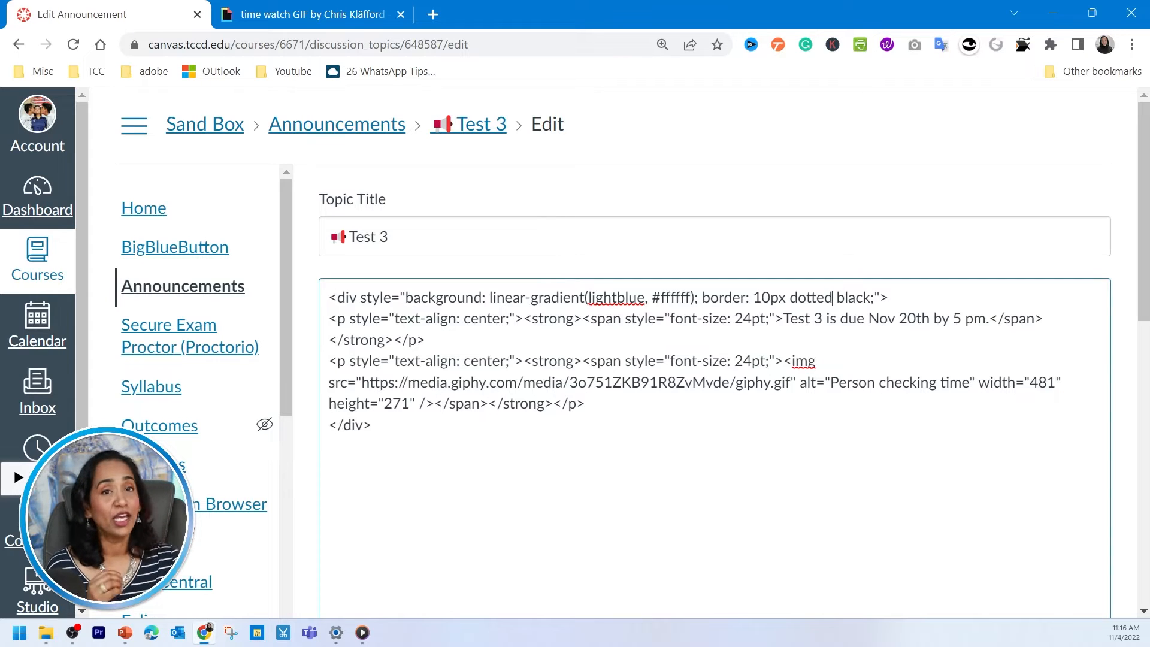
{"action": "scroll", "scroll_direction": "down", "scroll_amount": 3}
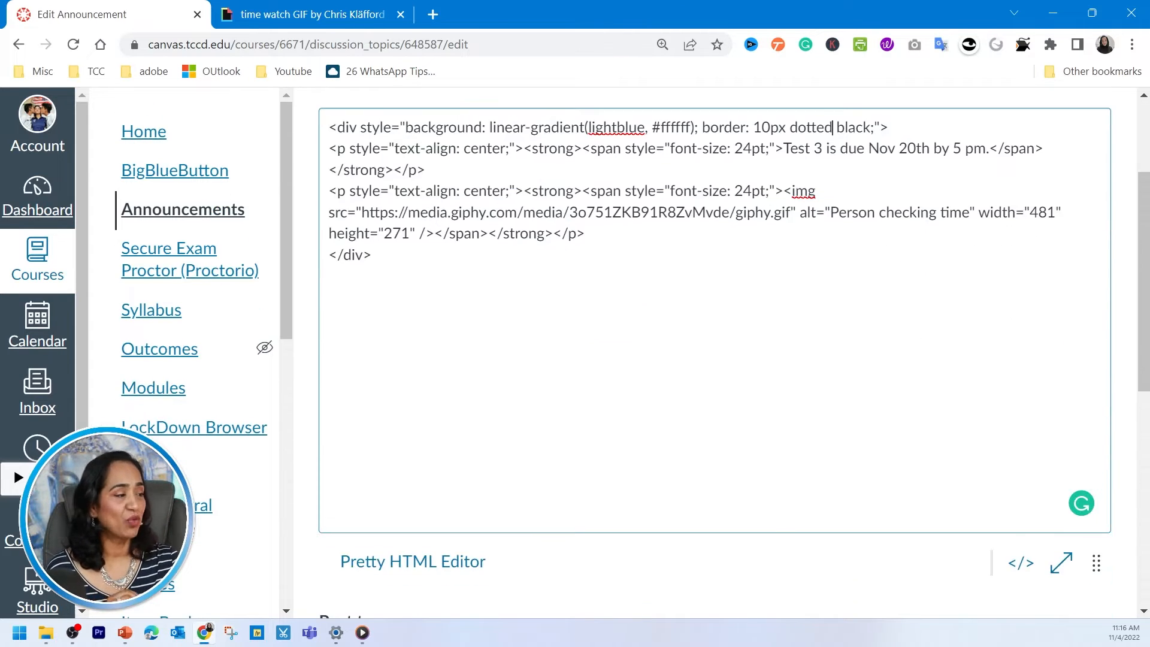
{"action": "left_click", "coordinate": [1019, 563]}
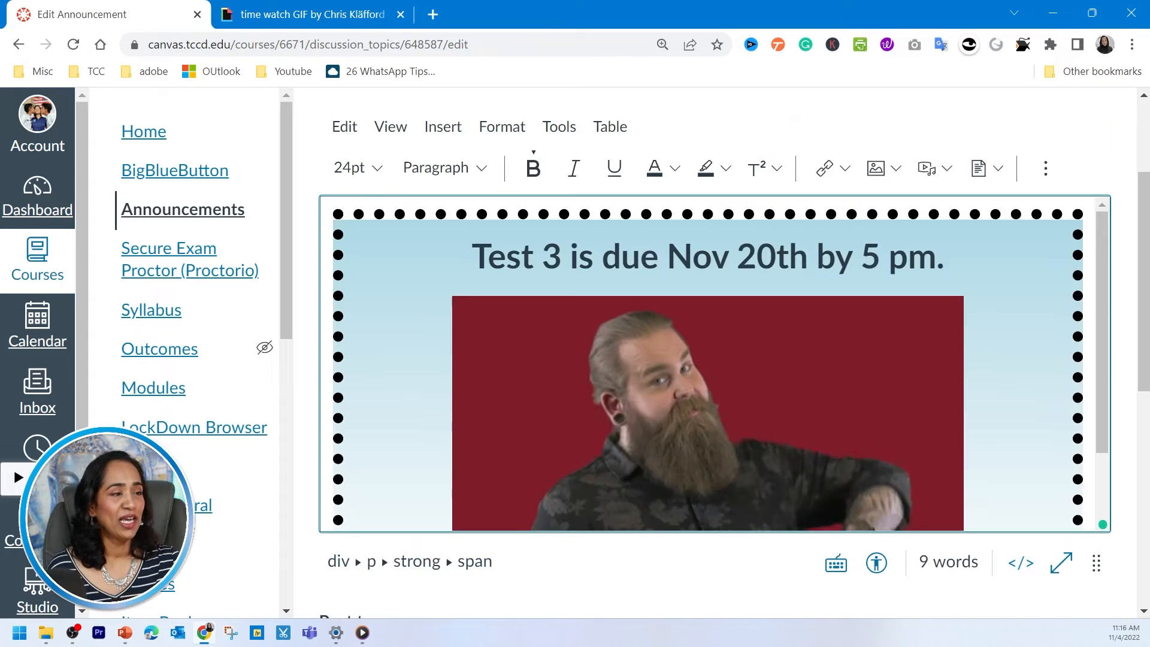
{"action": "scroll", "scroll_direction": "down", "scroll_amount": 3}
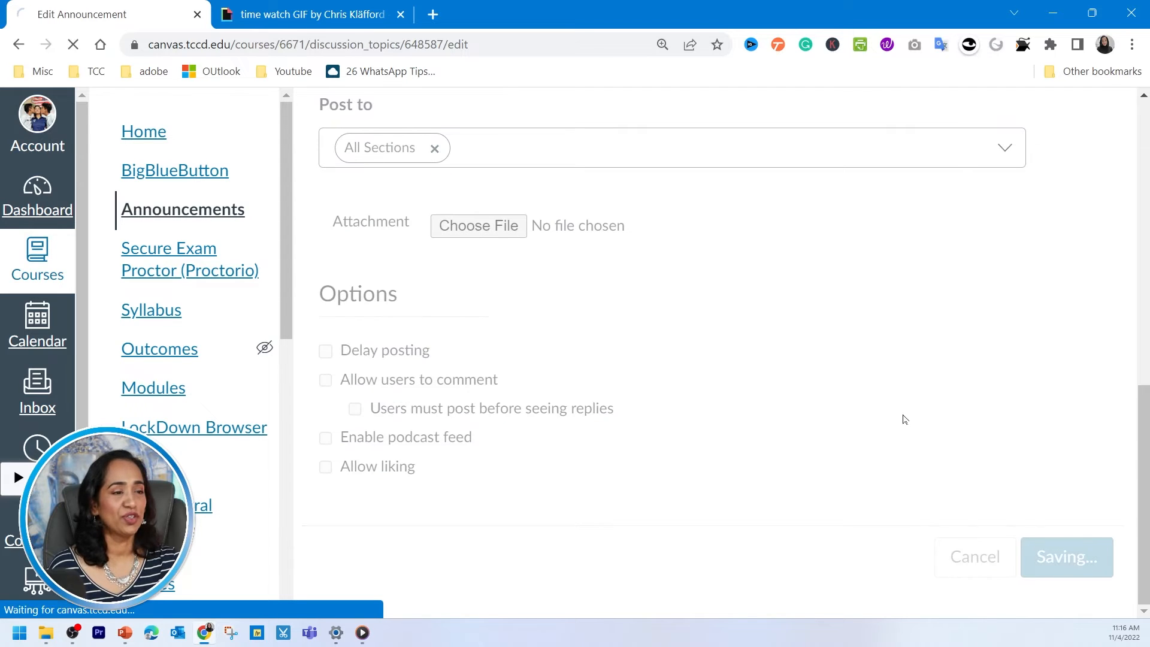
- Save the announcement with its dotted-bordered gradient box and GIF
{"action": "left_click", "coordinate": [1065, 557]}
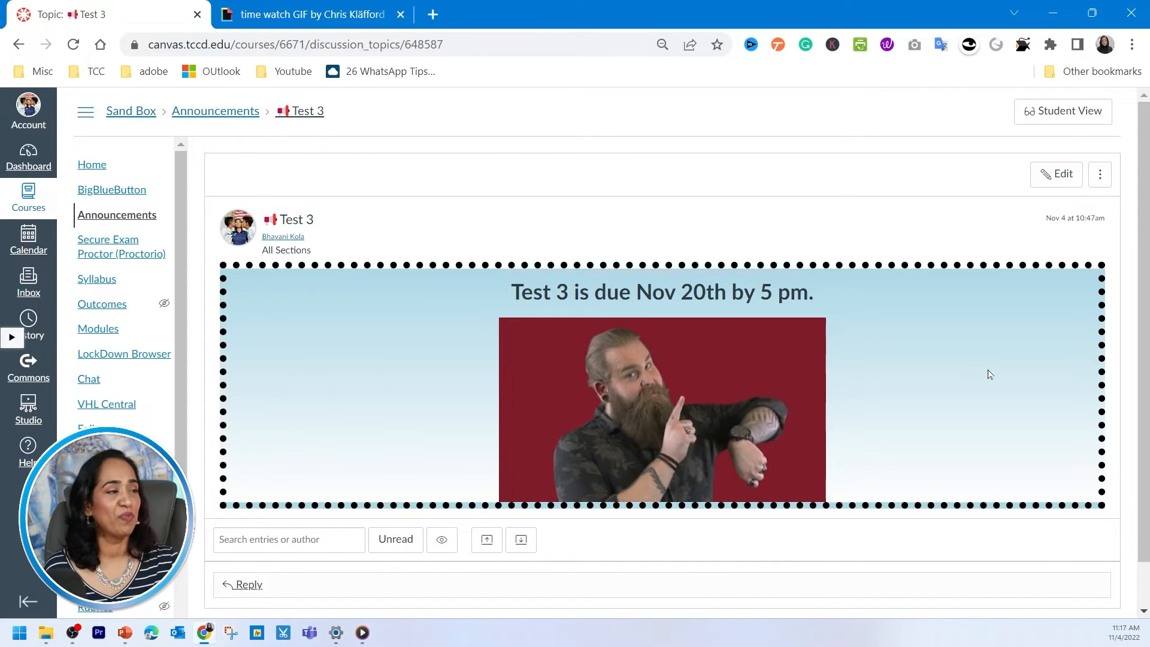
- Reopen Test 3 for editing and place the cursor before the due-date heading
{"action": "left_click", "coordinate": [1056, 174]}
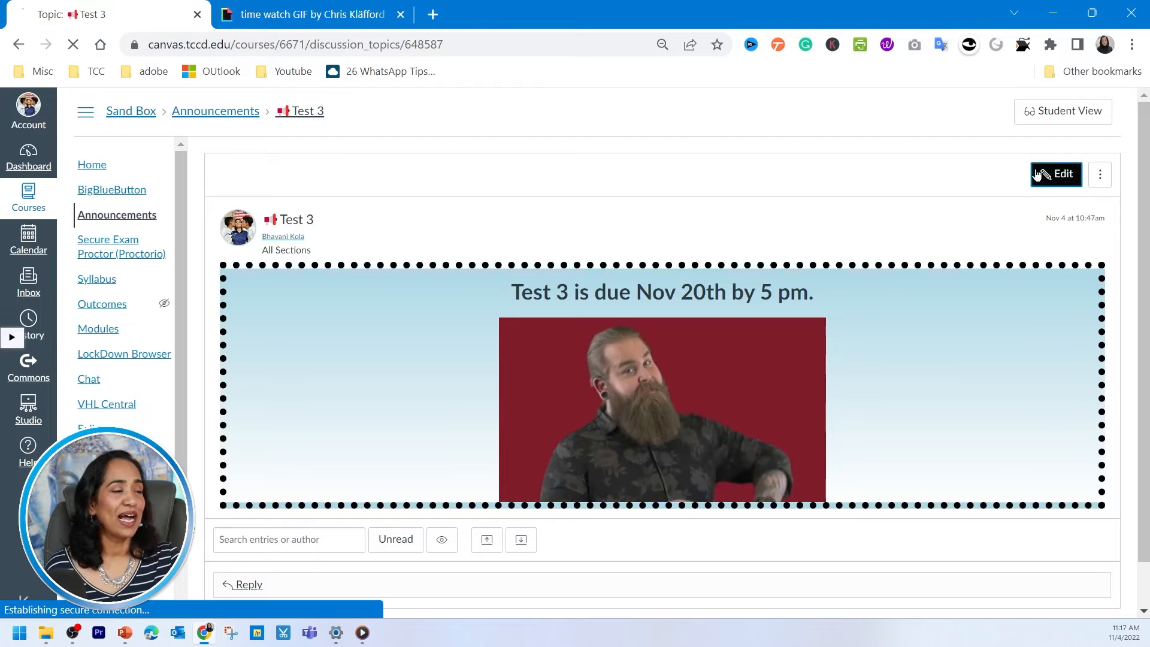
{"action": "left_click", "coordinate": [1055, 174]}
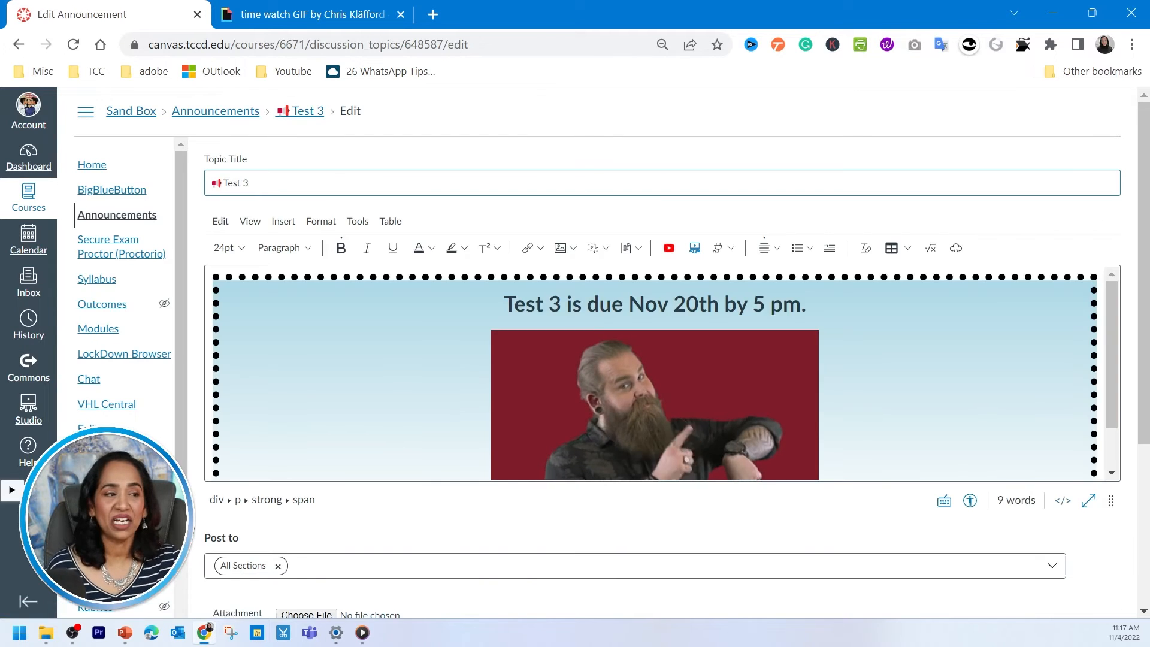
{"action": "left_click", "coordinate": [505, 304]}
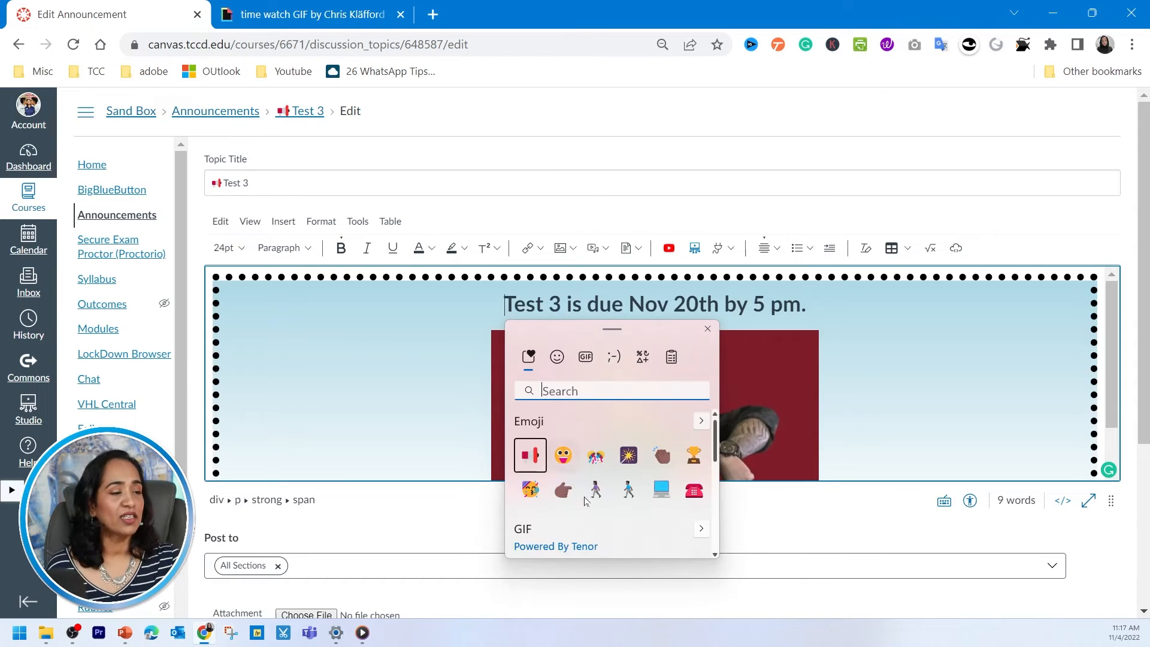
- Insert the megaphone emoji from the Windows emoji panel, then close the panel
{"action": "scroll", "scroll_direction": "down", "scroll_amount": 3}
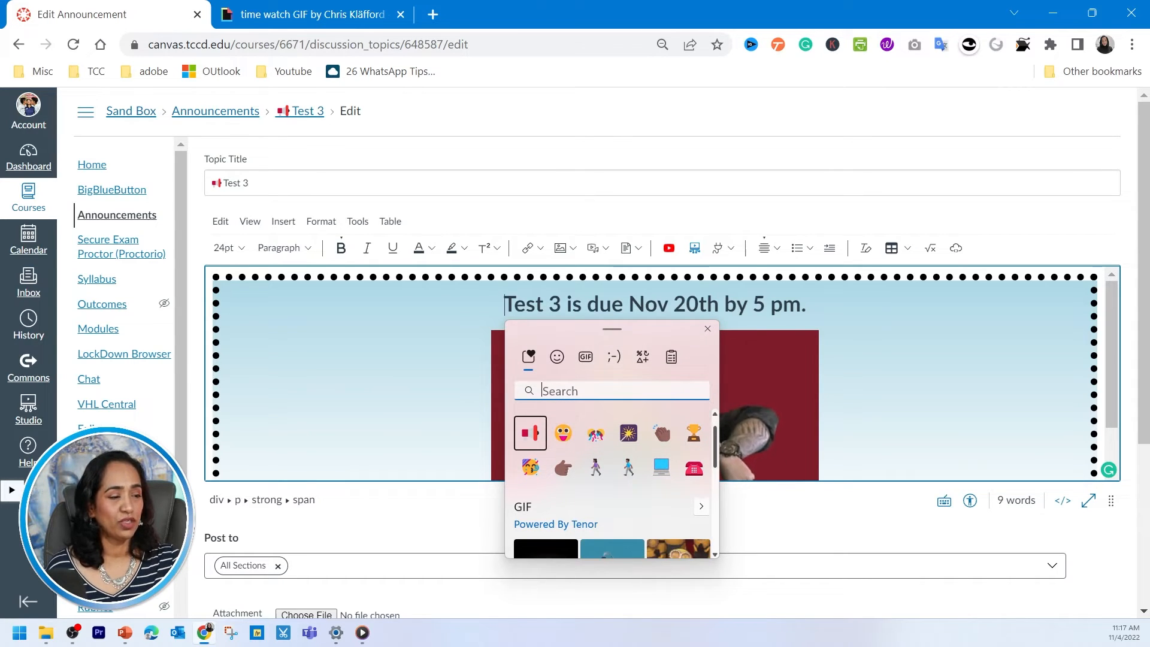
{"action": "type", "text": "test"}
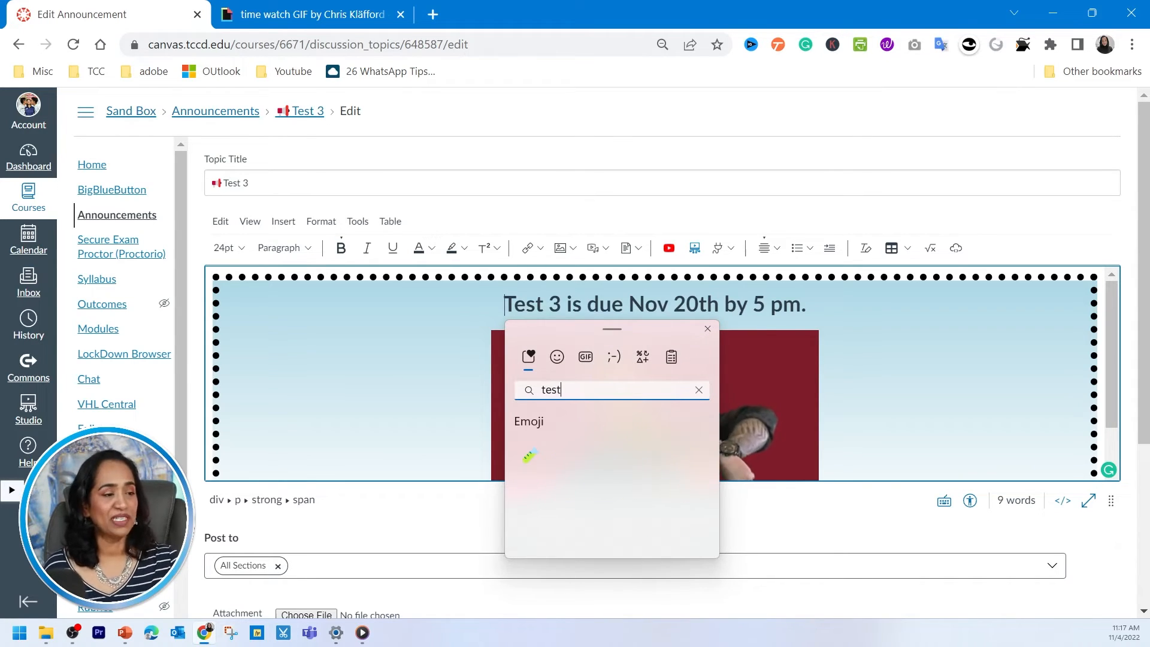
{"action": "left_click", "coordinate": [697, 389]}
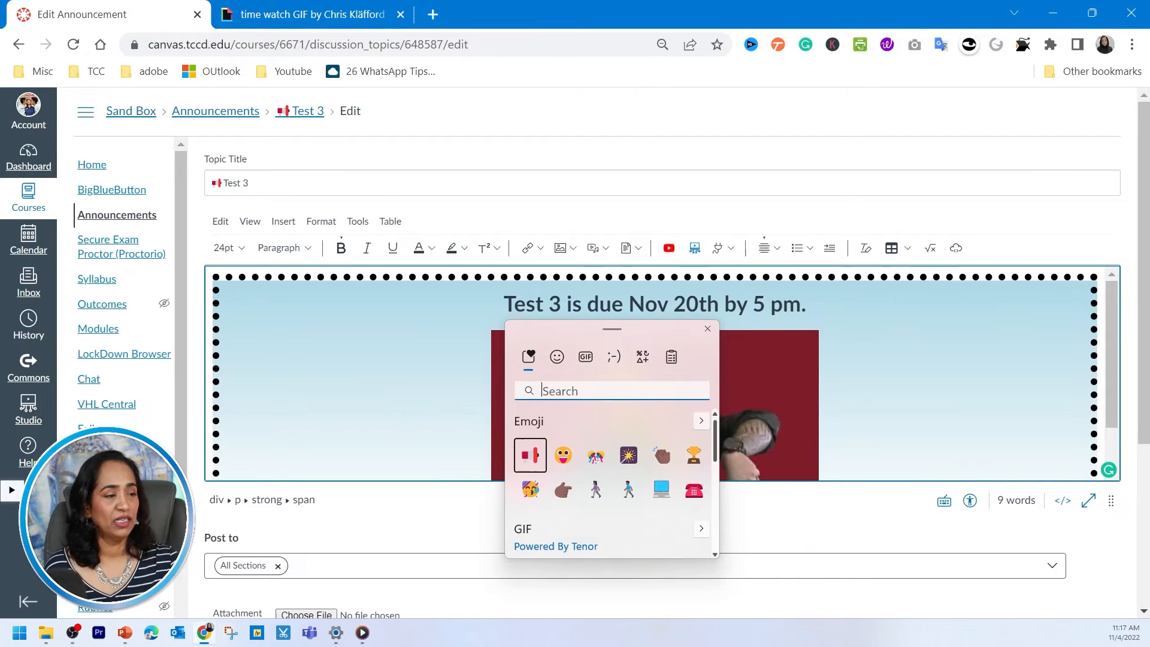
{"action": "left_click", "coordinate": [529, 455]}
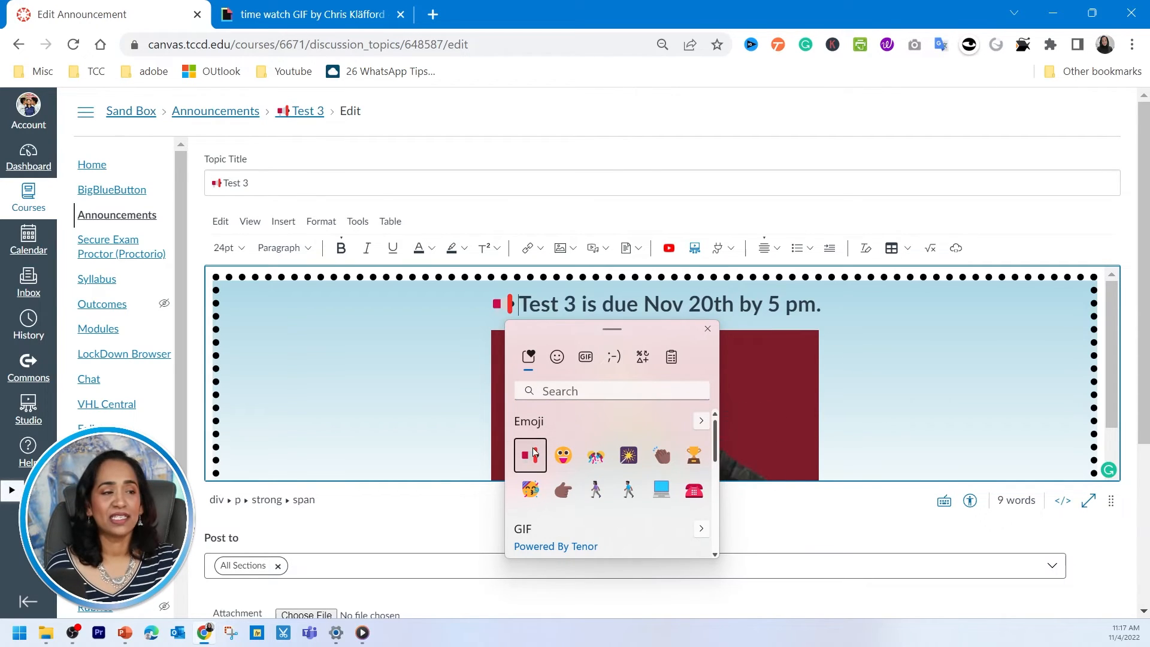
{"action": "left_click", "coordinate": [530, 455]}
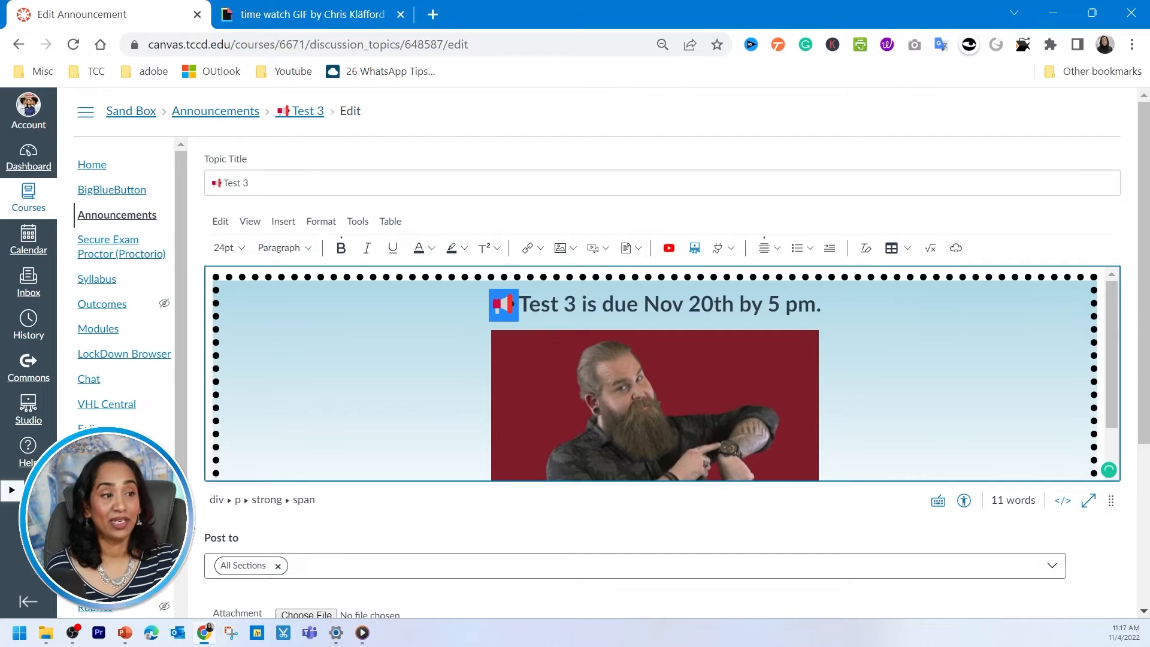
{"action": "left_click", "coordinate": [225, 247]}
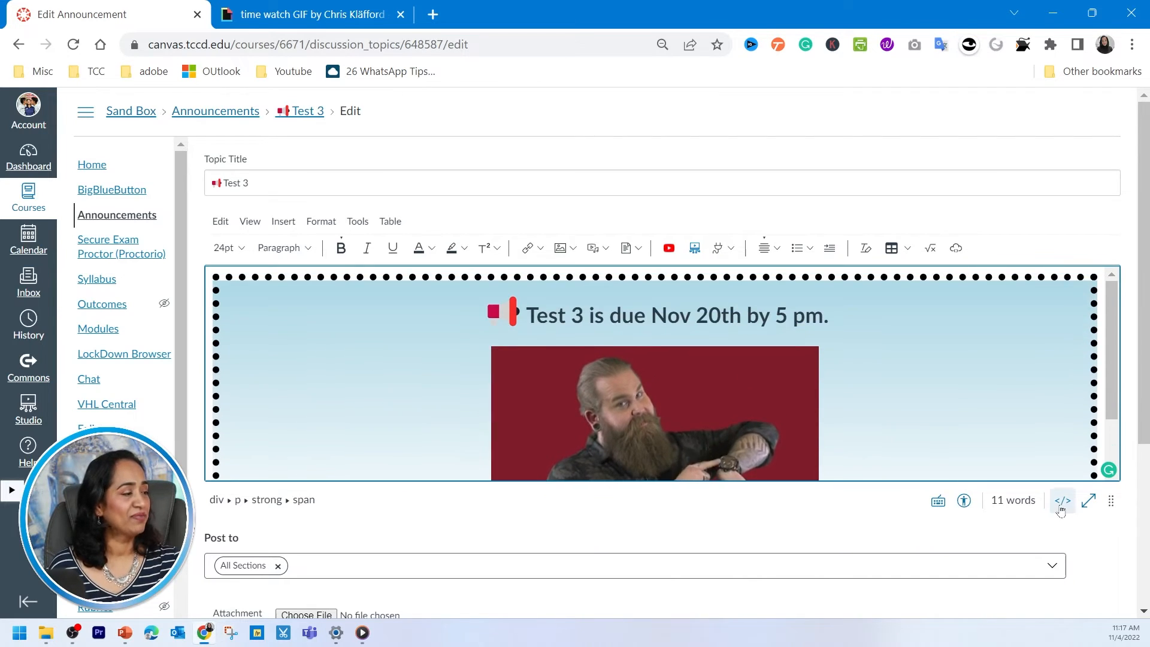
- Show the HTML source of the announcement body containing the megaphone emoji
{"action": "left_click", "coordinate": [1061, 501]}
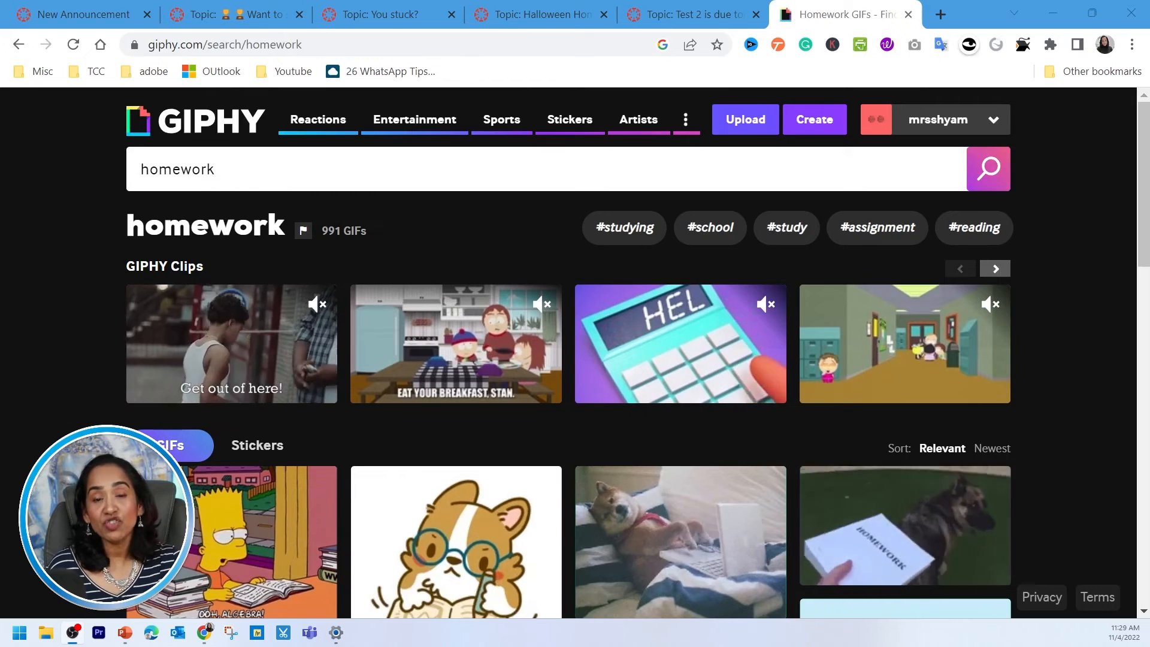
- Open the dog-on-a-laptop GIF from GIPHY's homework results and copy its GIF link
{"action": "scroll", "scroll_direction": "down", "scroll_amount": 3}
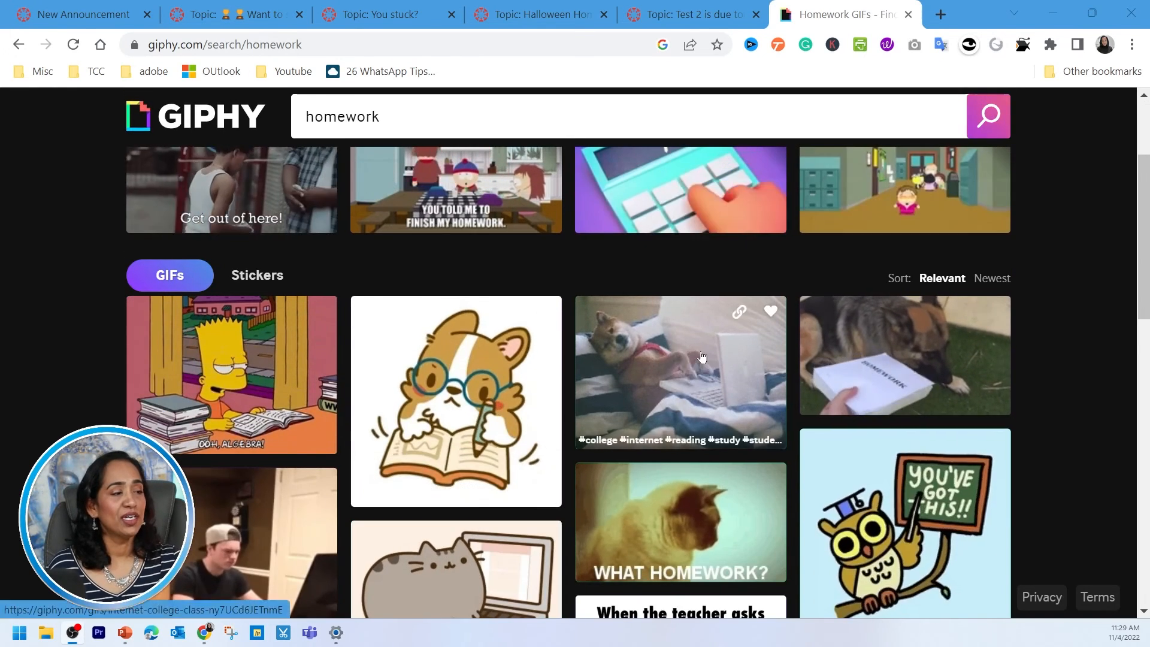
{"action": "left_click", "coordinate": [679, 371]}
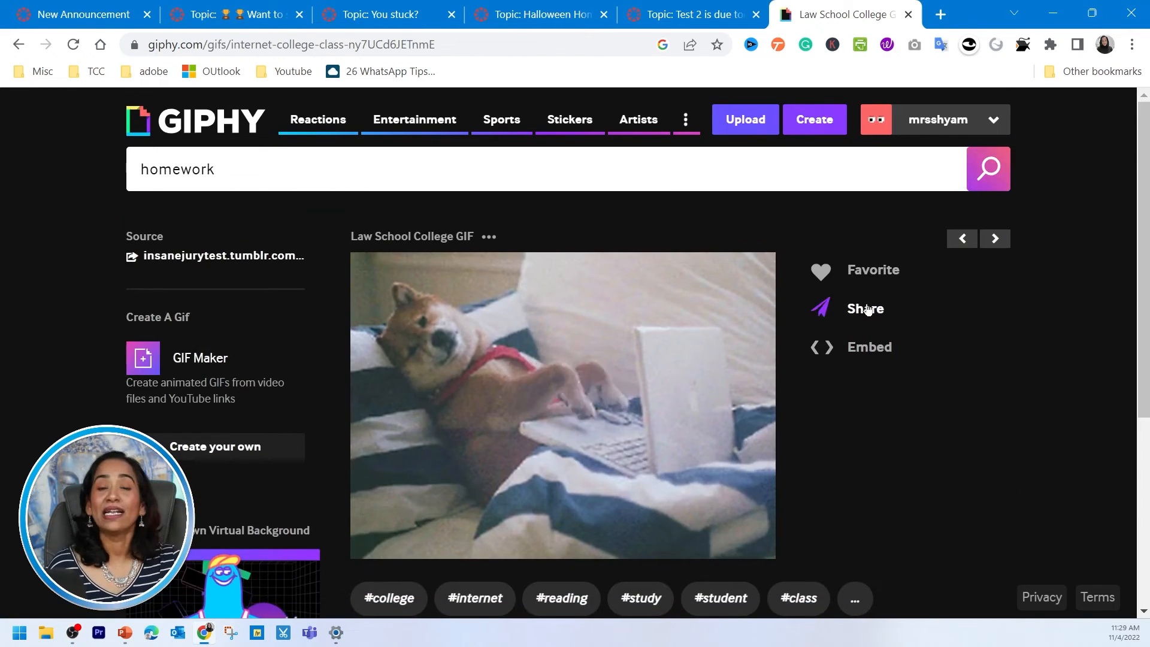
{"action": "left_click", "coordinate": [865, 308]}
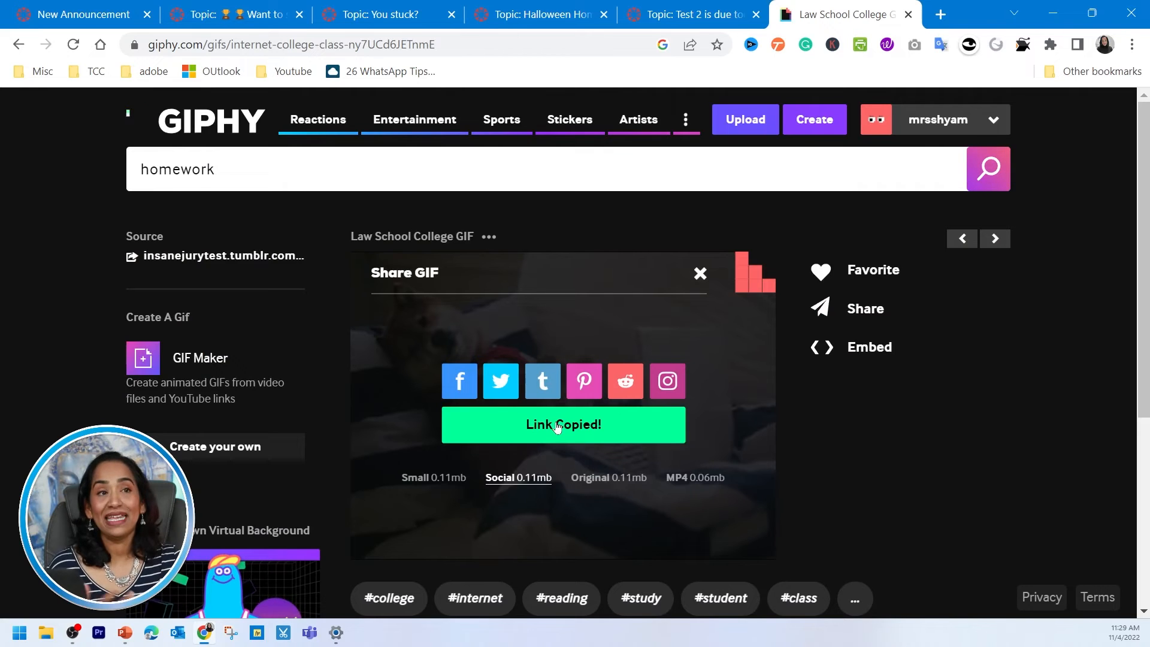
{"action": "left_click", "coordinate": [81, 14]}
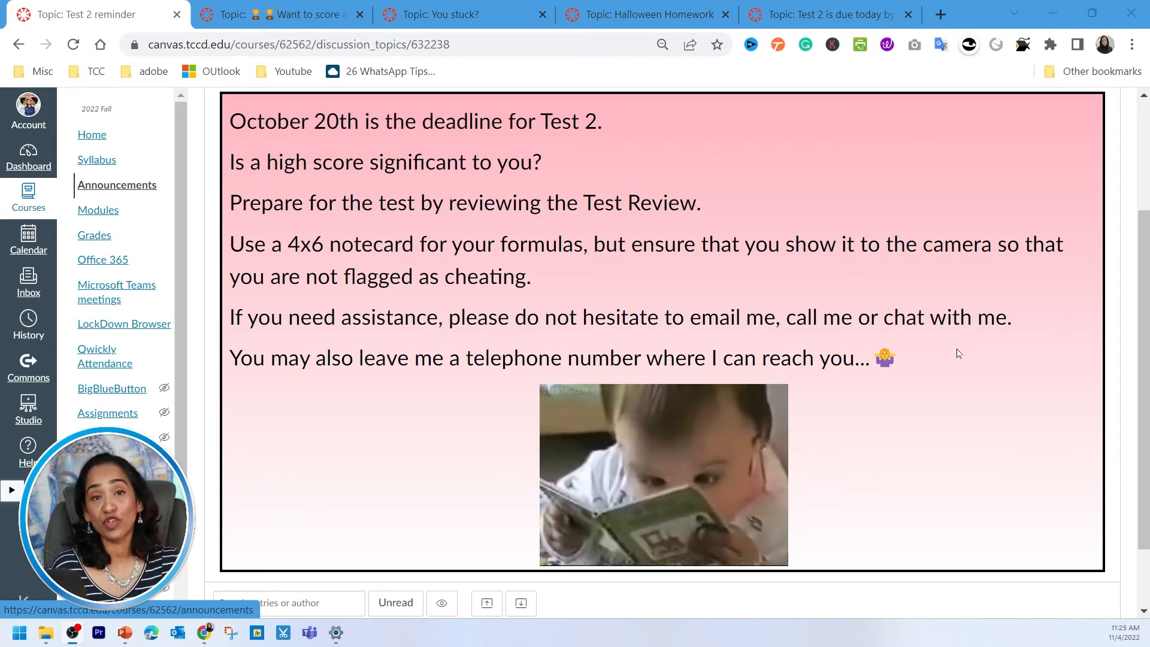
- Browse the Test 2 reminder, You stuck?, Halloween Homework and Test 2 is due today announcements
{"action": "scroll", "scroll_direction": "down", "scroll_amount": 3}
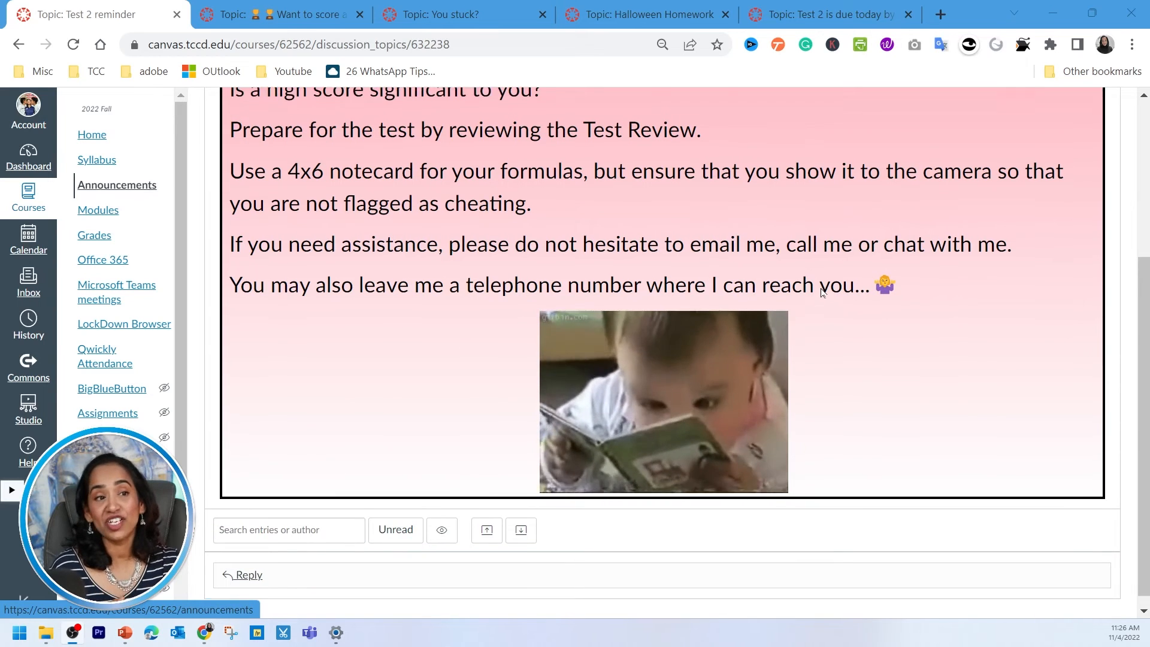
{"action": "scroll", "scroll_direction": "up", "scroll_amount": 3}
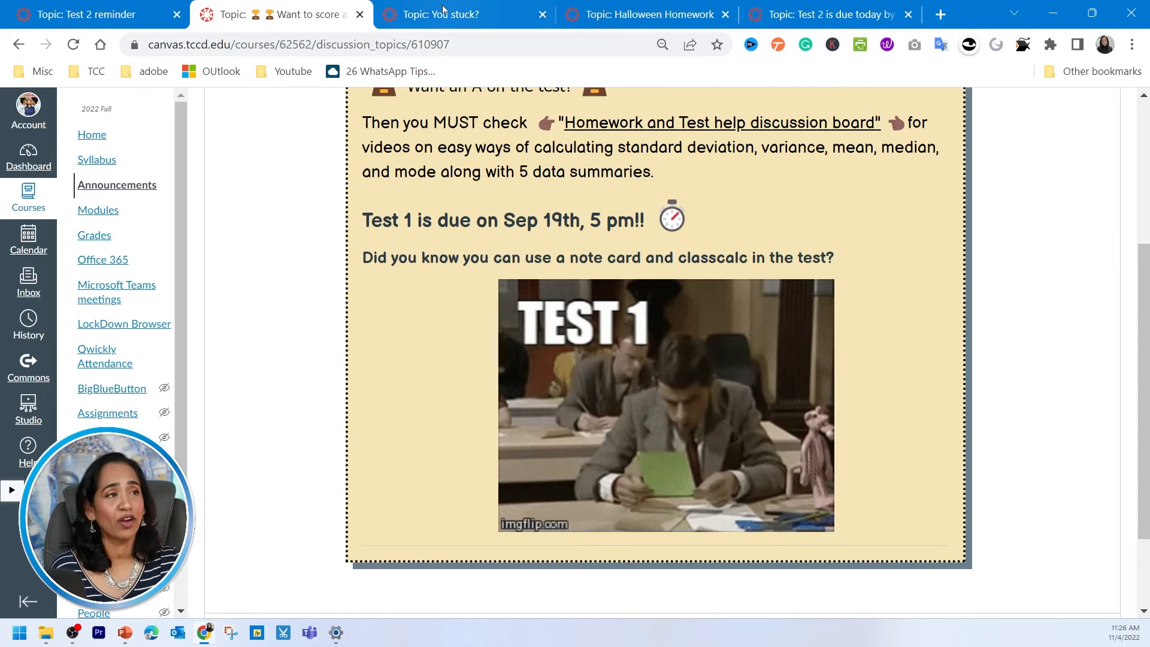
{"action": "left_click", "coordinate": [455, 14]}
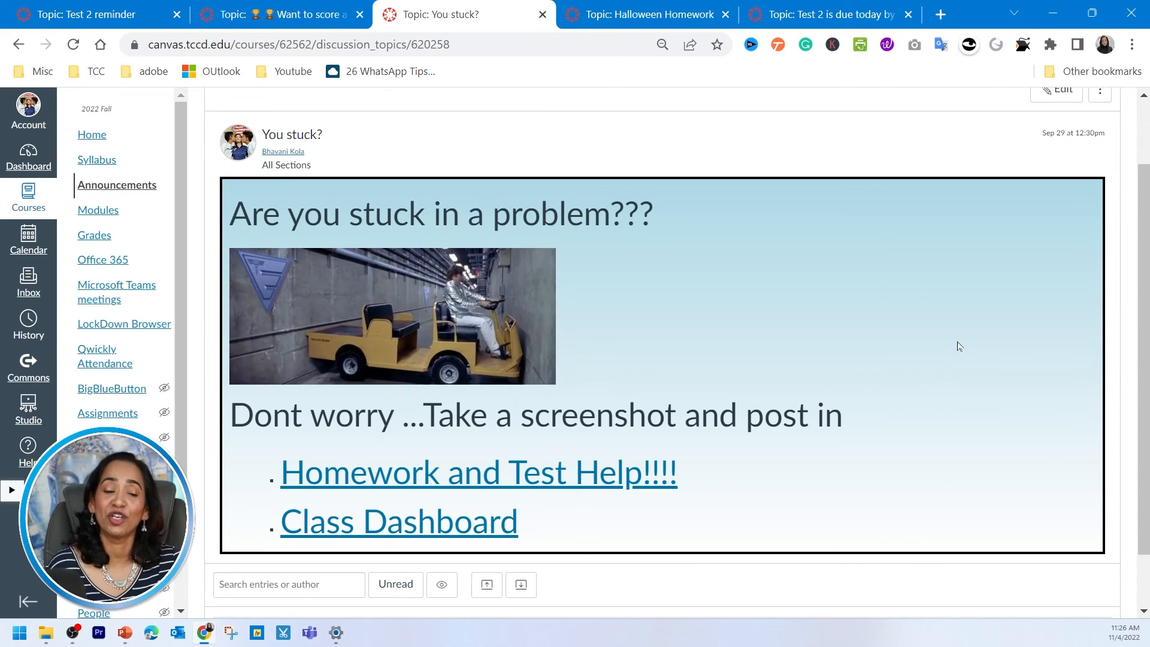
{"action": "left_click", "coordinate": [646, 14]}
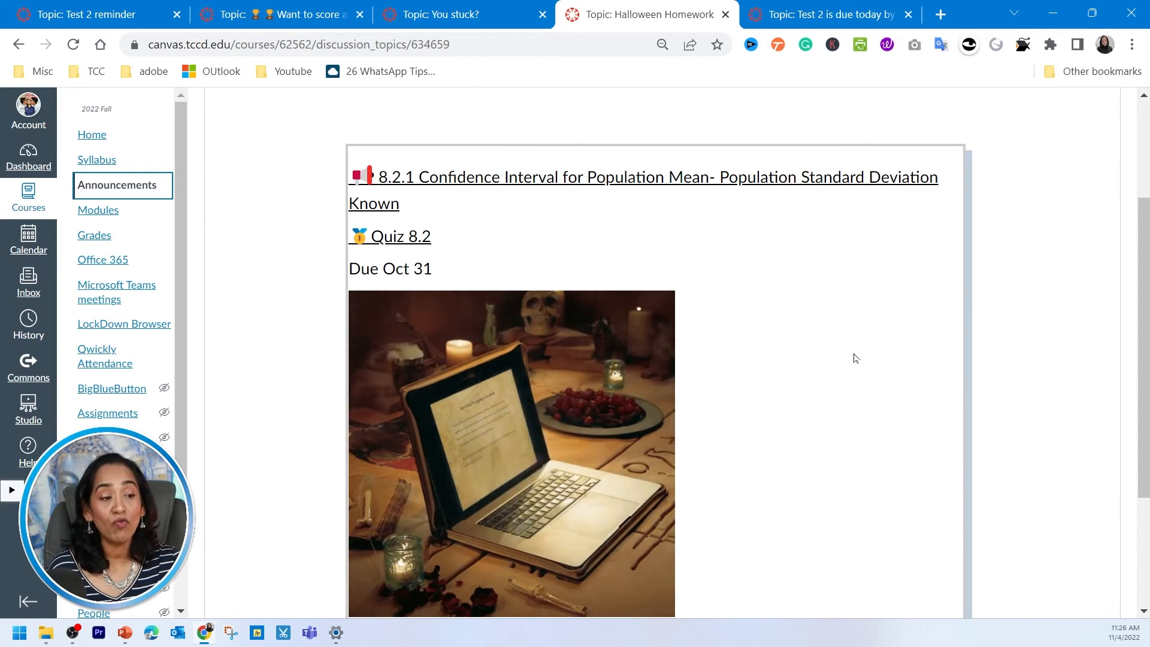
{"action": "left_click", "coordinate": [829, 14]}
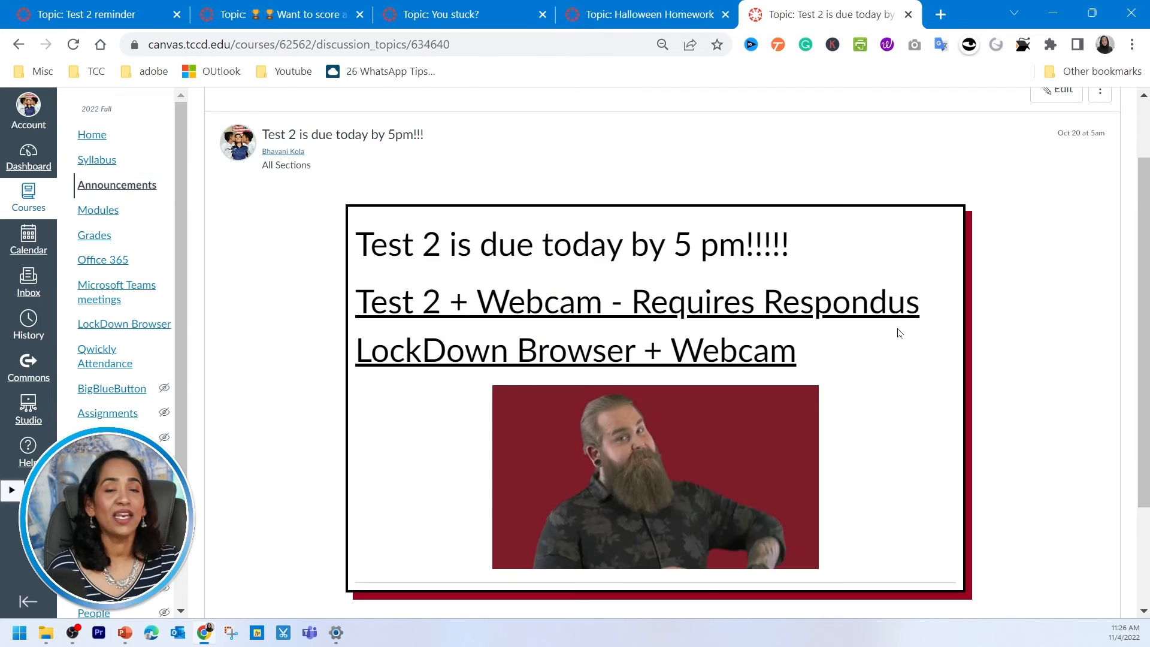
{"action": "mouse_move", "coordinate": [913, 395]}
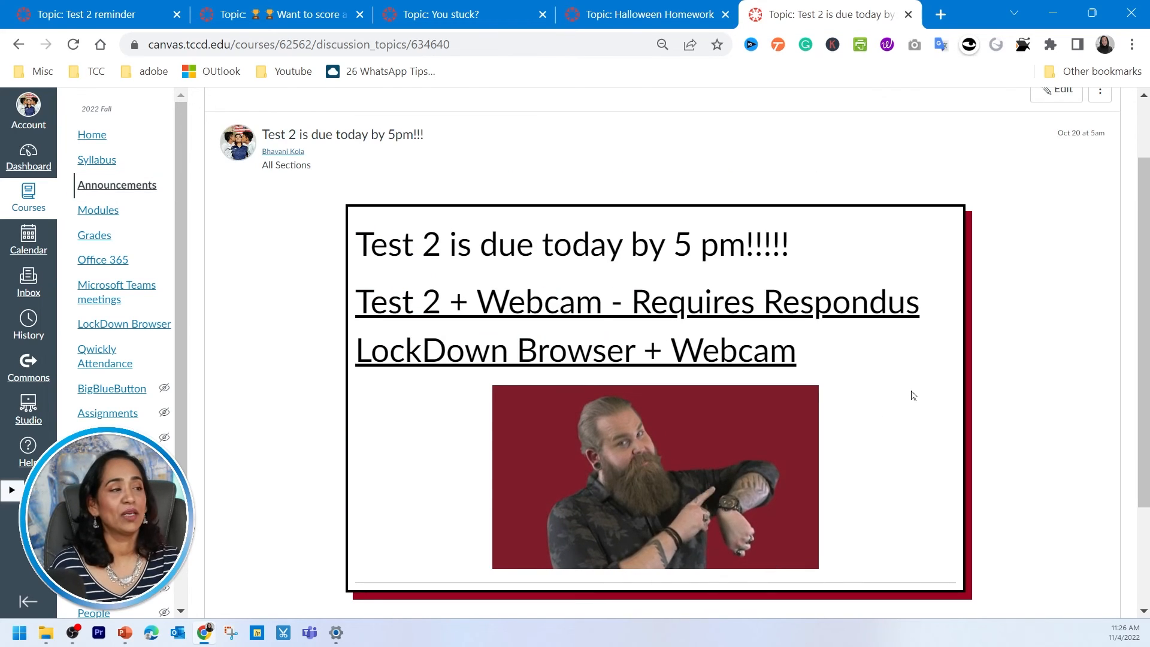
{"action": "mouse_move", "coordinate": [616, 15]}
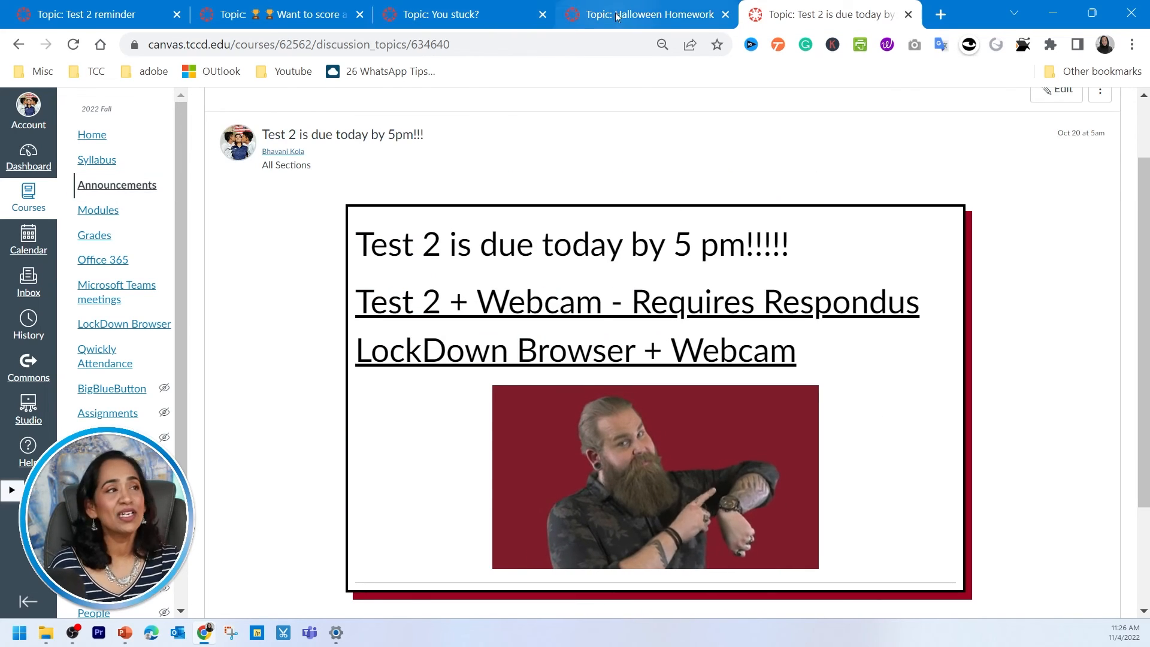
{"action": "left_click", "coordinate": [447, 14]}
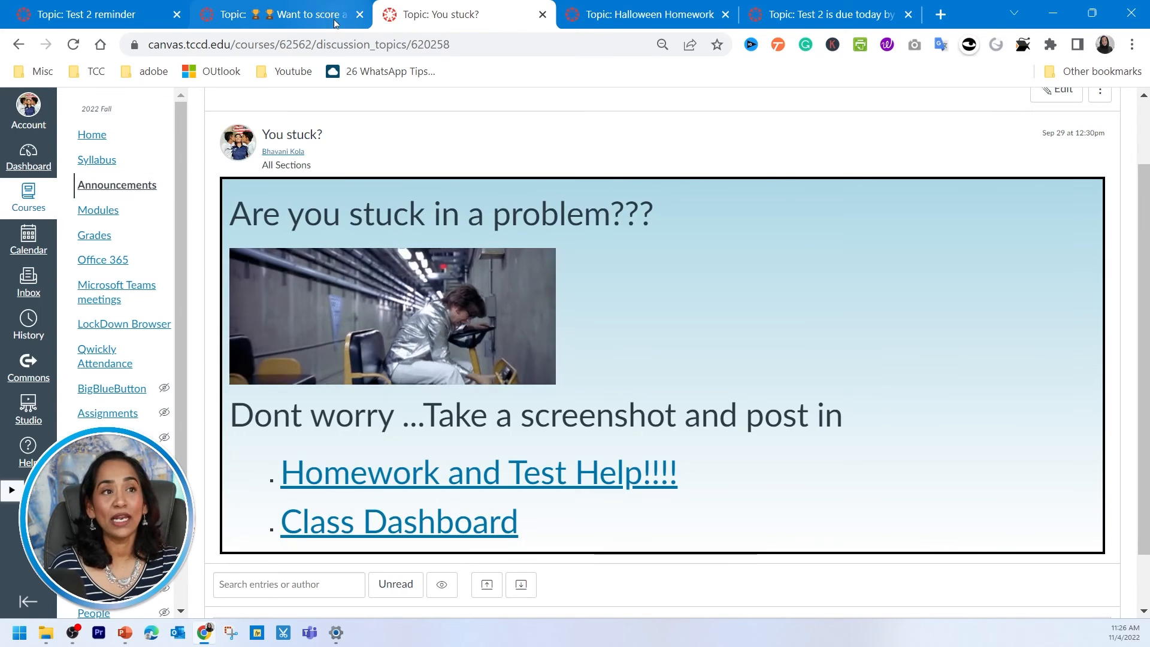